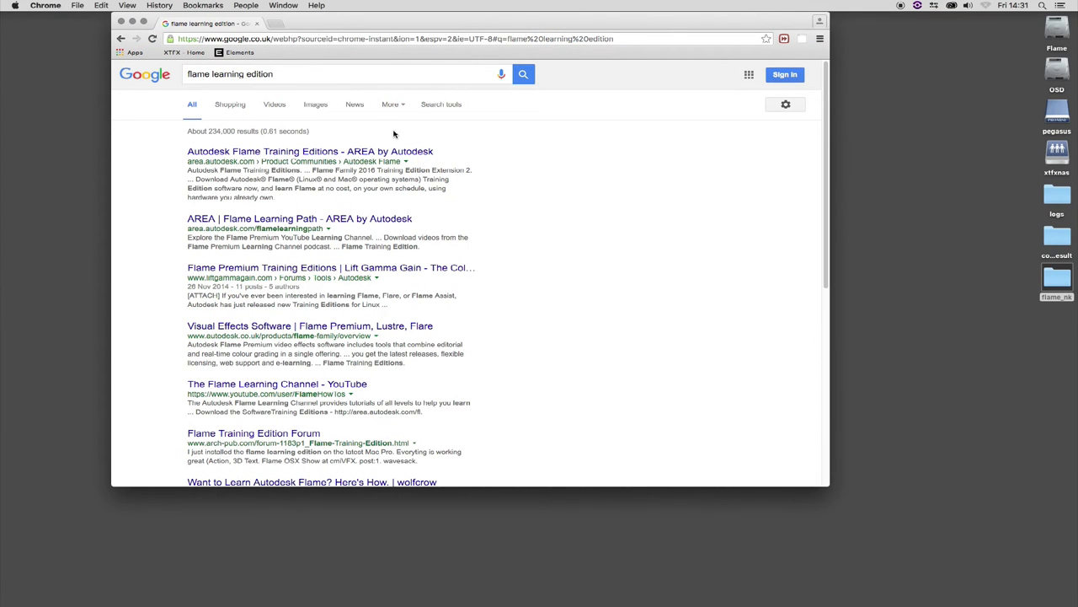
Open the 'Autodesk Flame Training Editions - AREA by Autodesk' result and scroll through the page
click(310, 151)
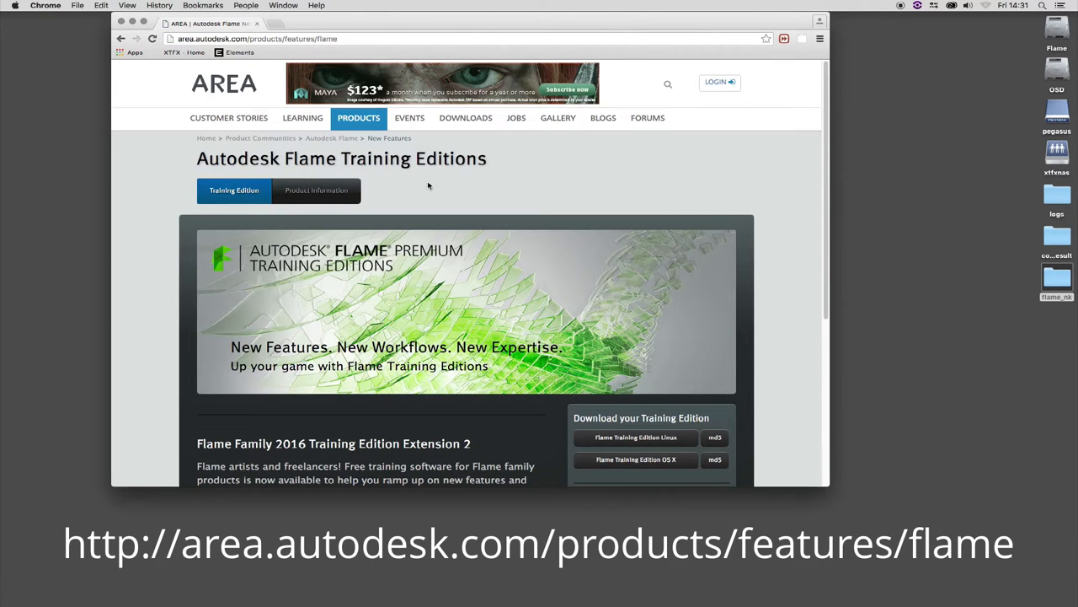
scroll(down, 3)
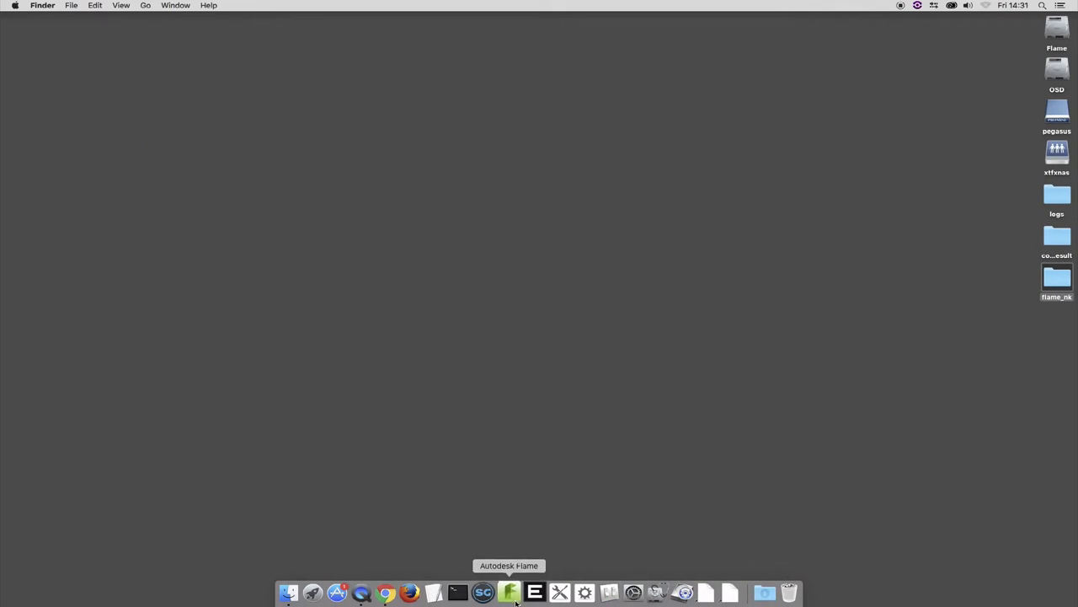
Launch Autodesk Flame 2016 from its Dock icon
click(509, 592)
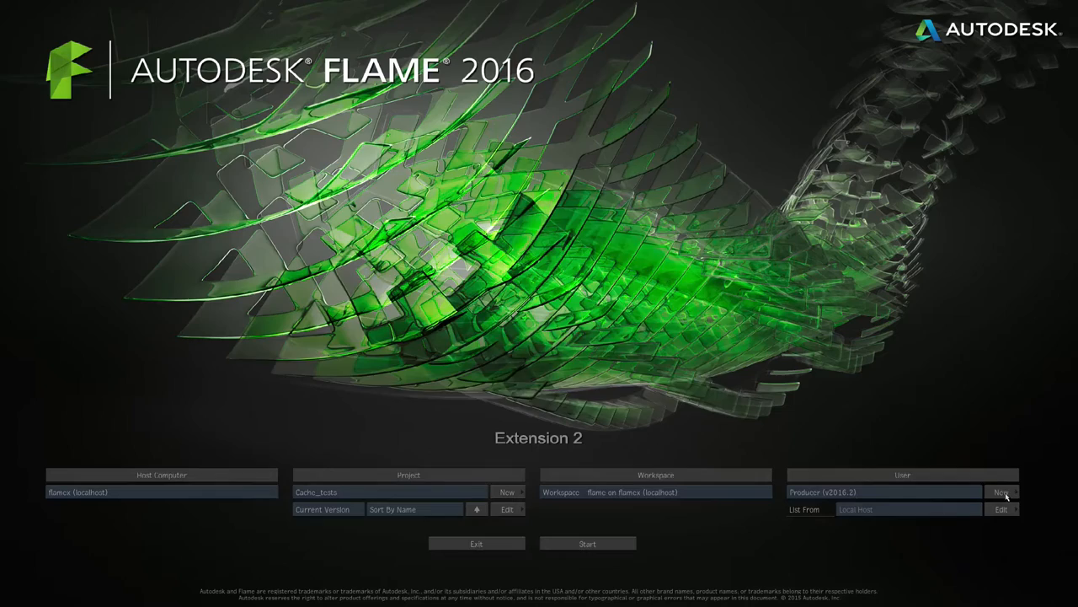
Create a user profile named Dan, then check the project list without changing it
click(1002, 492)
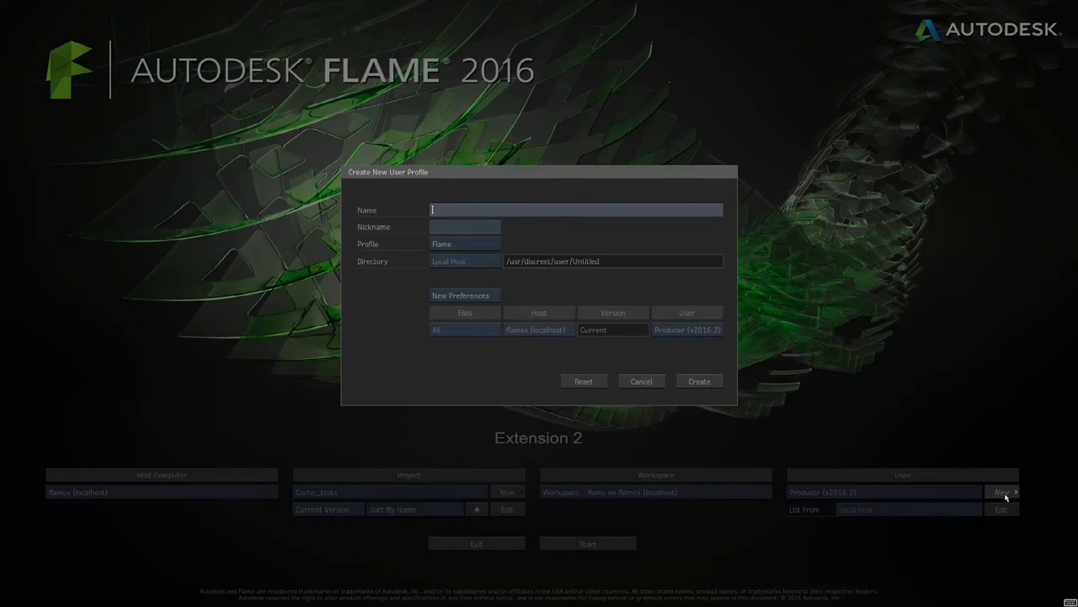
text(Dan)
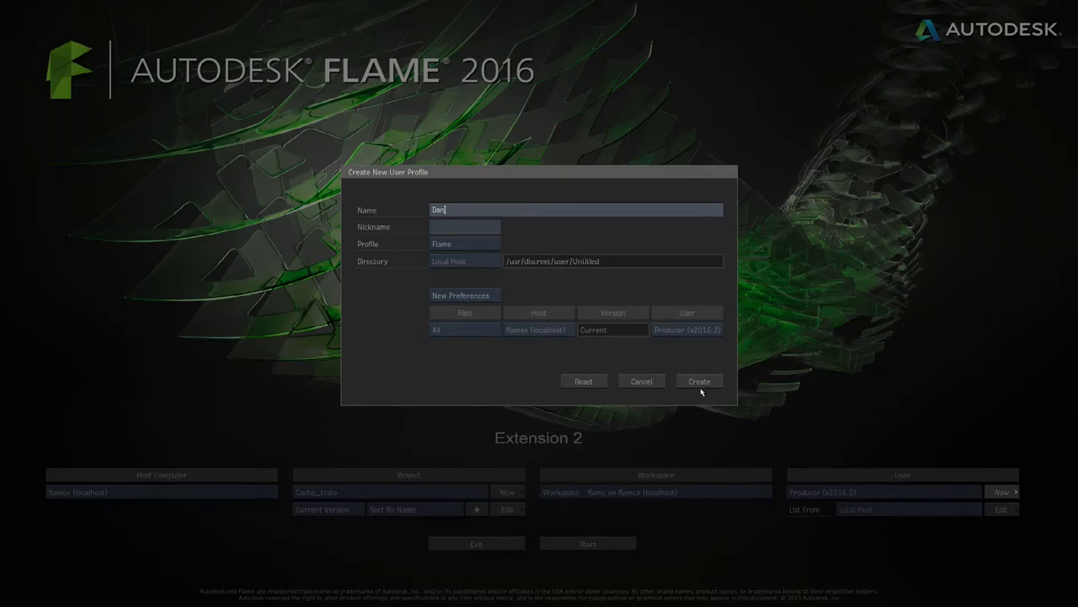
click(699, 381)
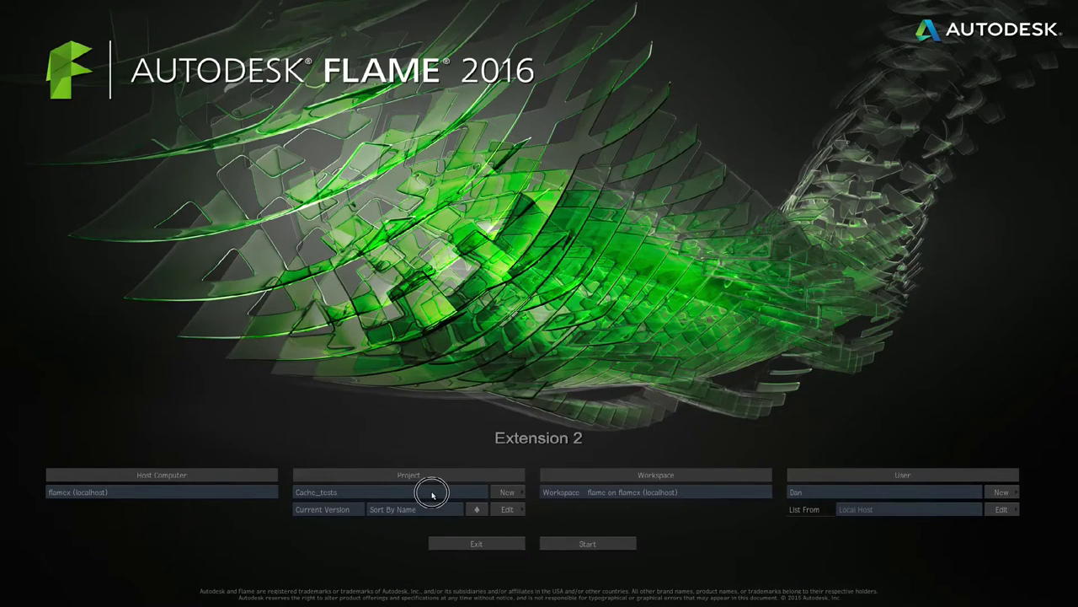
click(409, 492)
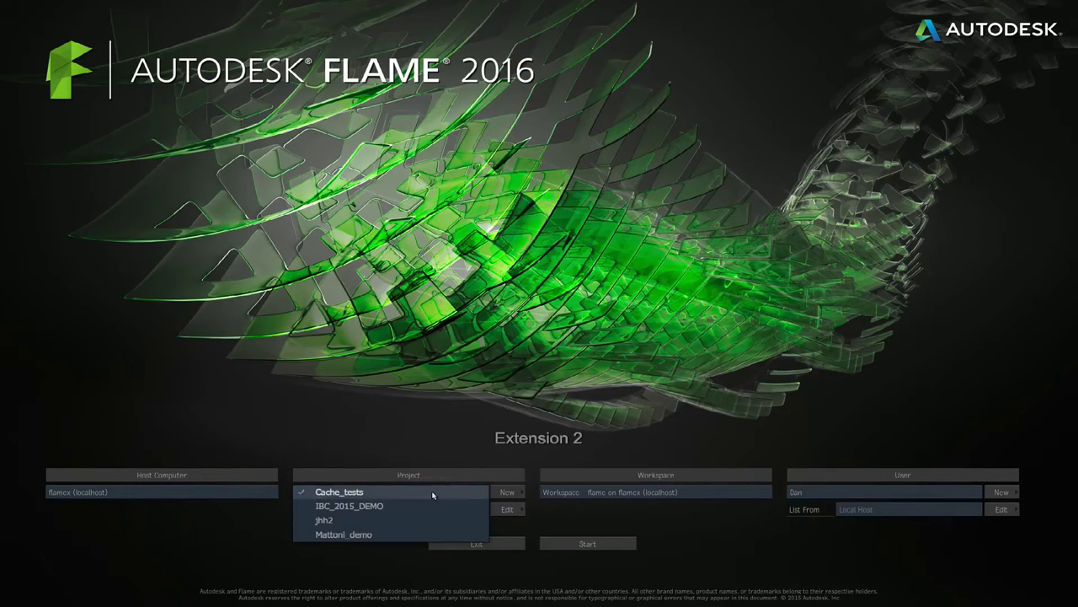
click(339, 492)
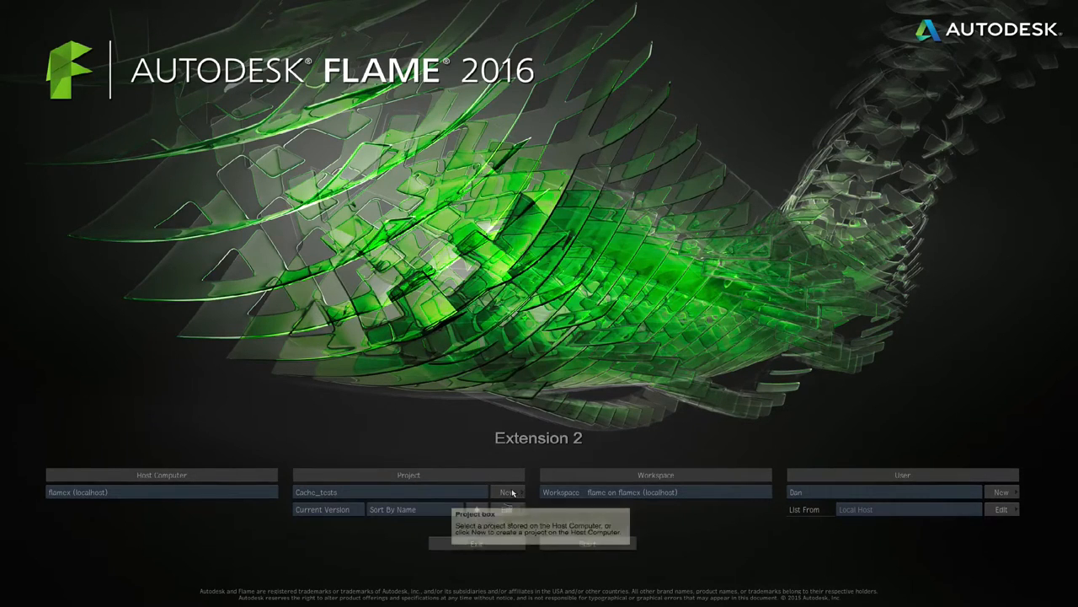
Create a new project named Comp_1 with a 24 fps frame rate
click(509, 492)
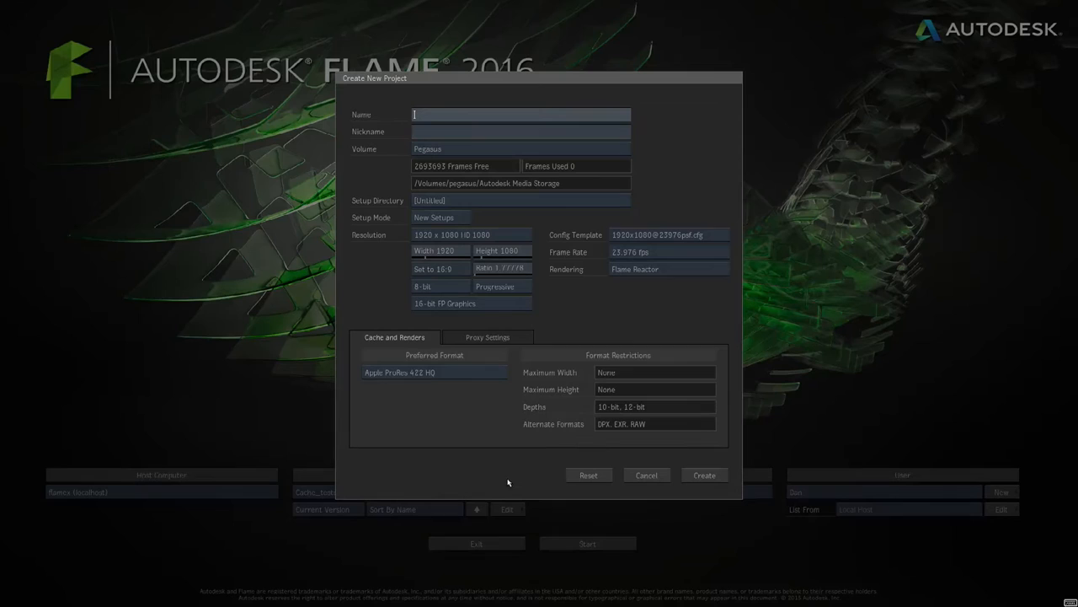
text(Comp_1)
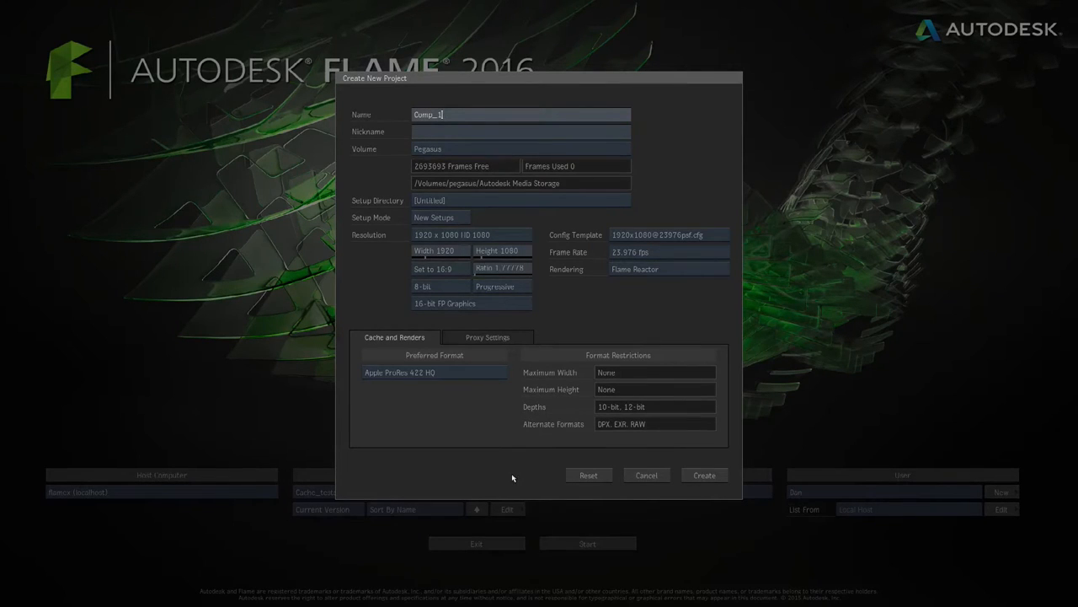
click(472, 234)
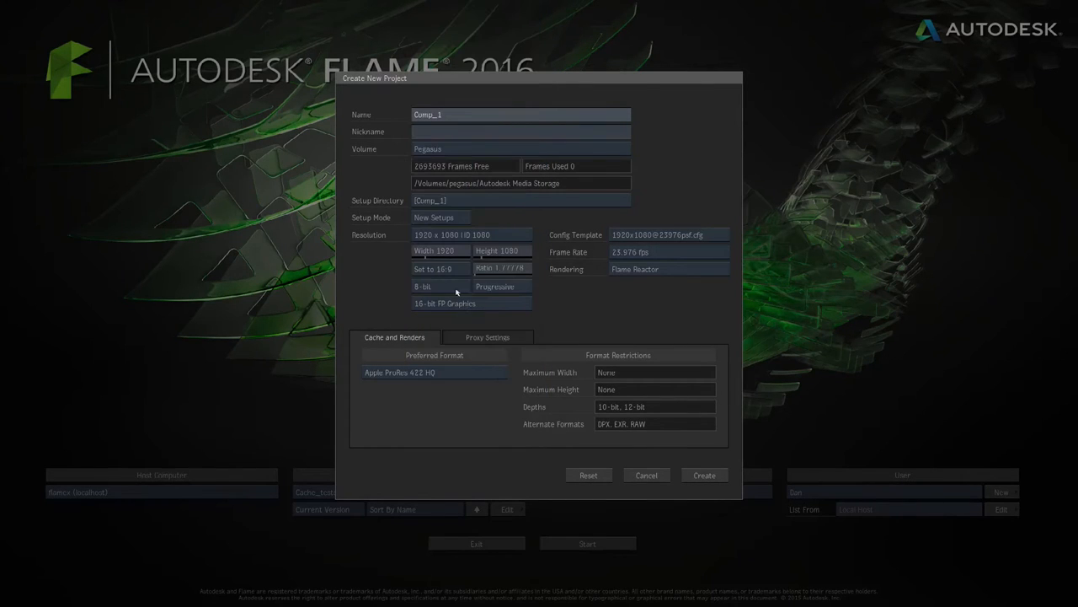
click(669, 252)
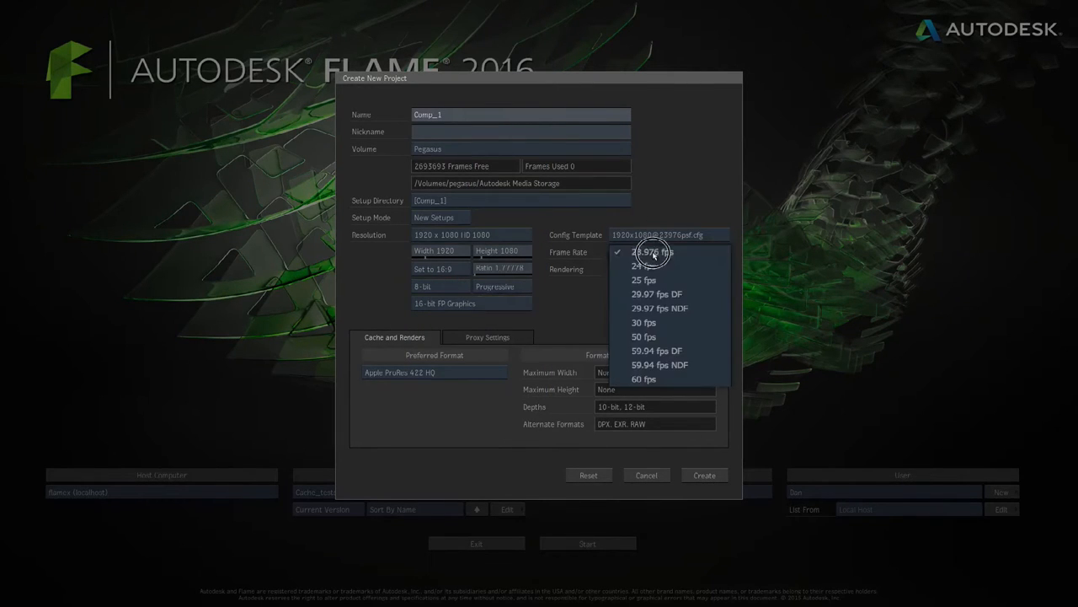
click(669, 235)
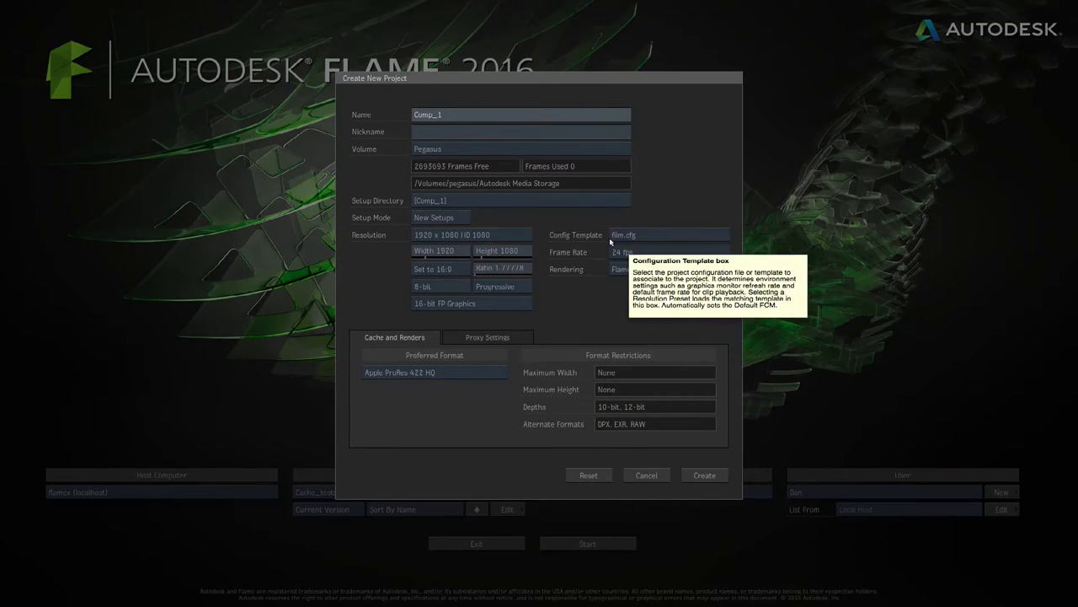
mouse_move(697, 546)
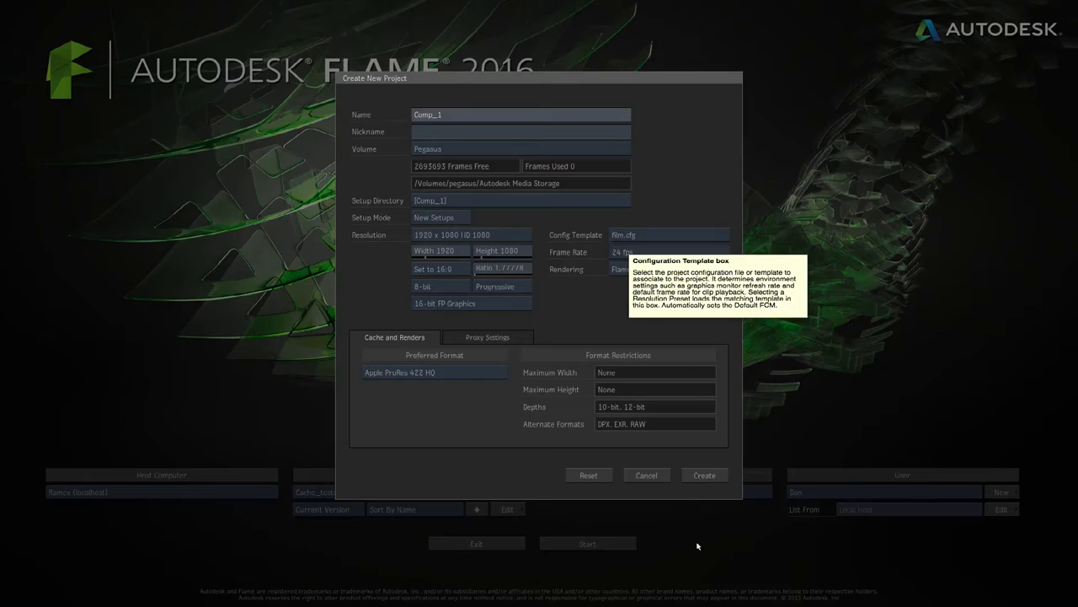
click(704, 475)
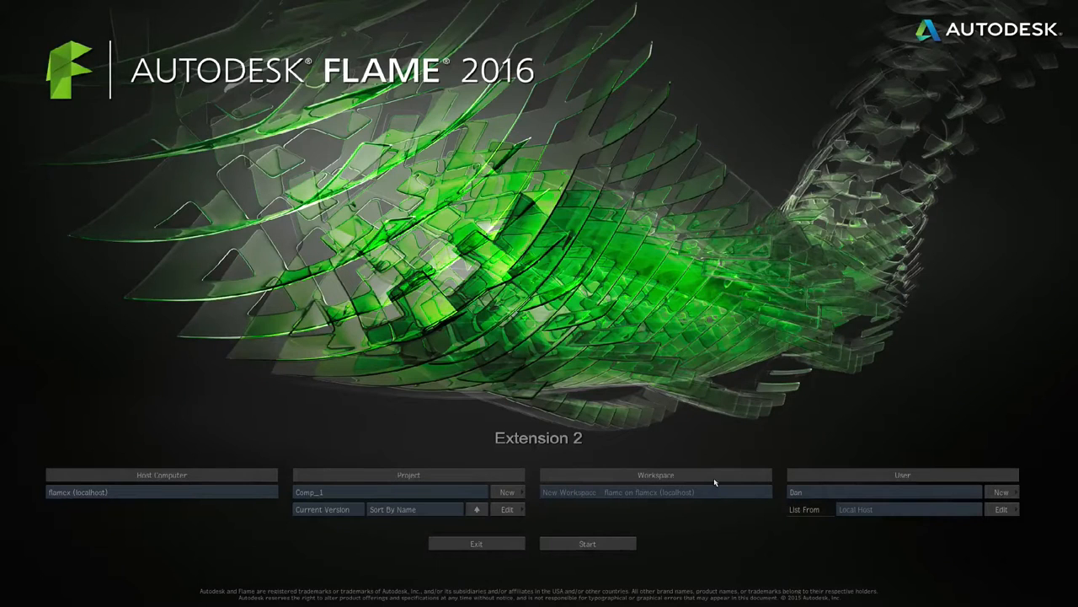
Start the Comp_1 project and enter the Batch environment
click(588, 543)
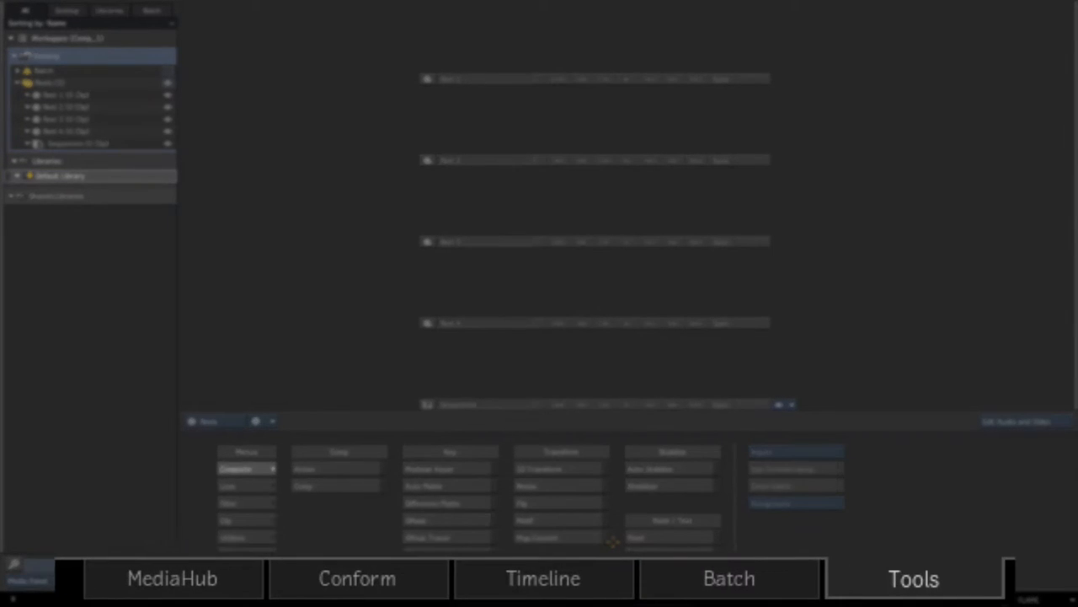
mouse_move(804, 561)
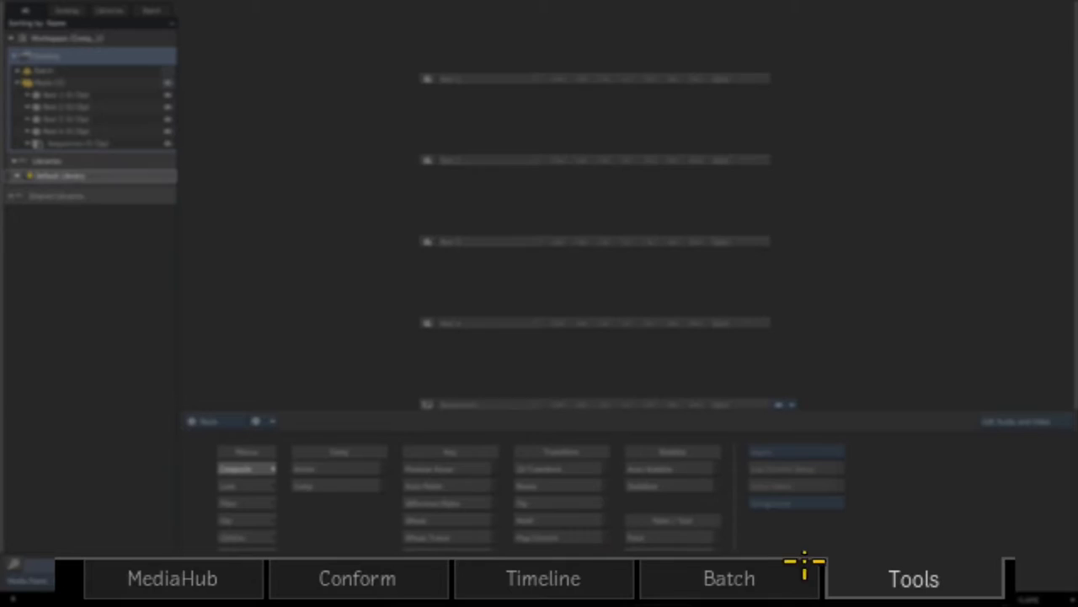
click(728, 578)
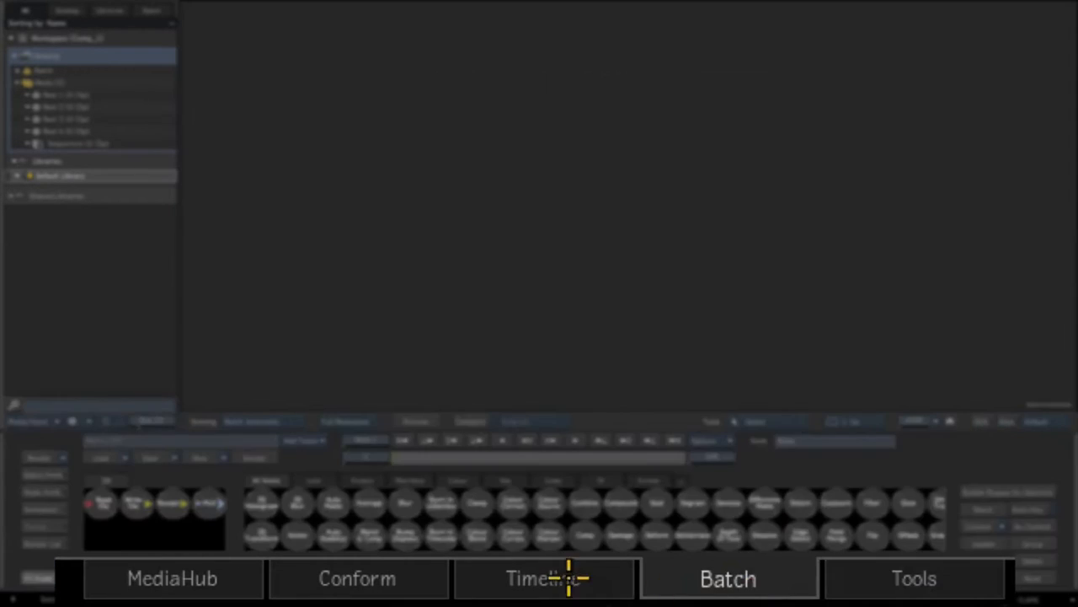
click(172, 578)
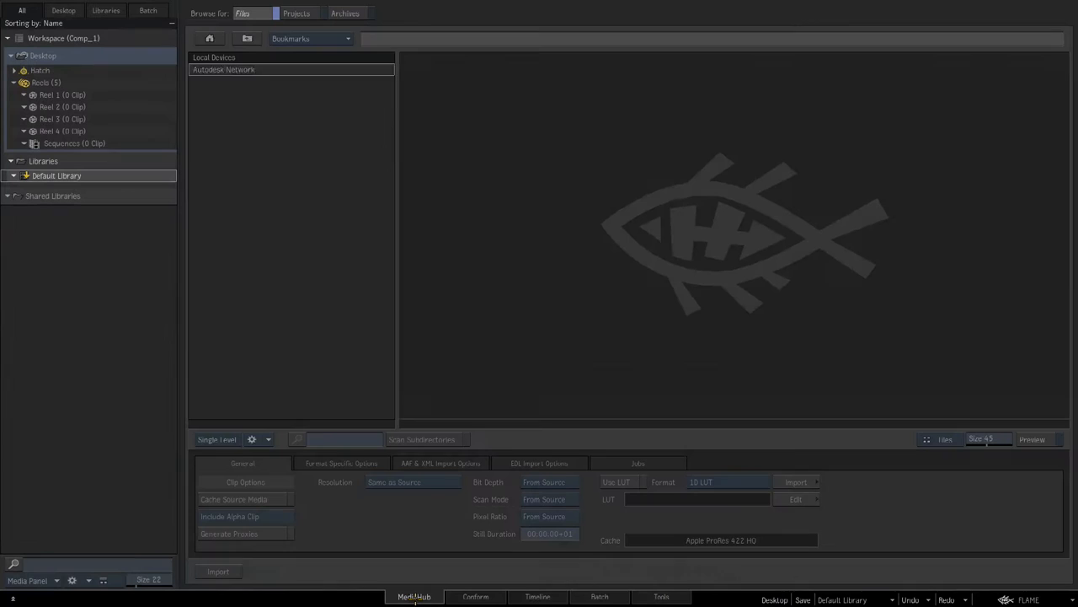
click(214, 56)
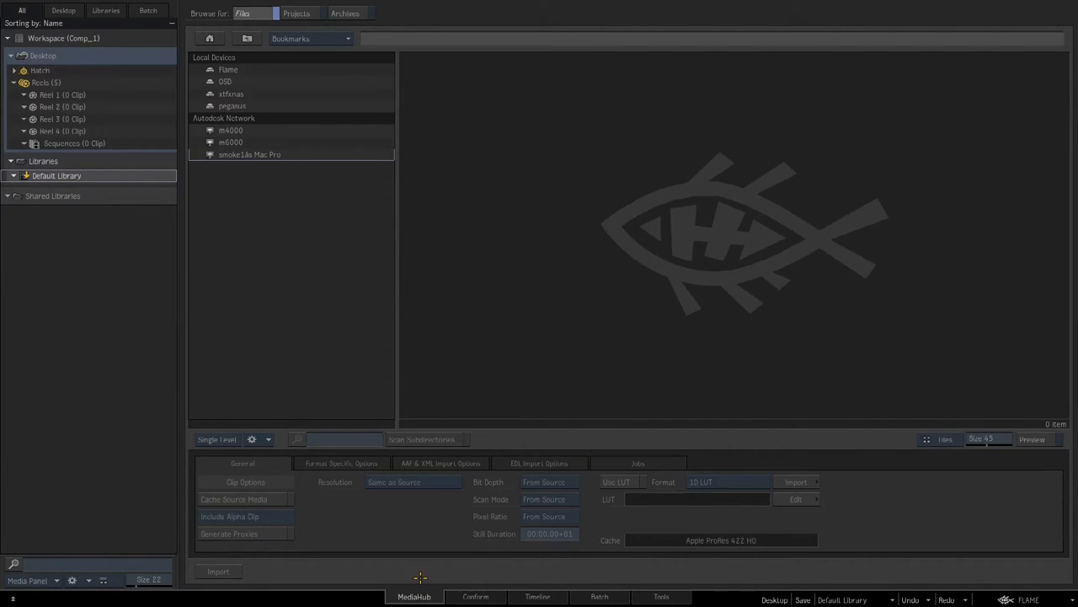
mouse_move(657, 583)
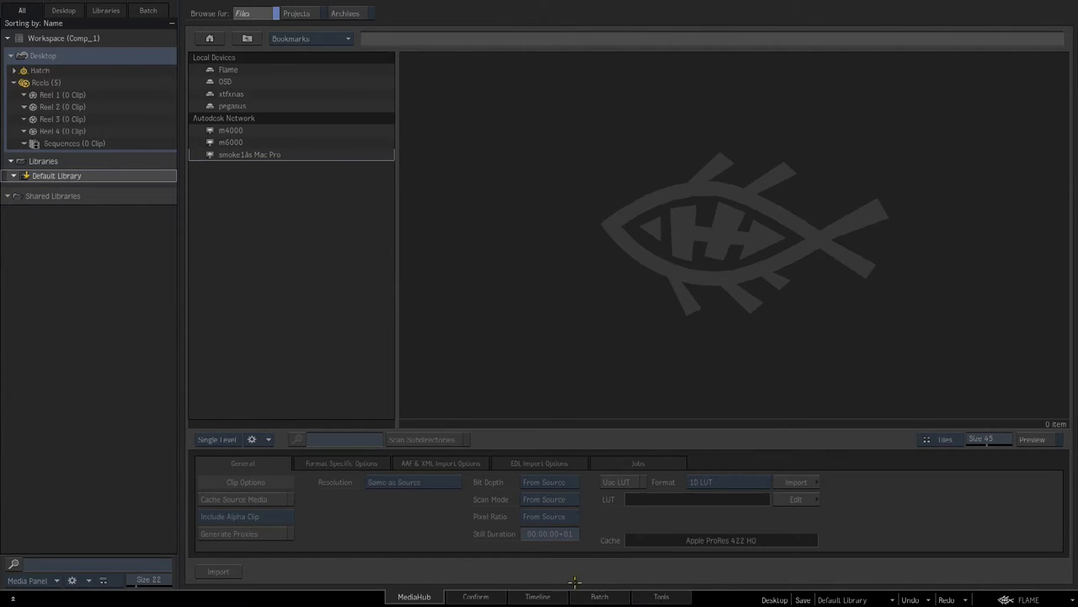
click(599, 597)
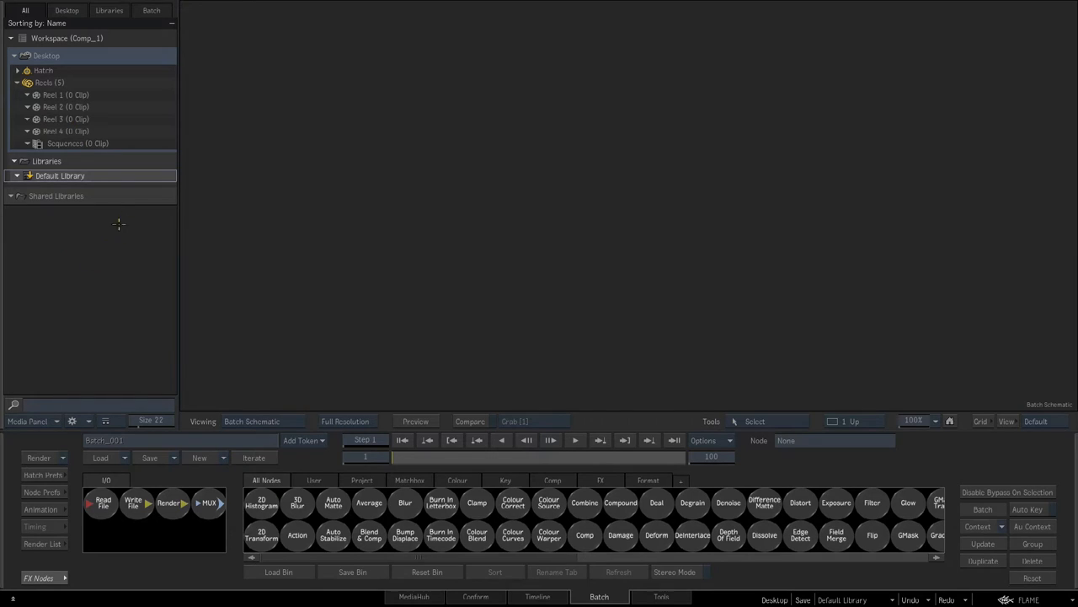
mouse_move(31, 347)
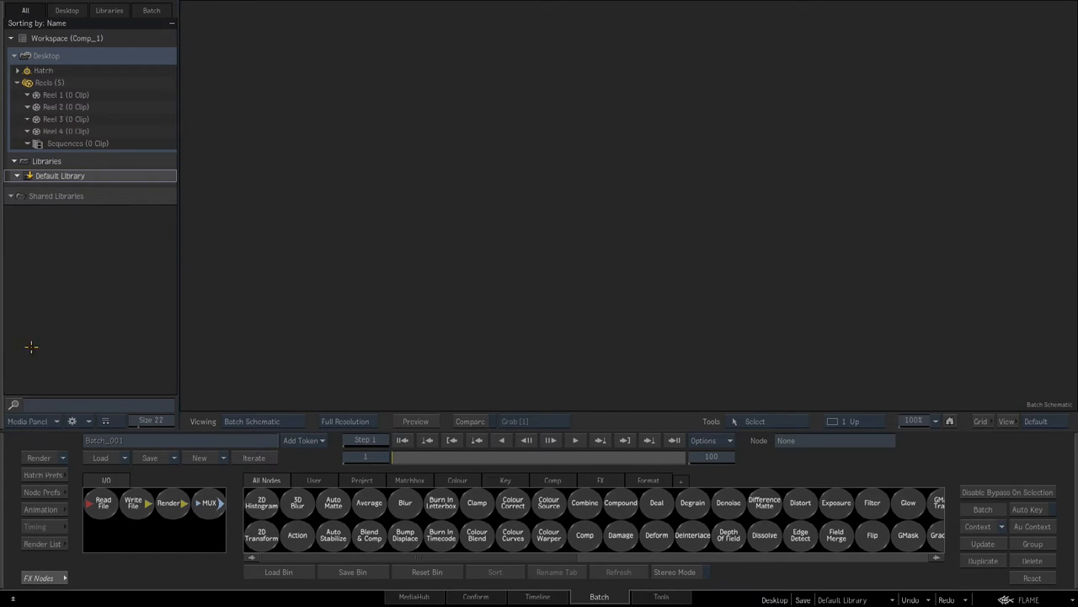
Hide the media library panel and show All Nodes in the FX Nodes bin
click(32, 421)
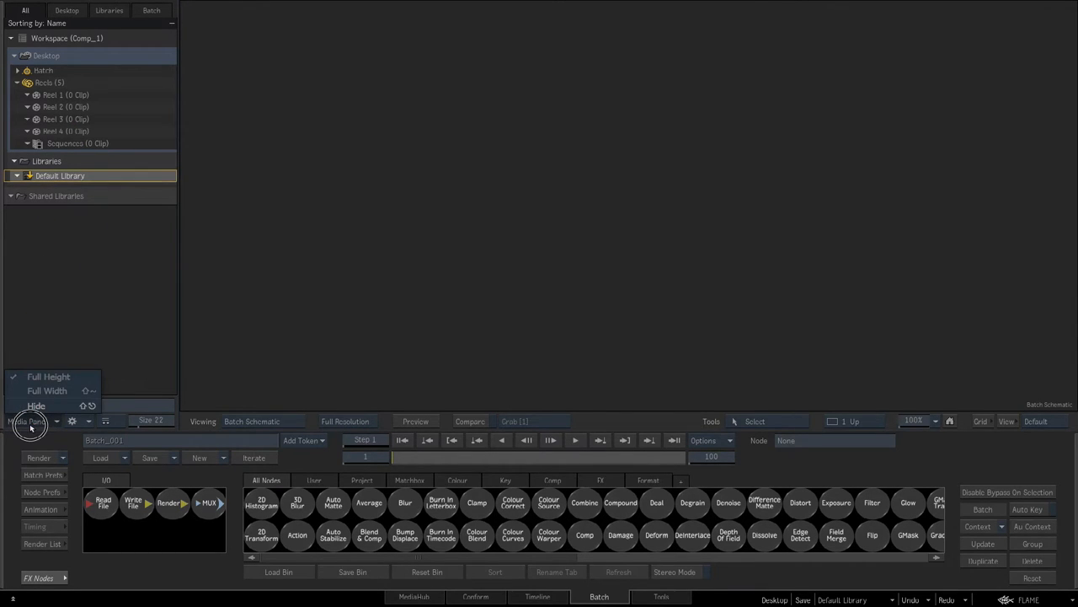
click(36, 405)
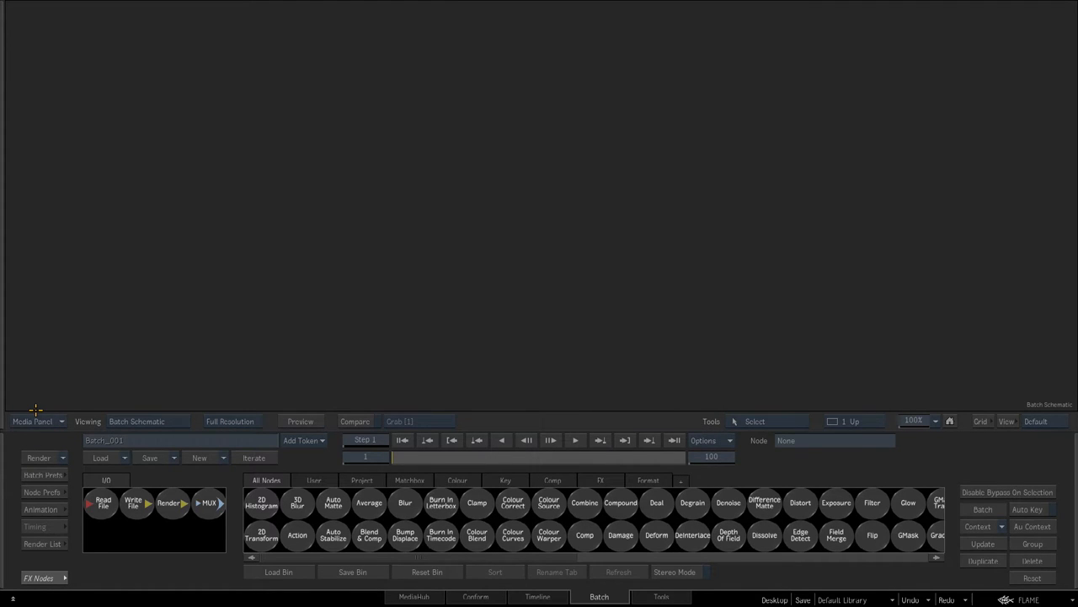
mouse_move(764, 455)
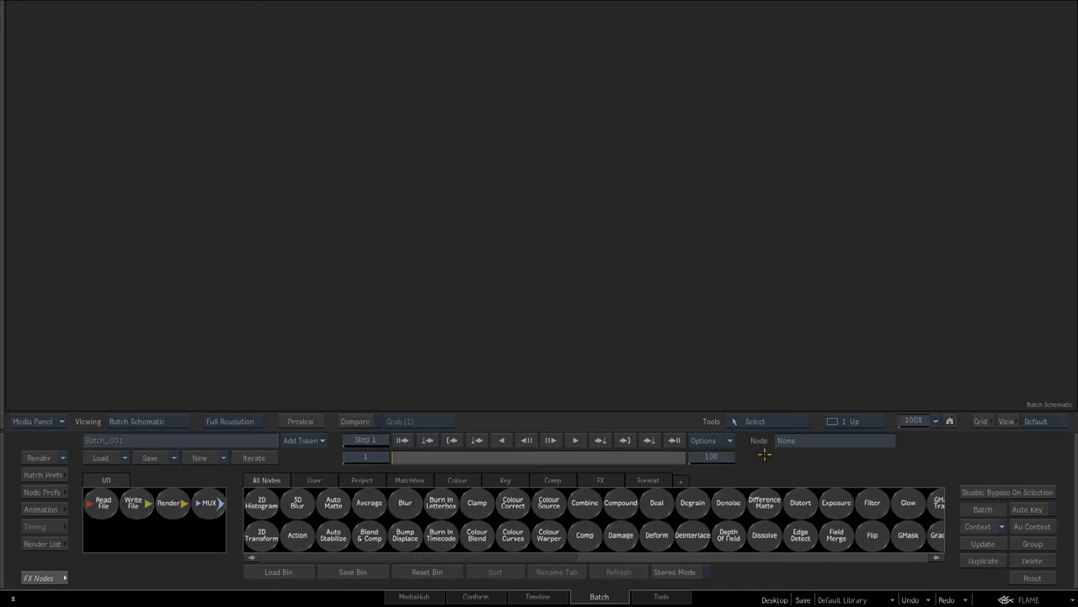
mouse_move(944, 481)
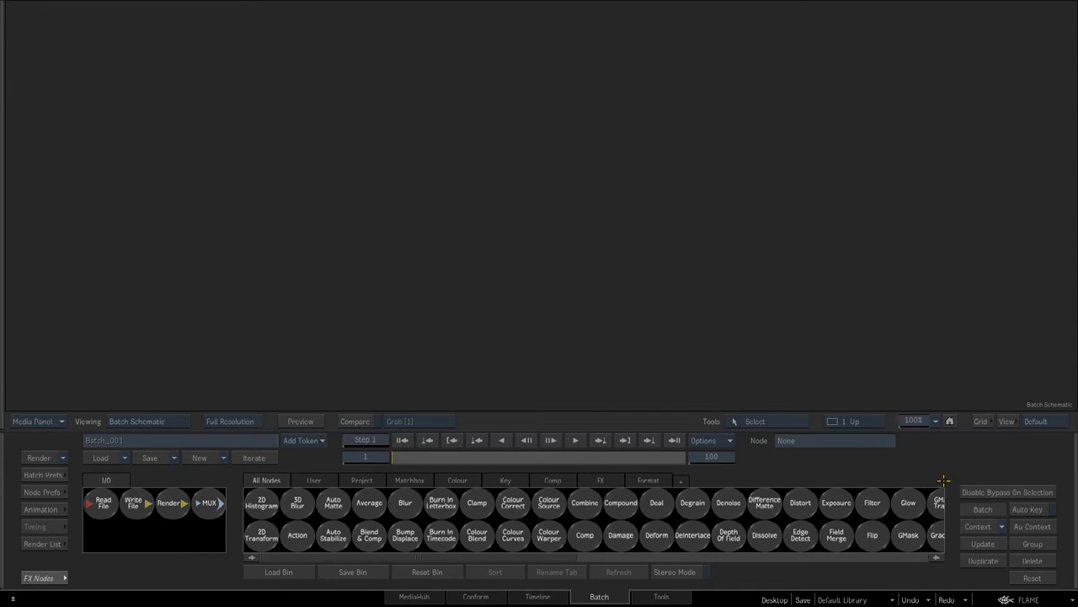
mouse_move(38, 577)
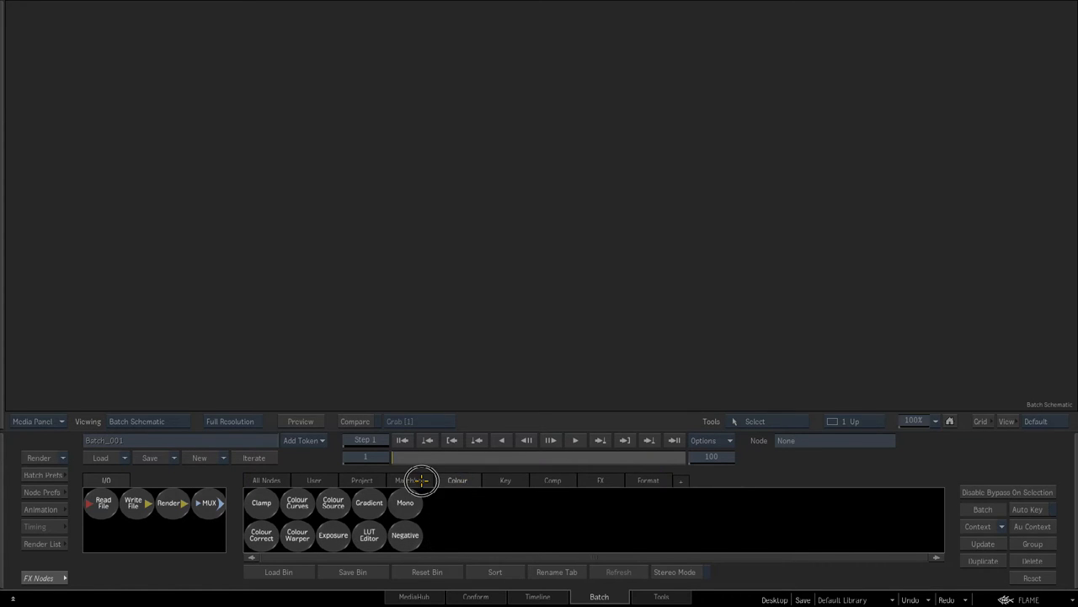
click(266, 480)
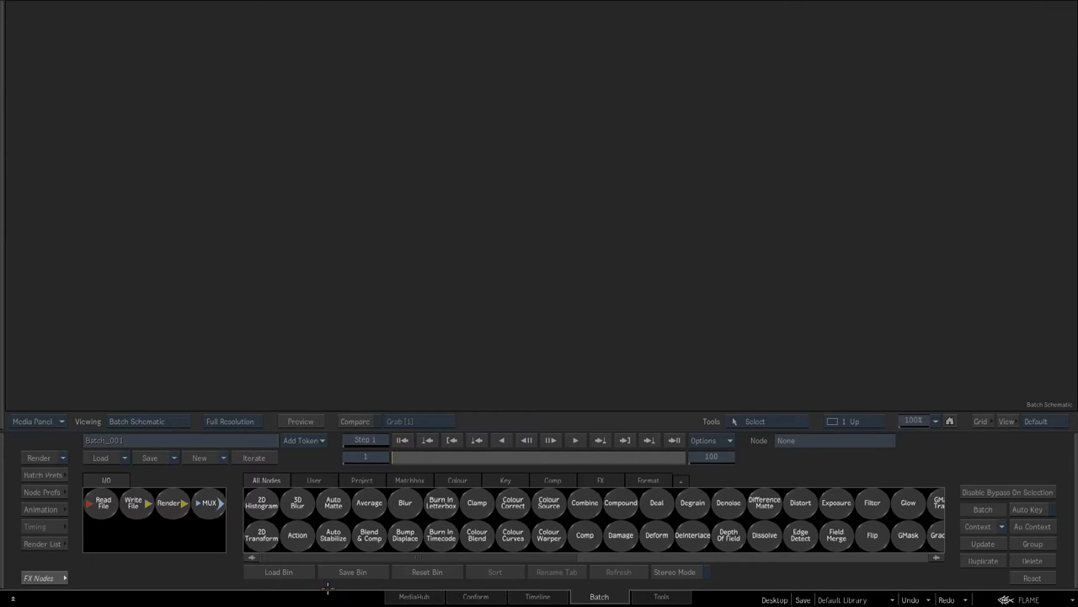
mouse_move(84, 476)
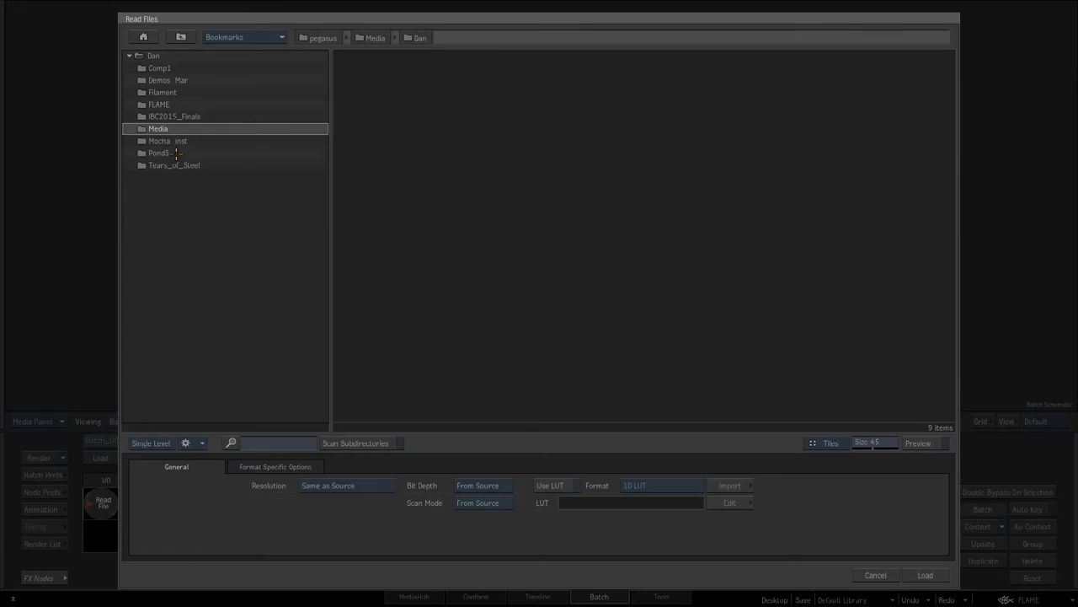
Load the Background001 clip from the Comp1 folder into the schematic
double_click(159, 67)
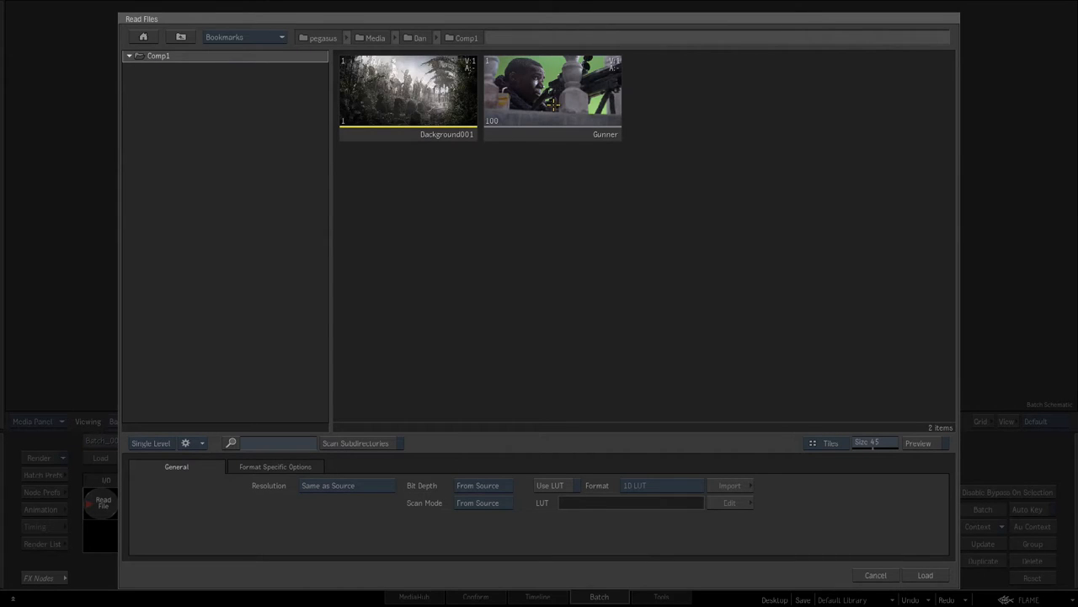
click(408, 93)
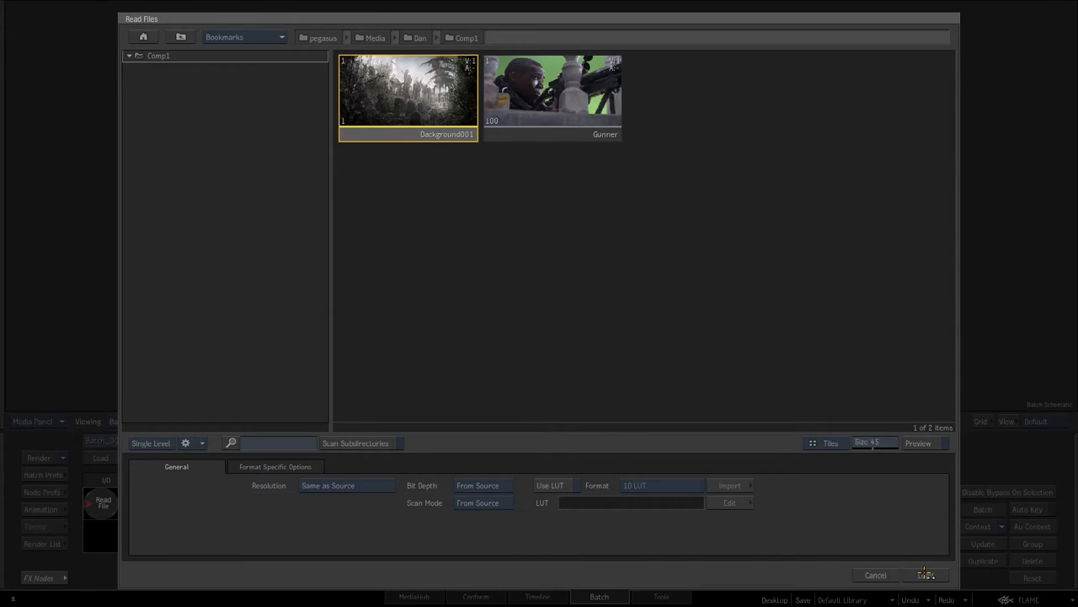
click(926, 574)
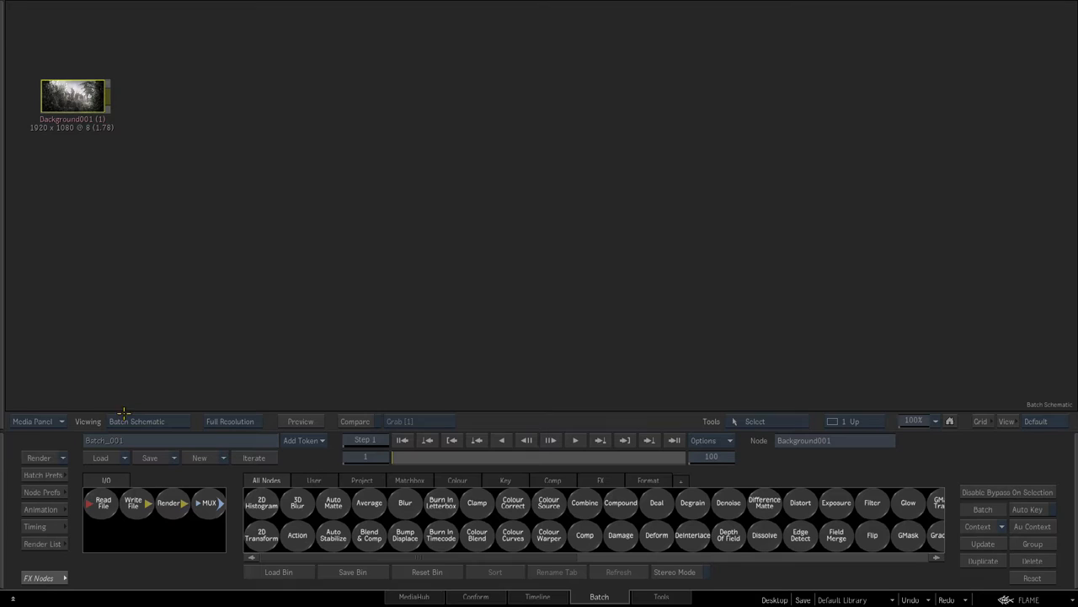
click(137, 421)
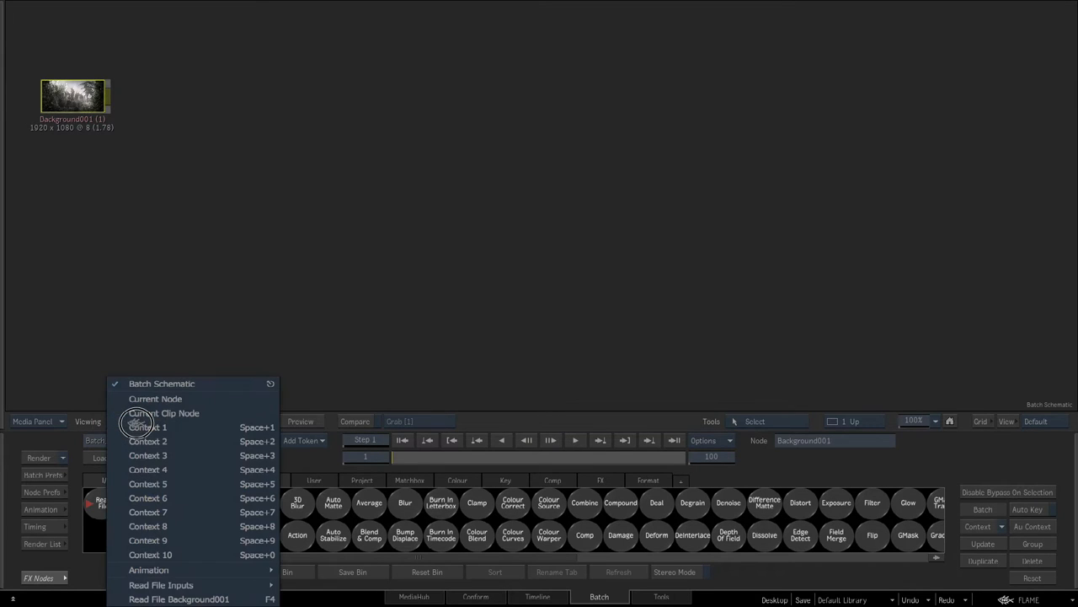
mouse_move(160, 585)
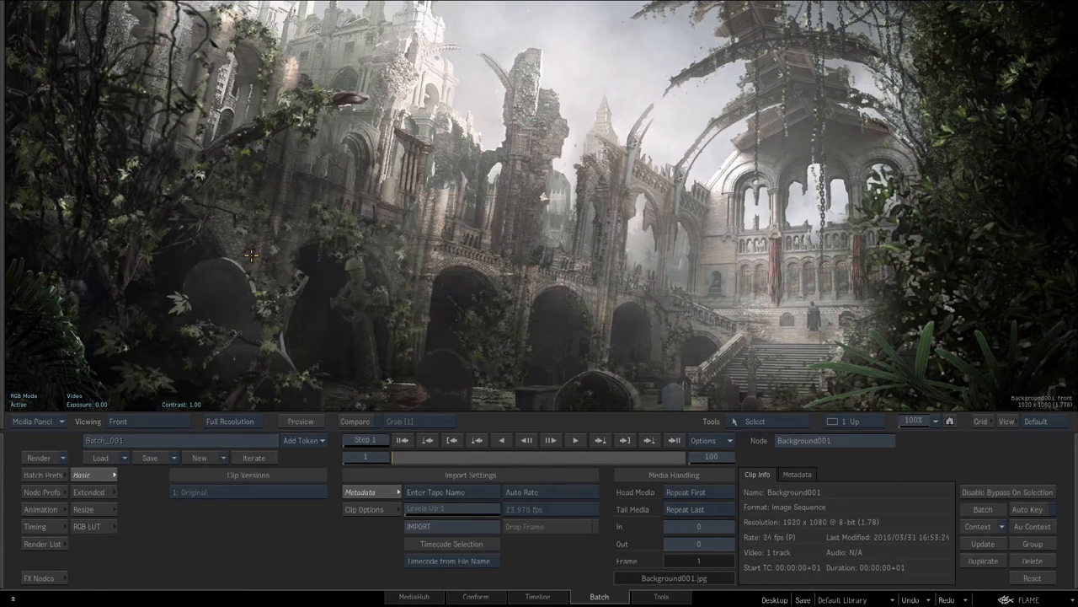
mouse_move(251, 269)
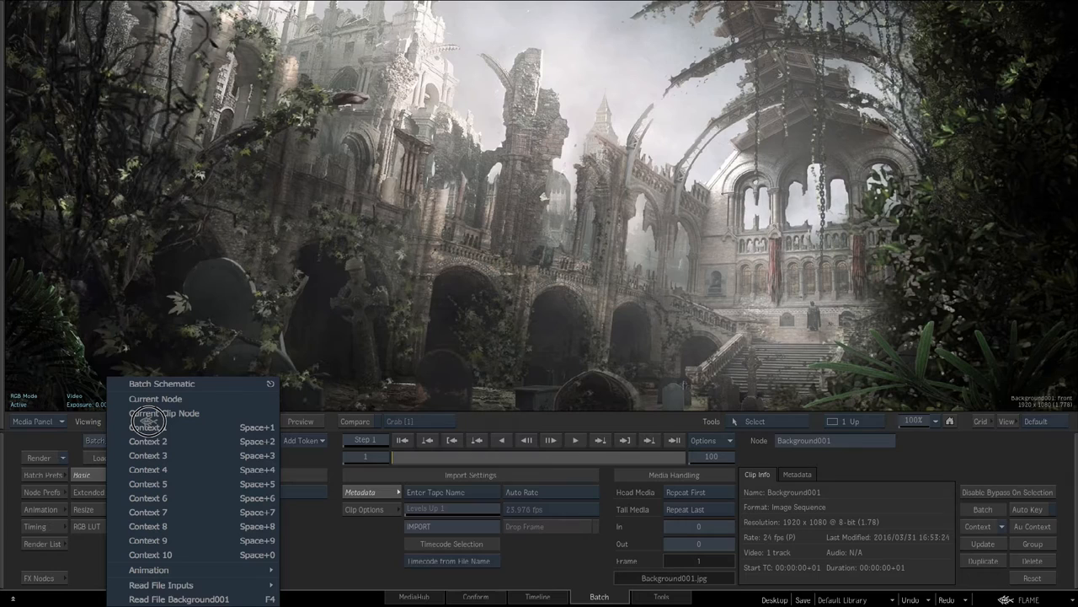
mouse_move(156, 399)
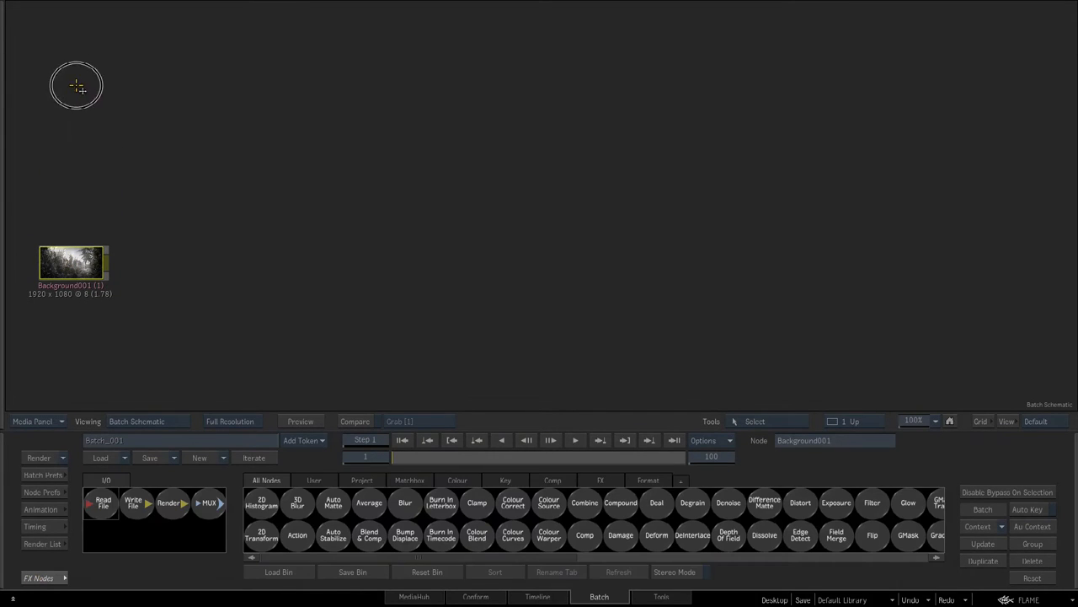
Load the Gunner clip from Comp1 and place it above Background001
click(103, 503)
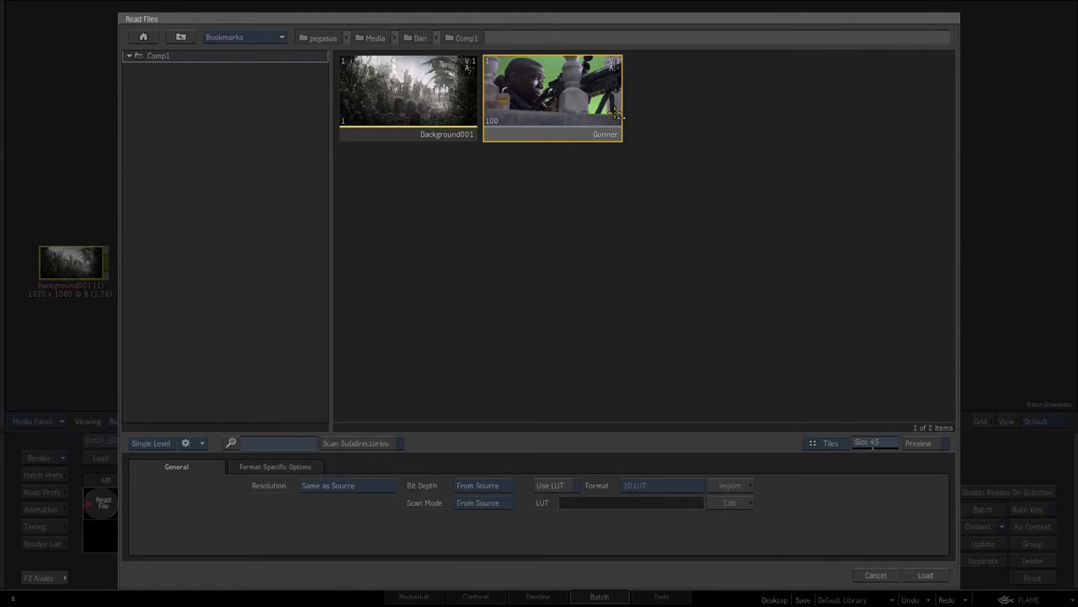
click(926, 574)
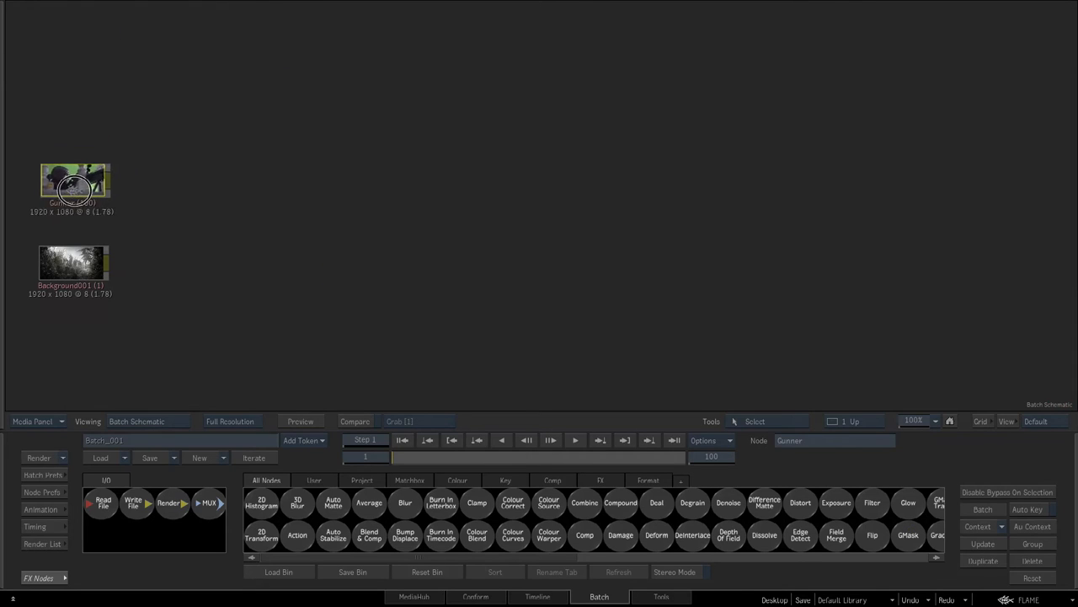
click(71, 181)
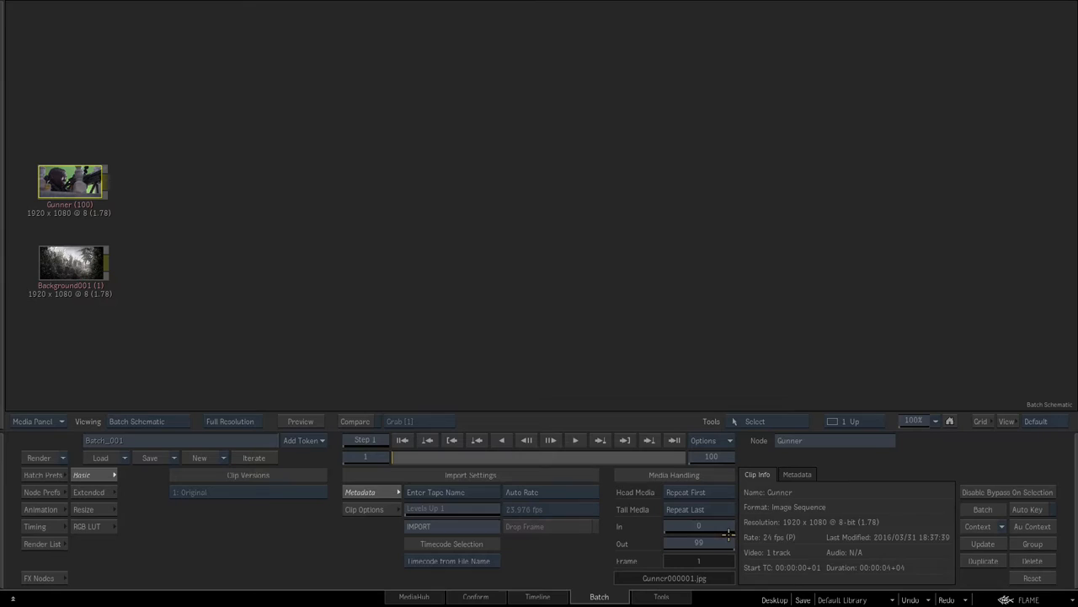
click(87, 491)
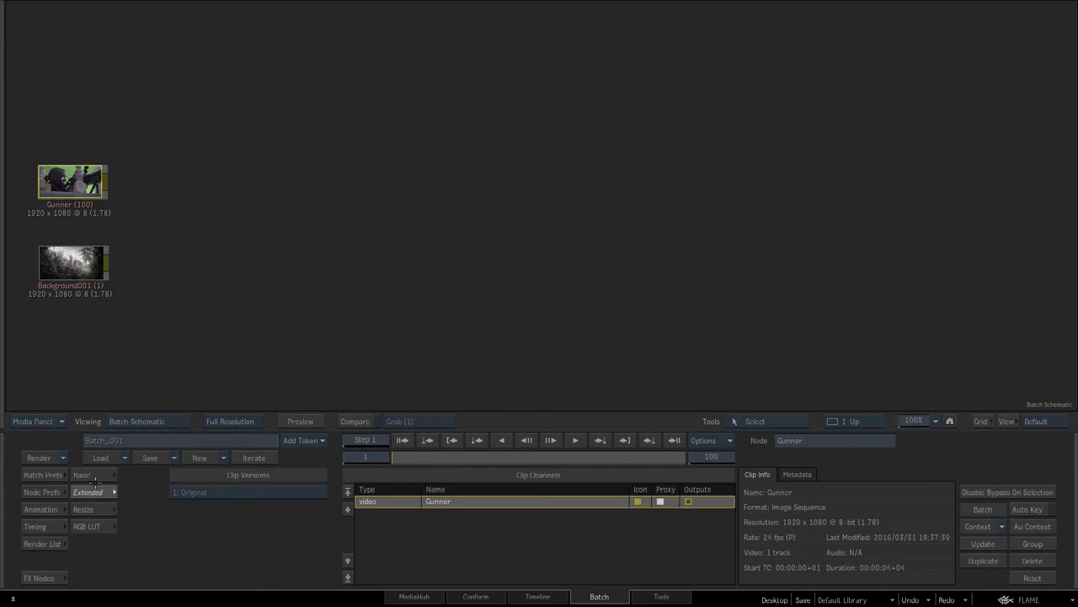
click(84, 509)
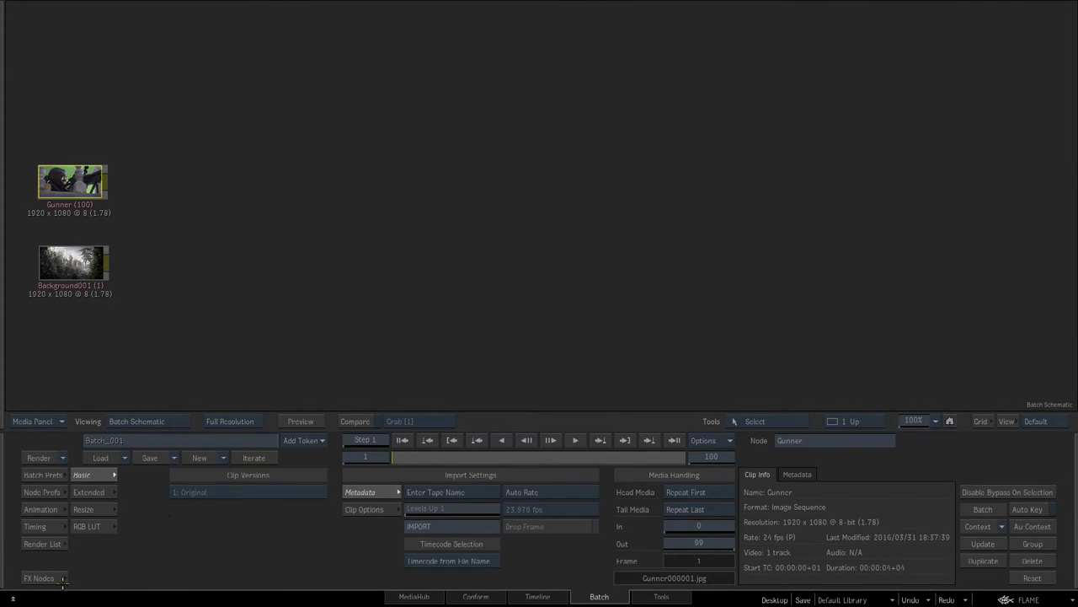
click(39, 577)
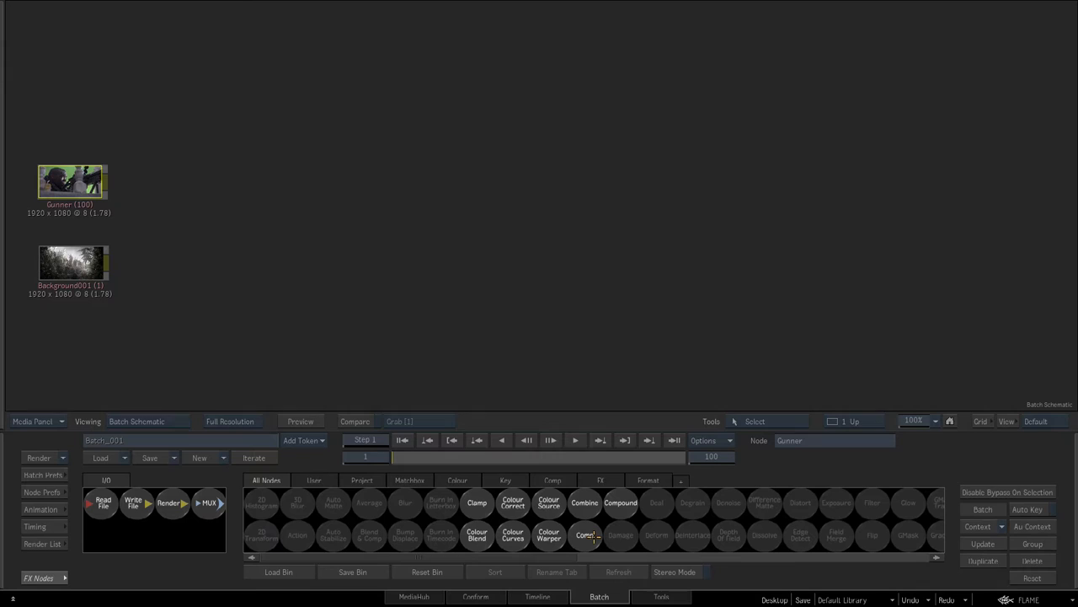
Drop a Comp node (comp70) right of the clips and zoom the schematic
click(584, 535)
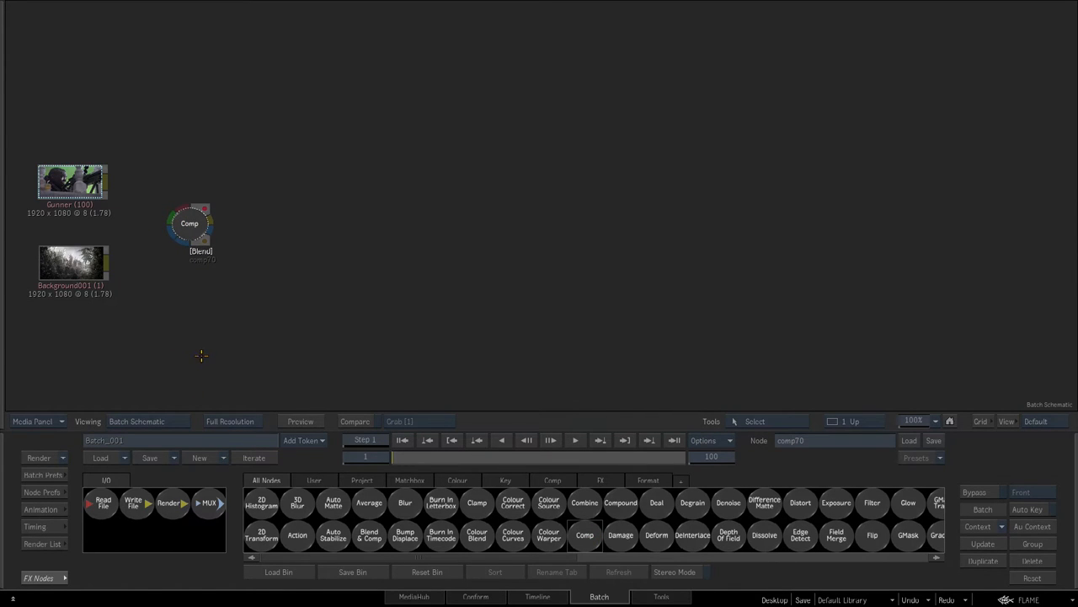
mouse_move(660, 365)
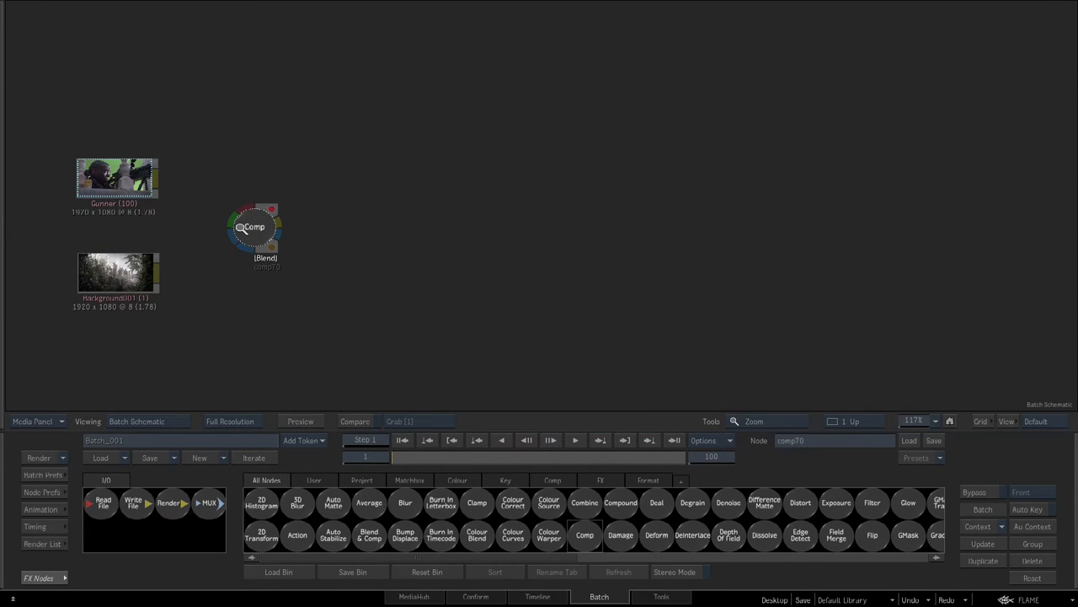
right_click(775, 422)
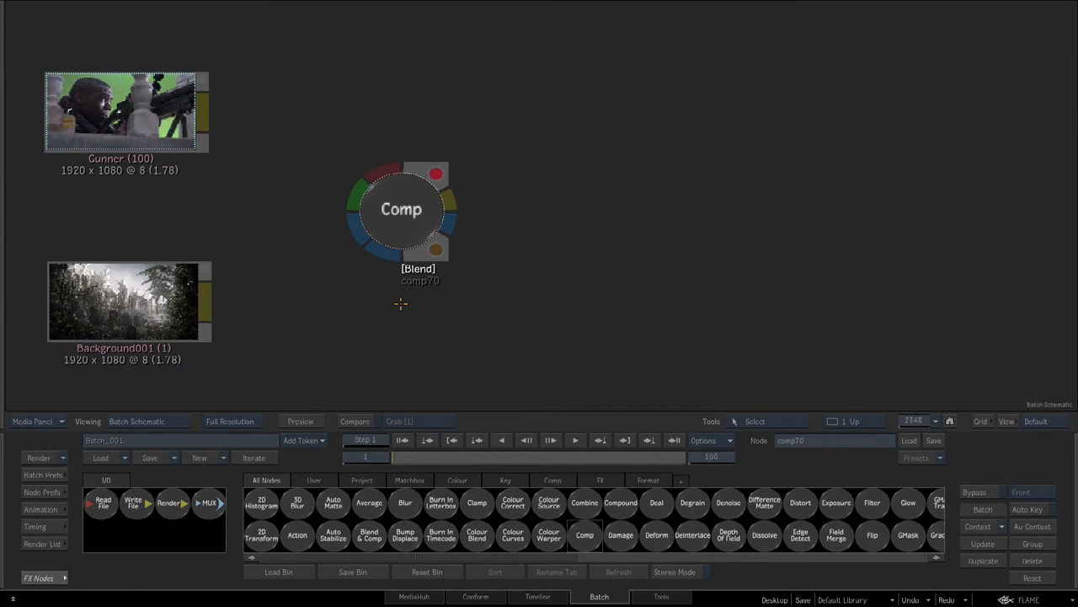
mouse_move(376, 160)
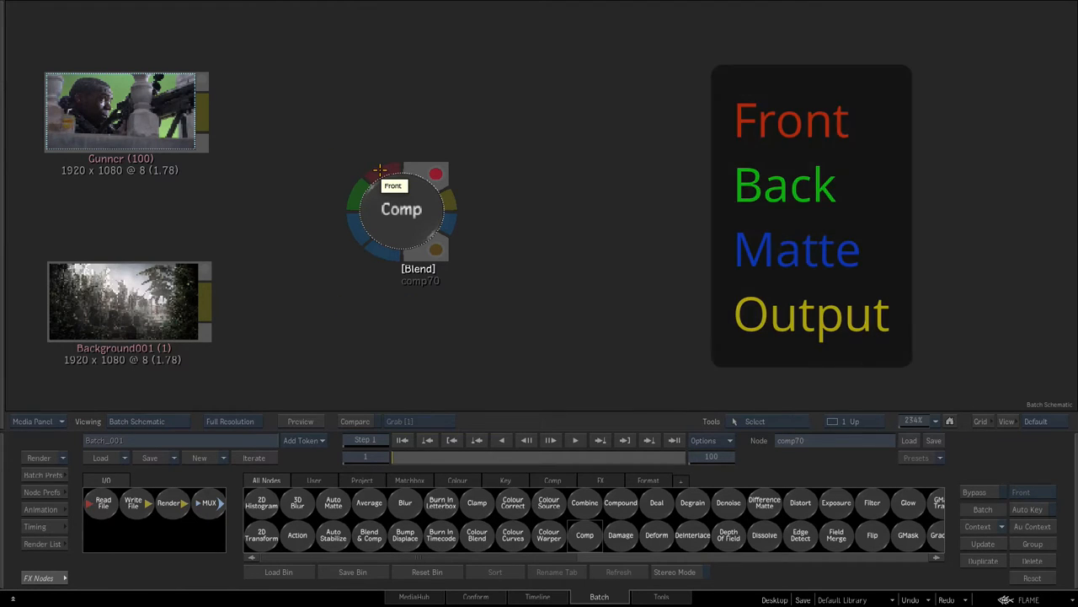
mouse_move(362, 207)
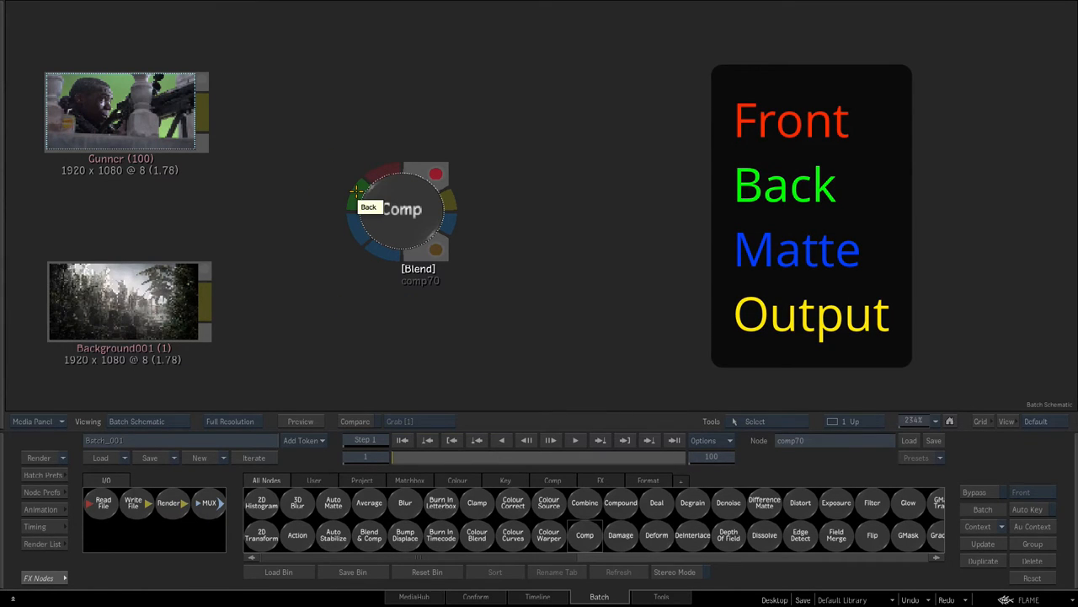
mouse_move(358, 234)
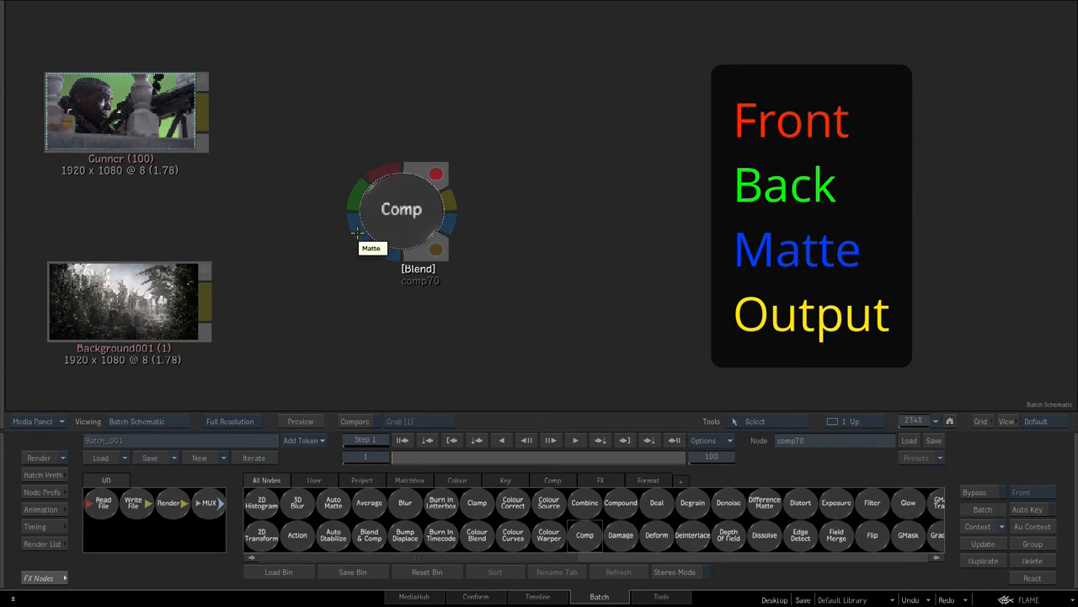
mouse_move(383, 253)
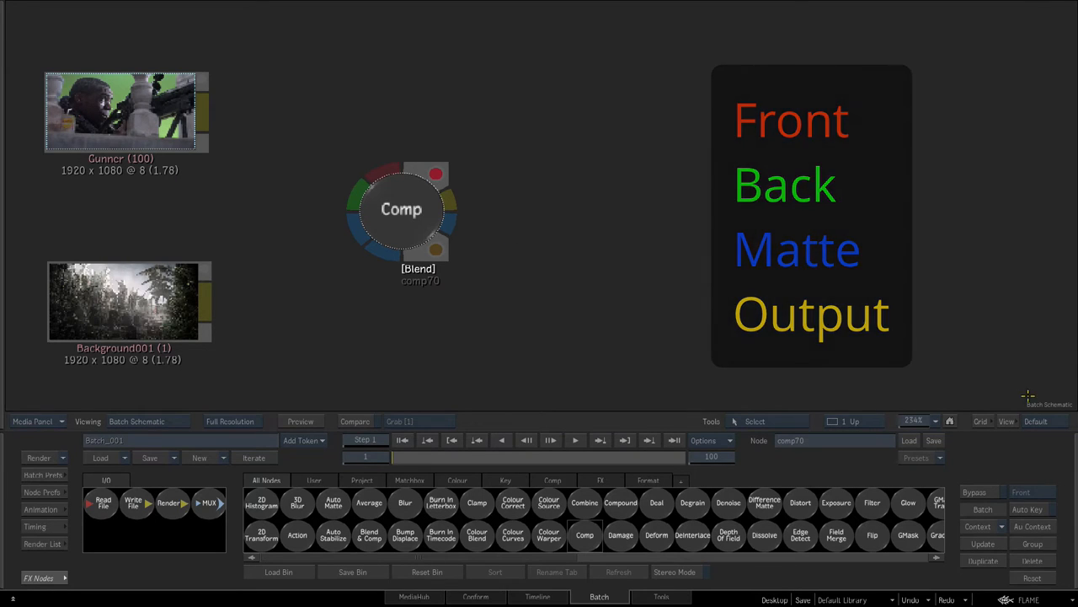
click(914, 420)
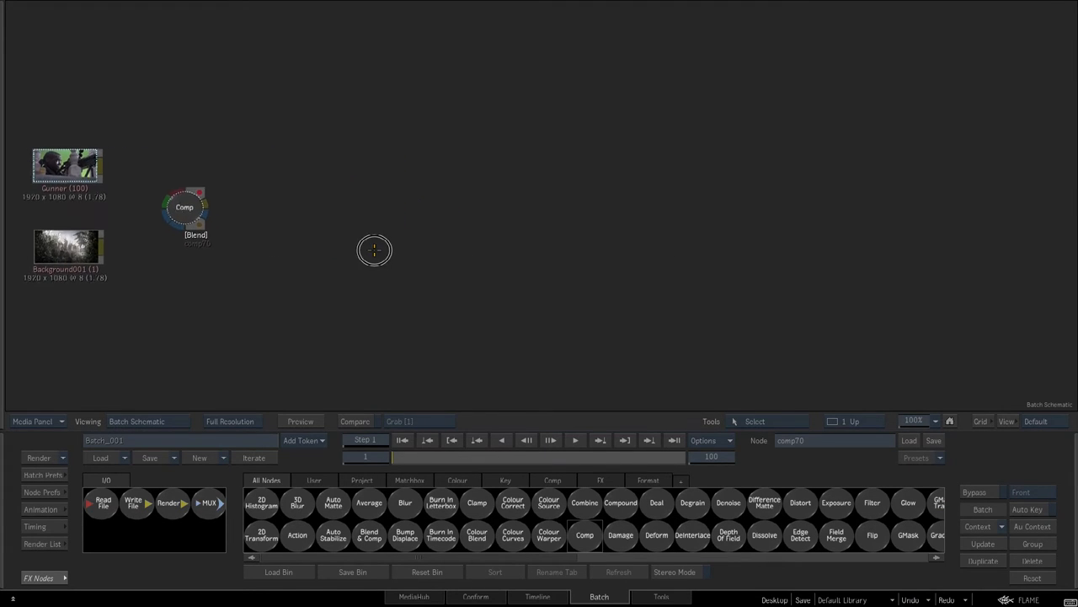
Wire Gunner to comp70's Front and Background001 to its Back, then show its settings
click(67, 166)
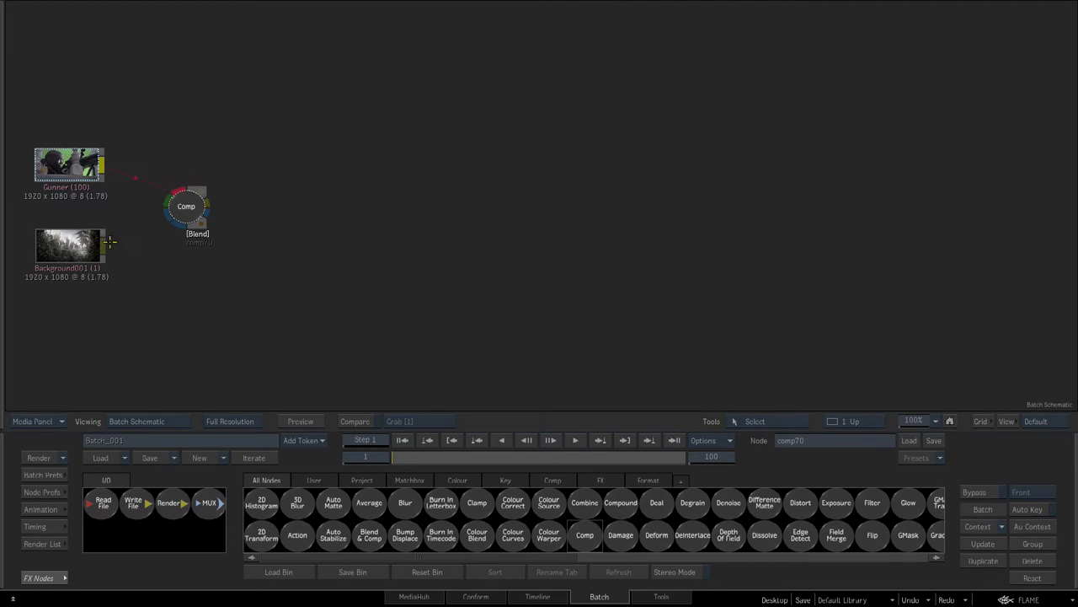
drag(106, 245, 165, 202)
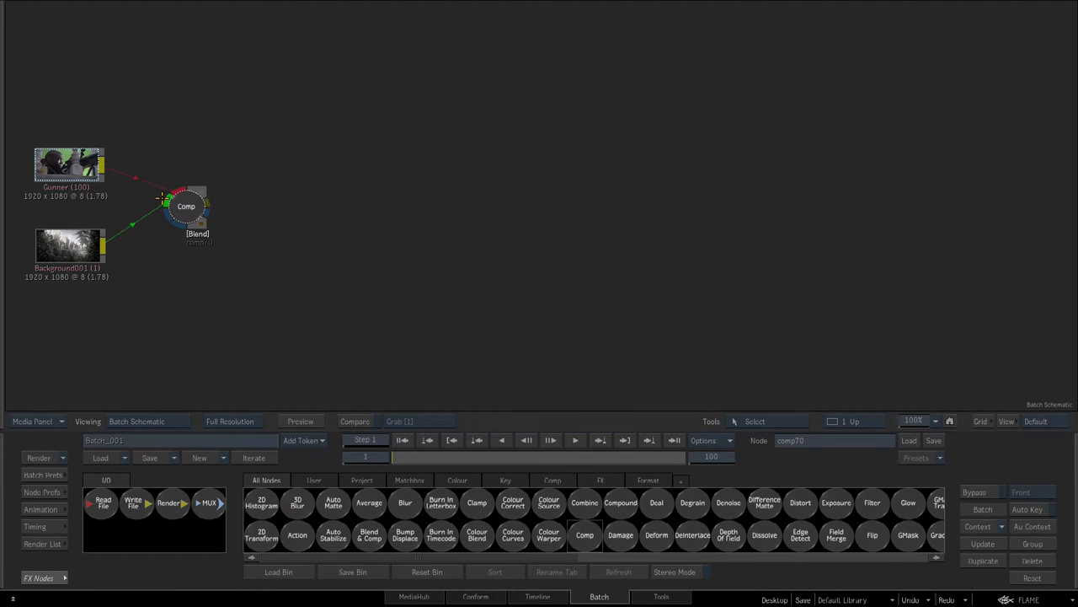
click(186, 205)
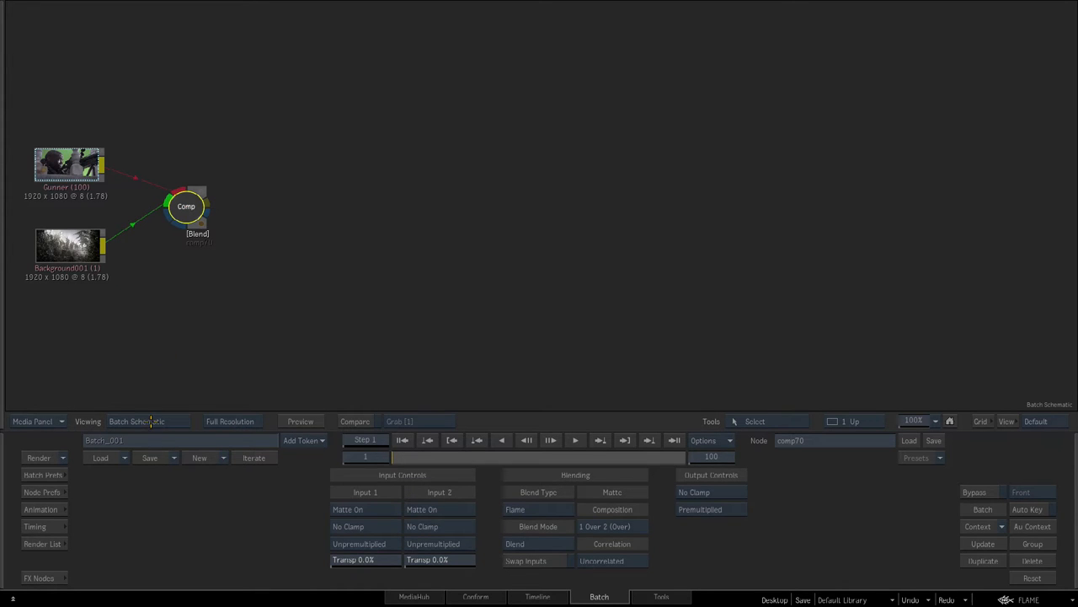
Show comp70's result fitted in the viewer and try partial transparency on the gunner
click(137, 421)
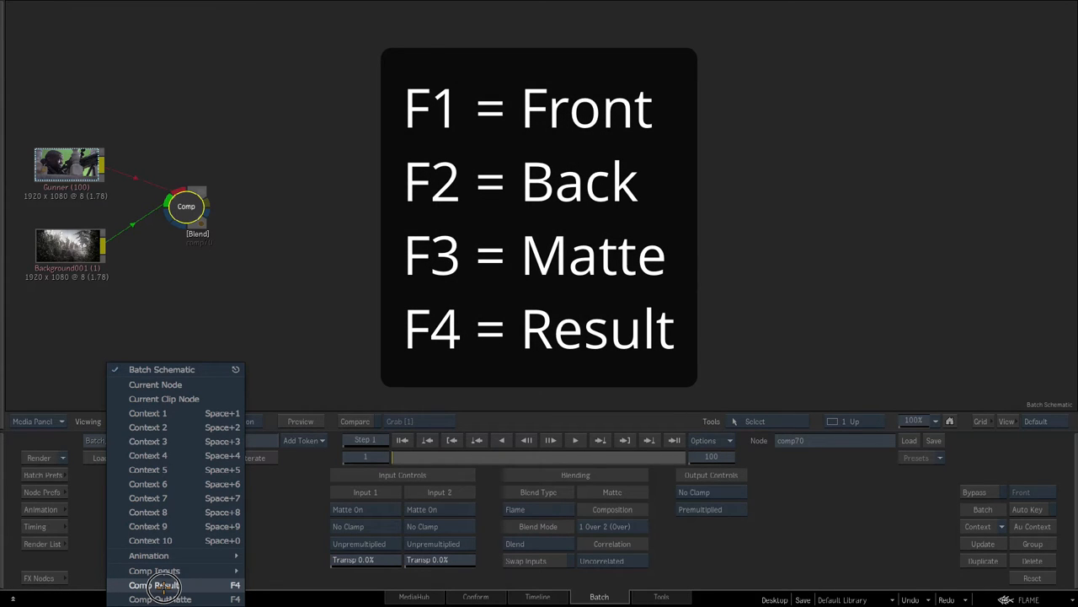
click(154, 585)
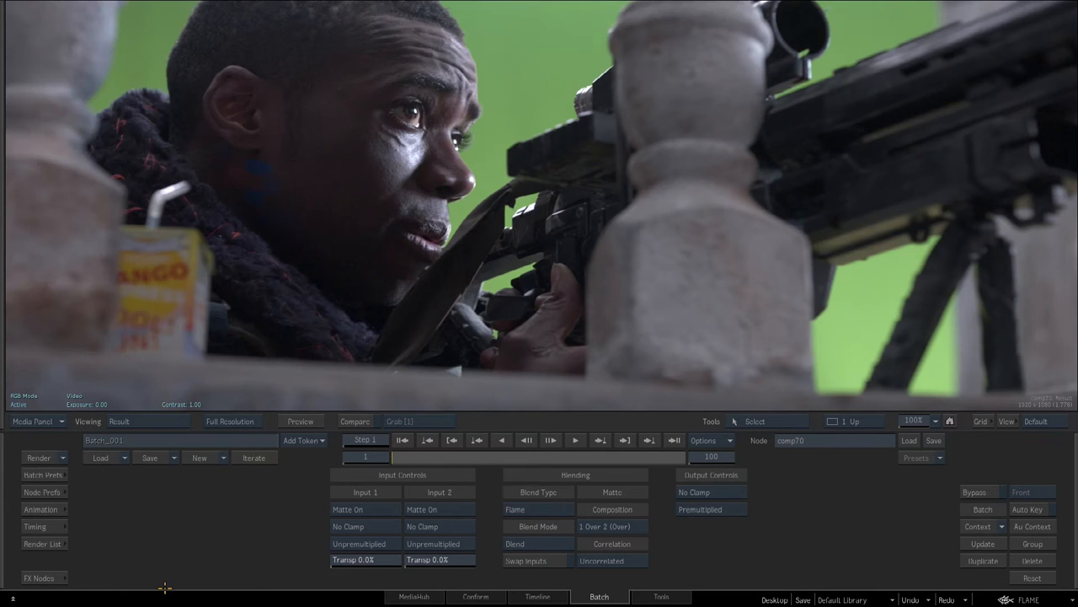
click(914, 420)
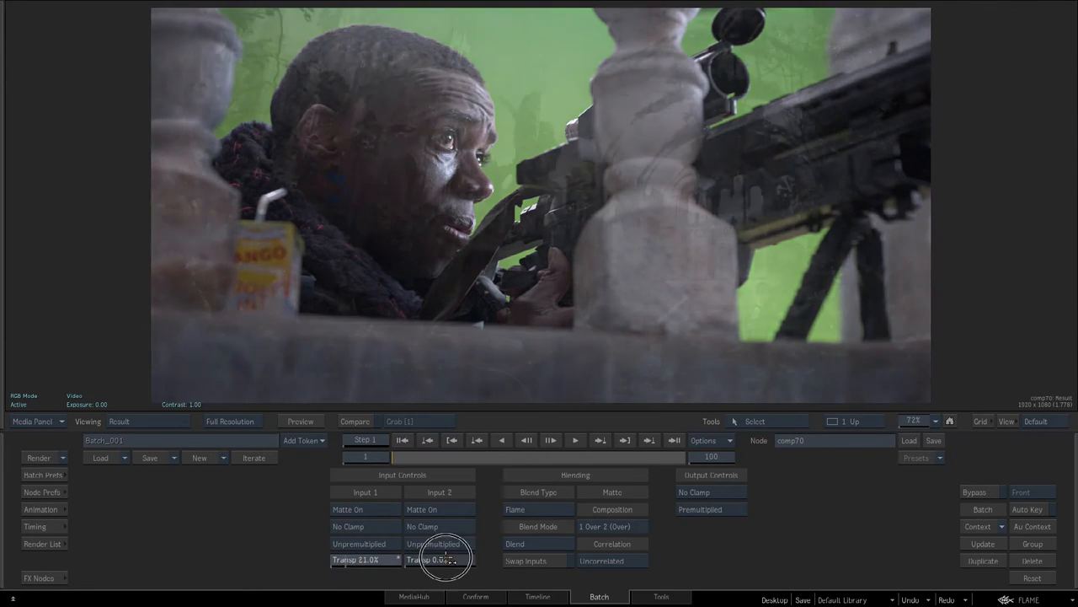
Try Overlay blending, reset to Blend at 0% transparency, and return to Batch Schematic
click(538, 526)
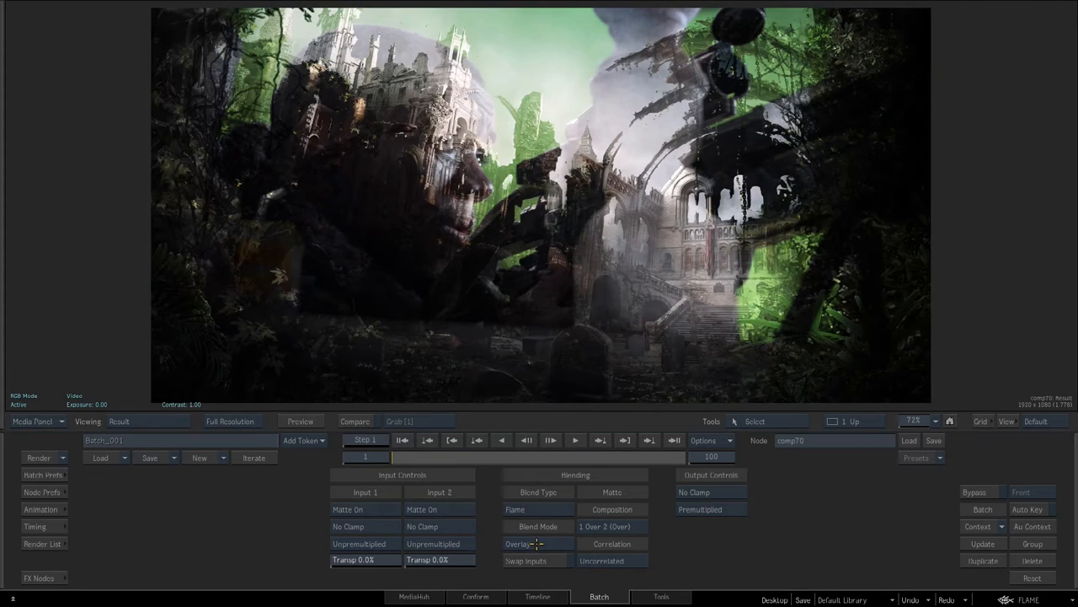
click(526, 544)
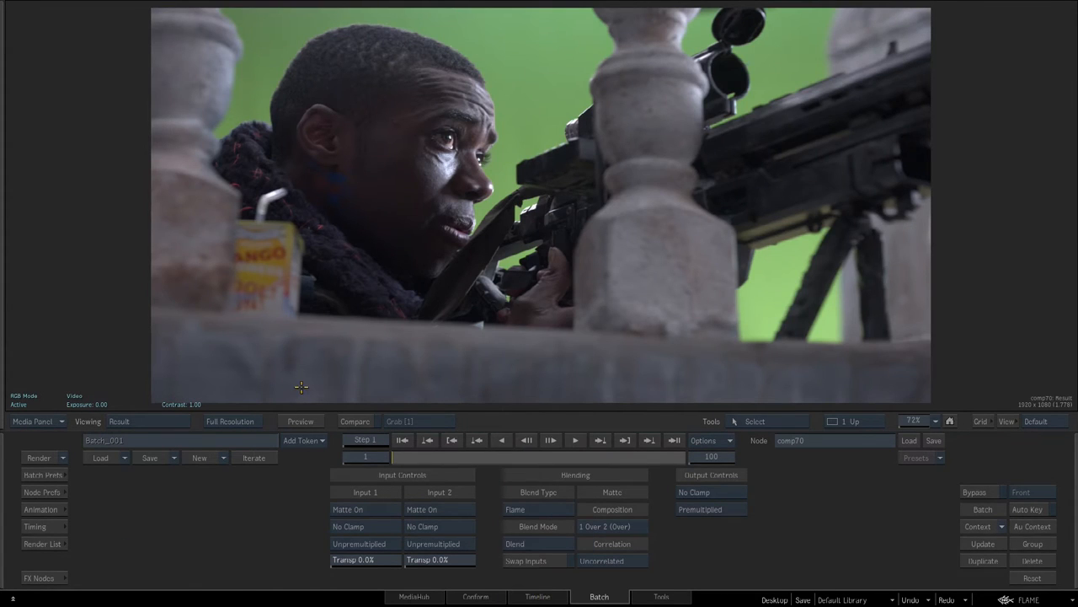
click(137, 421)
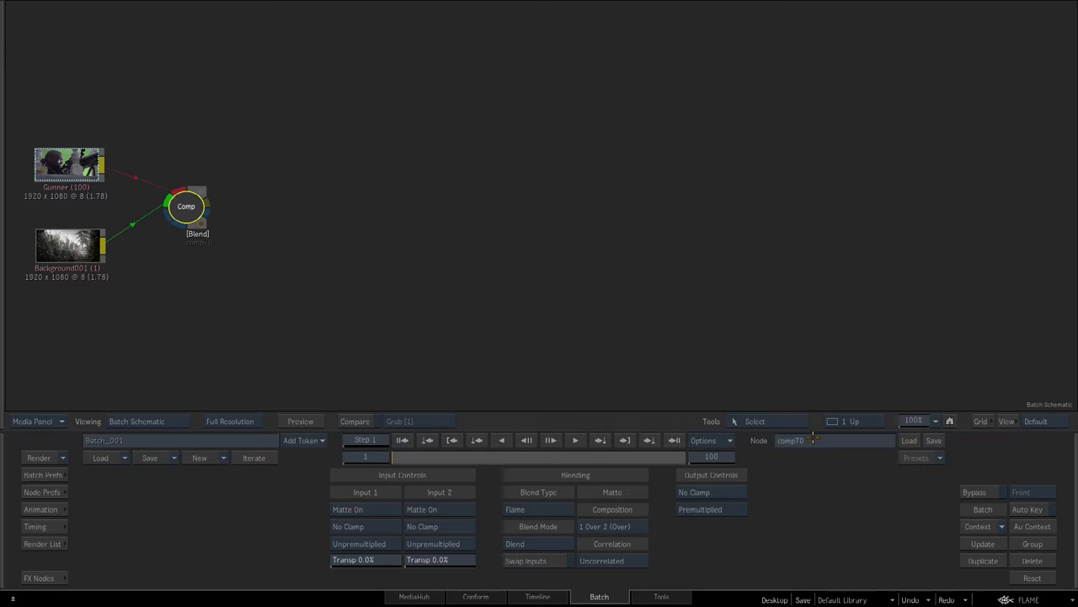
Use the 2 Up layout with the result fitted to view, and show the keying nodes
click(851, 421)
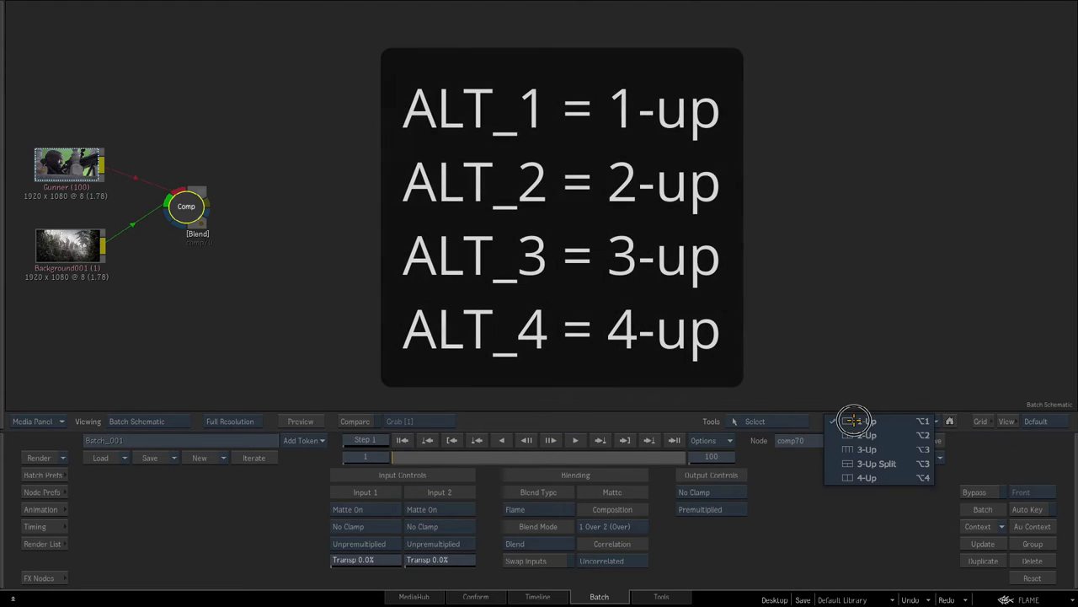
click(867, 435)
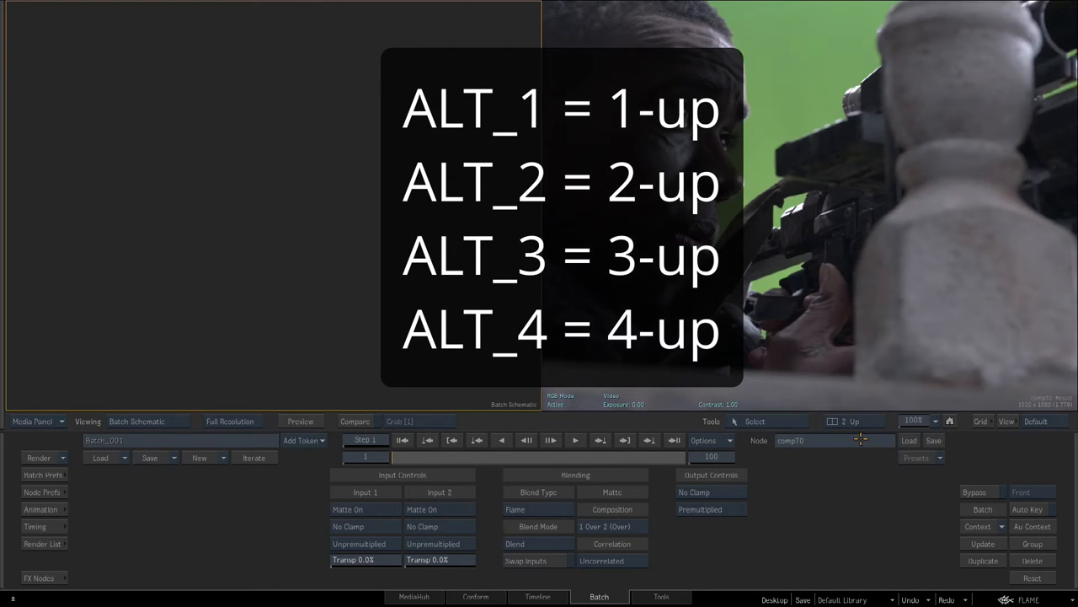
click(918, 420)
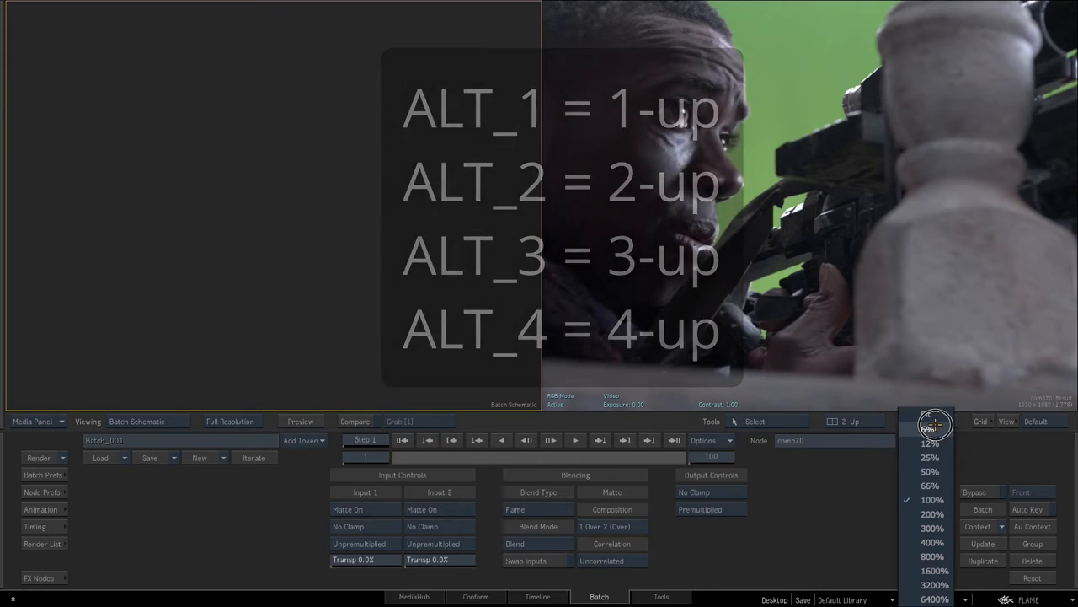
click(932, 500)
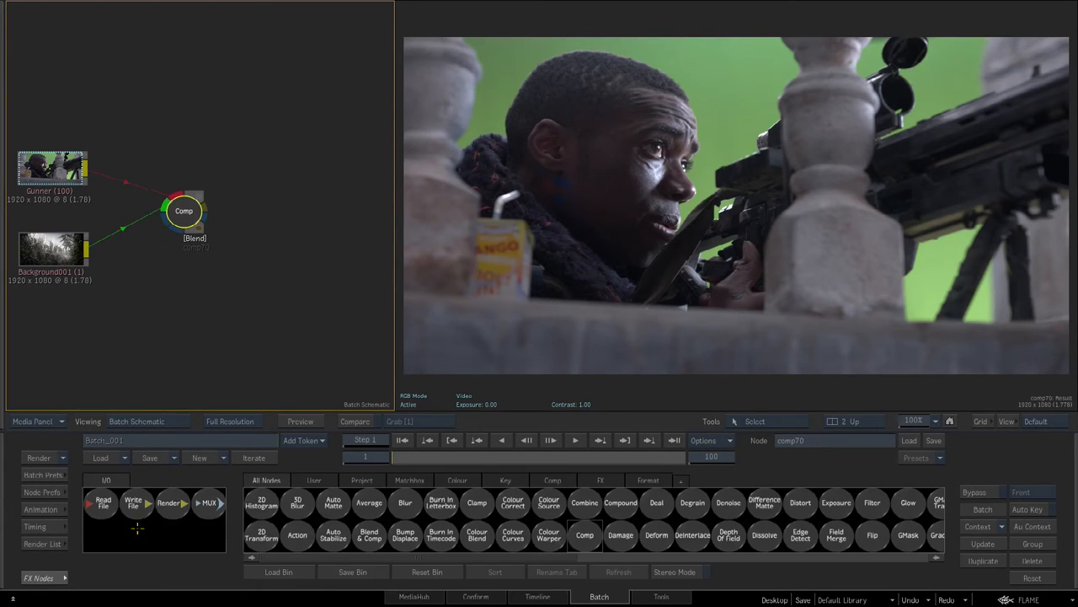
click(505, 479)
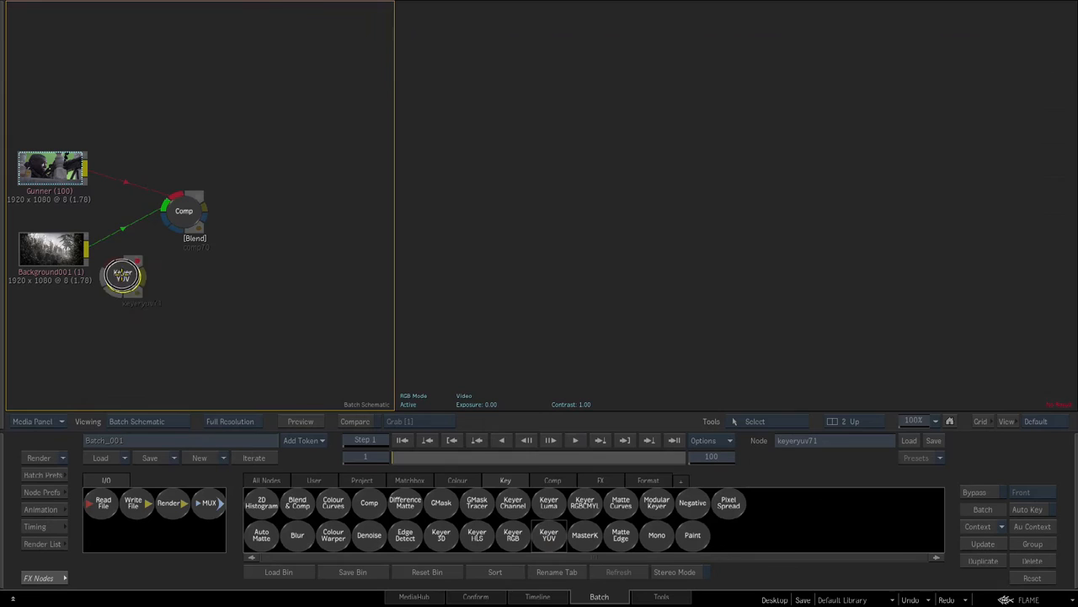
Place Keyer YUV below Gunner, feed its matte into comp70, and open its controls
drag(123, 278, 114, 207)
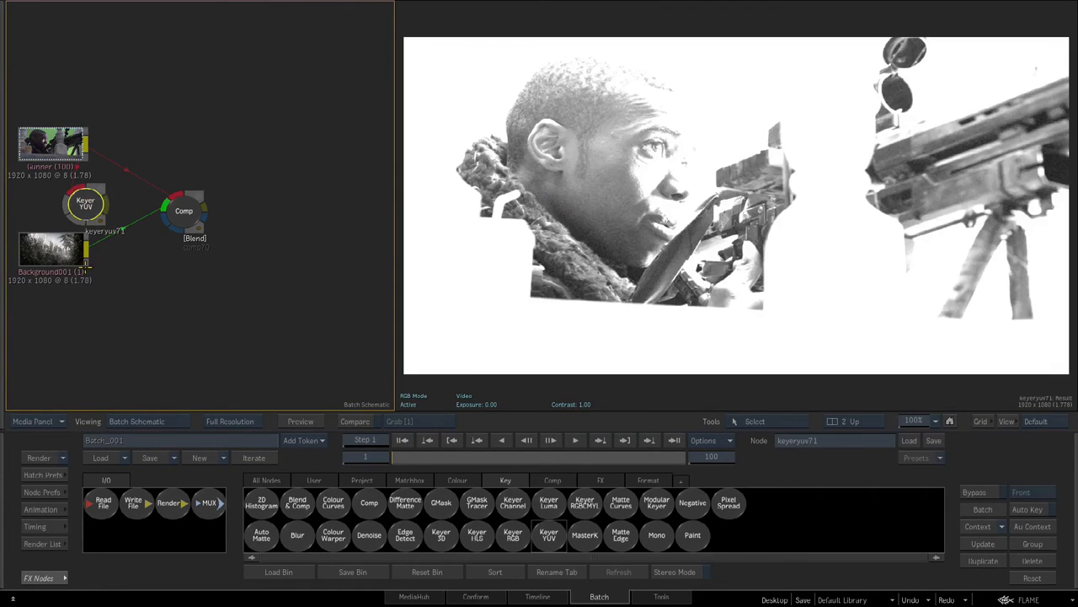
click(184, 211)
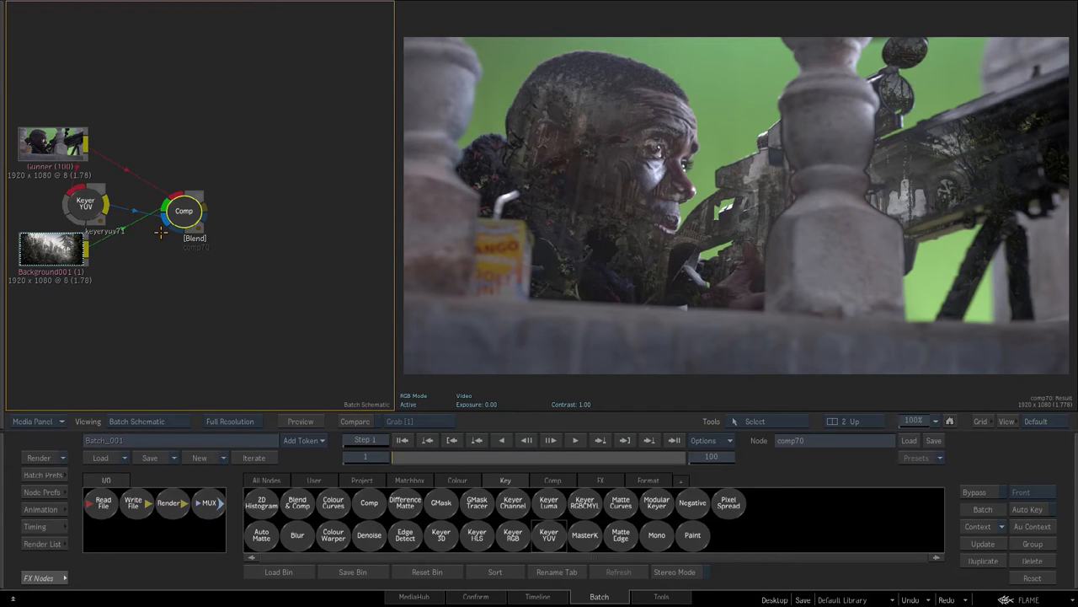
click(84, 205)
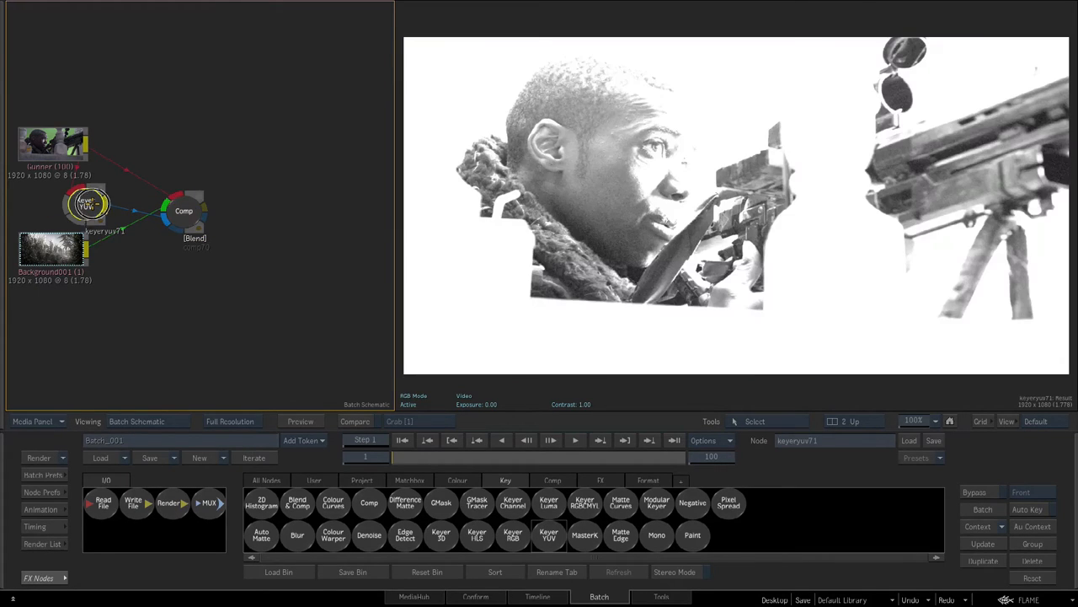
click(85, 204)
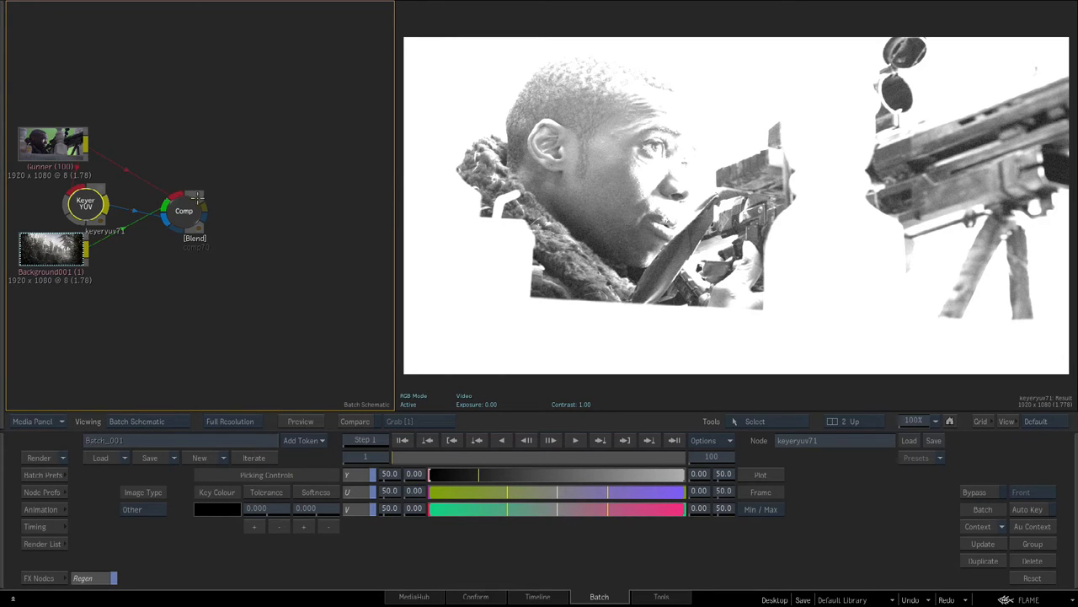
Switch between comp70's composite and the Keyer YUV matte, ending on comp70
click(184, 210)
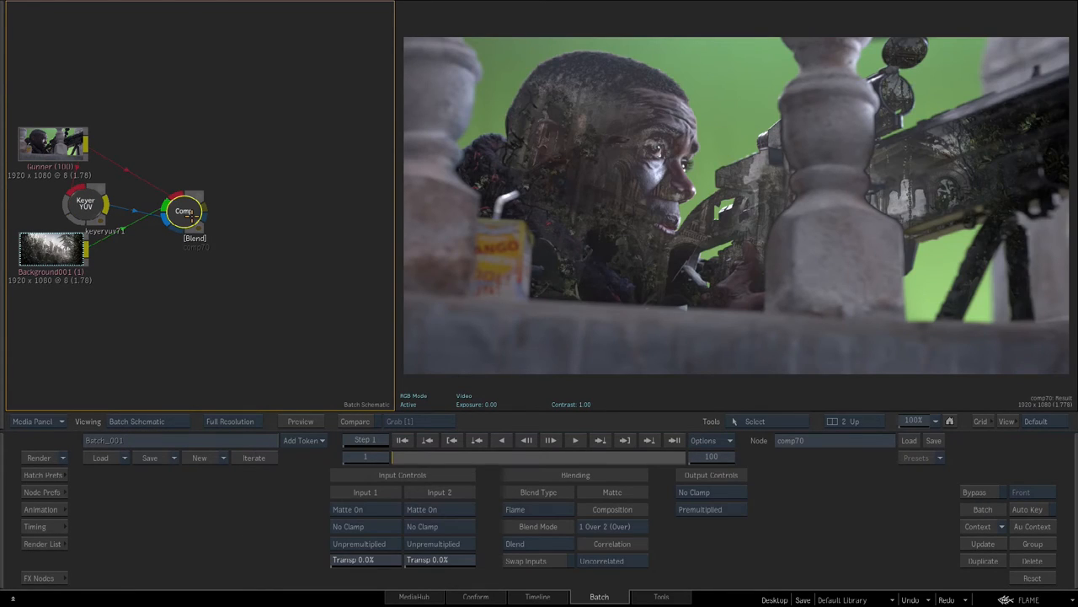
click(85, 205)
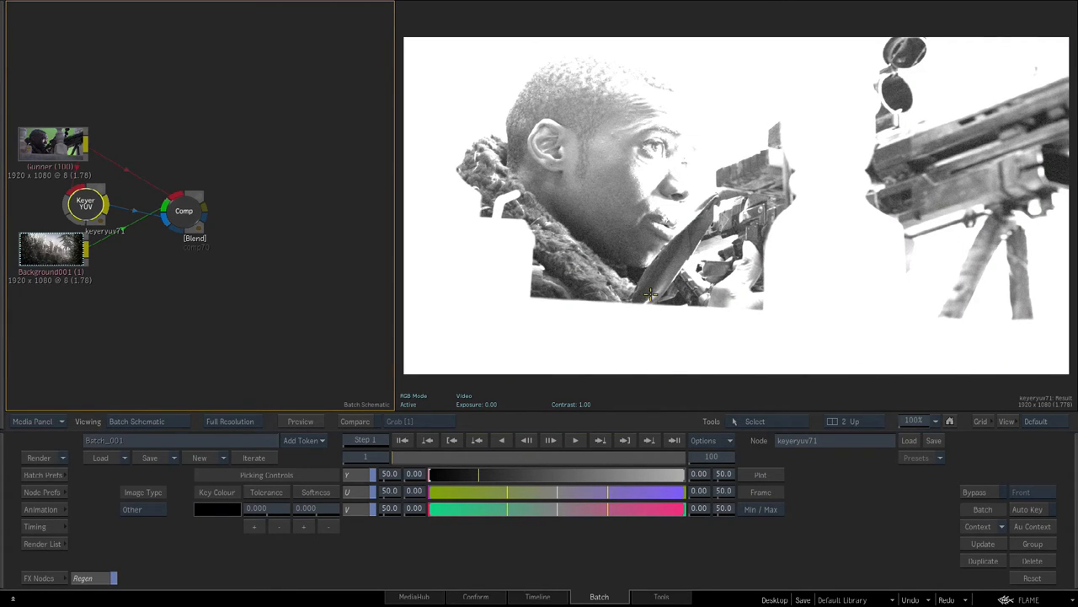
click(183, 210)
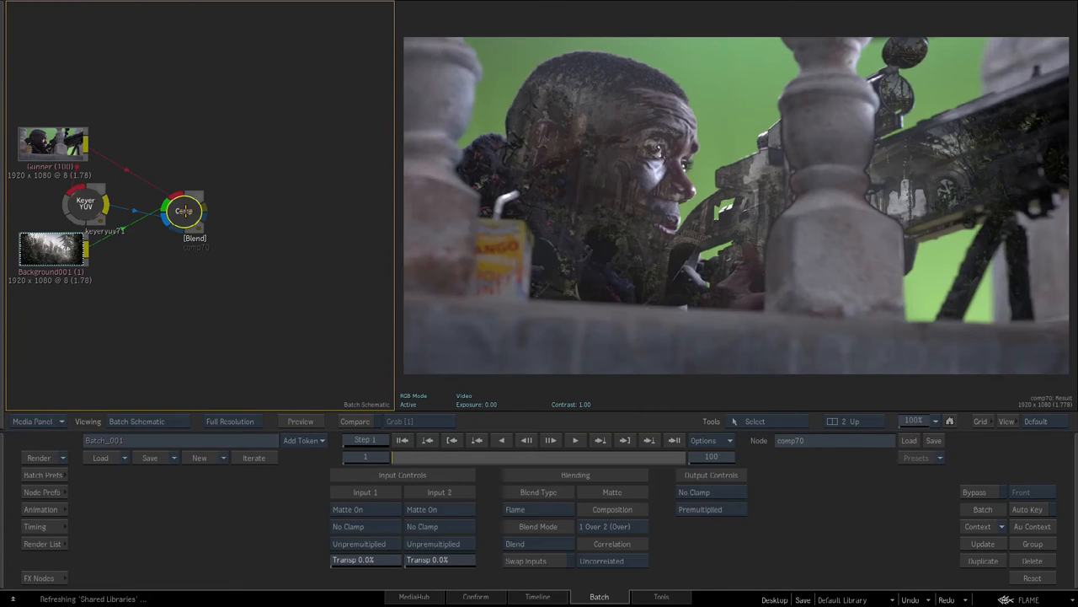
Set comp70 as Context 1 from its right-click menu
right_click(184, 211)
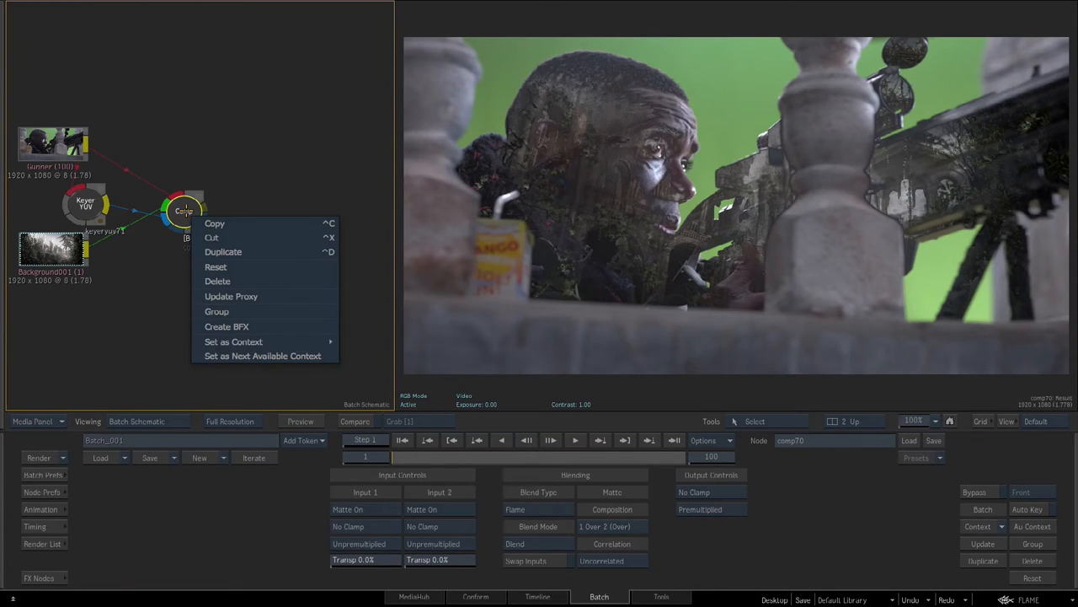
click(233, 341)
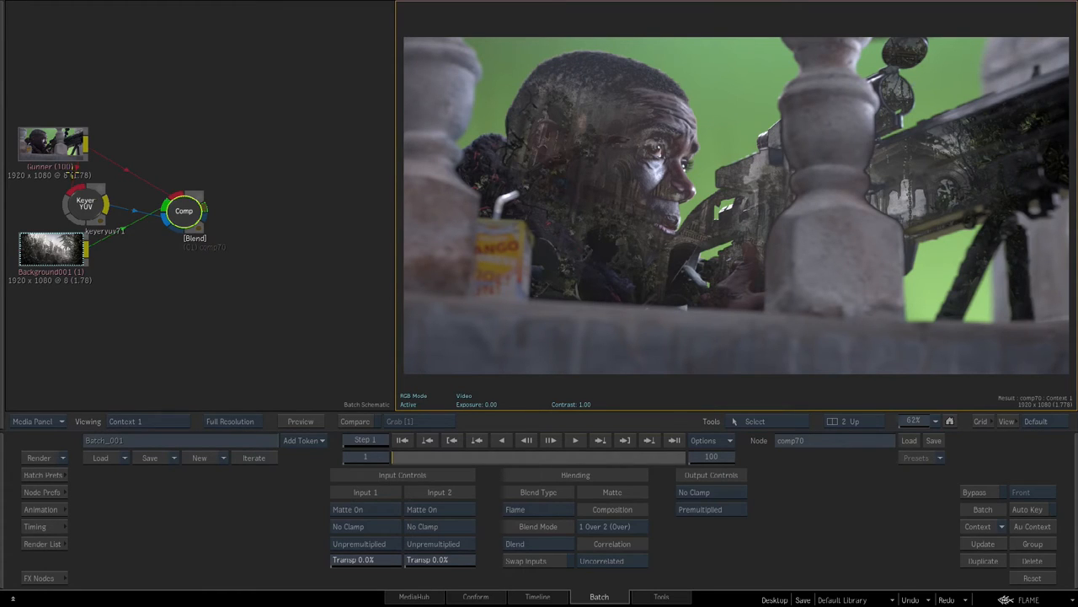
Widen Keyer YUV's tolerance and sample leftover green into the key
click(85, 204)
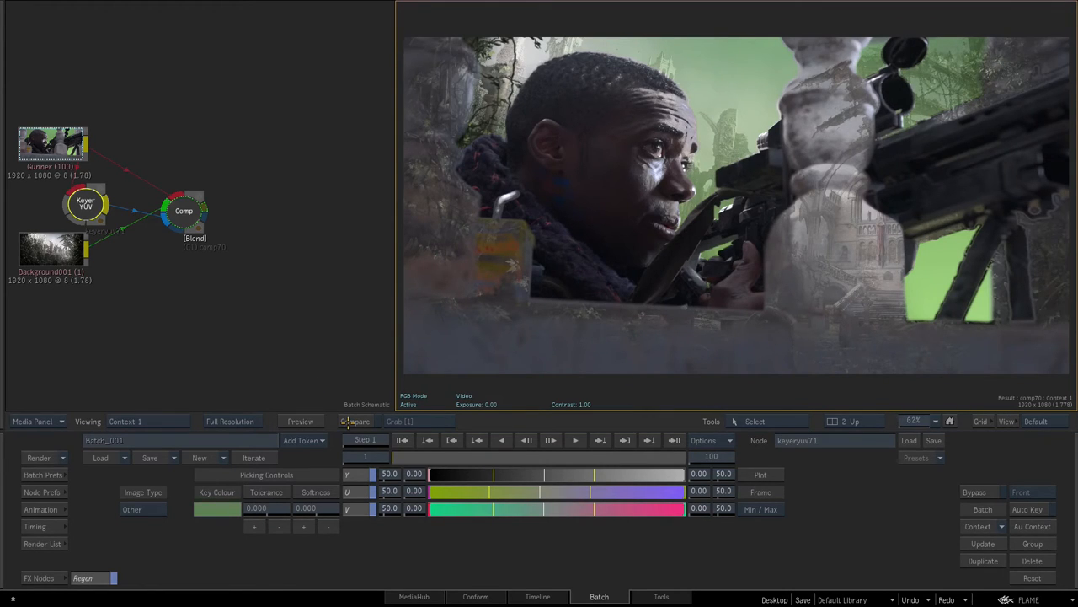
mouse_move(356, 421)
text(40.000)
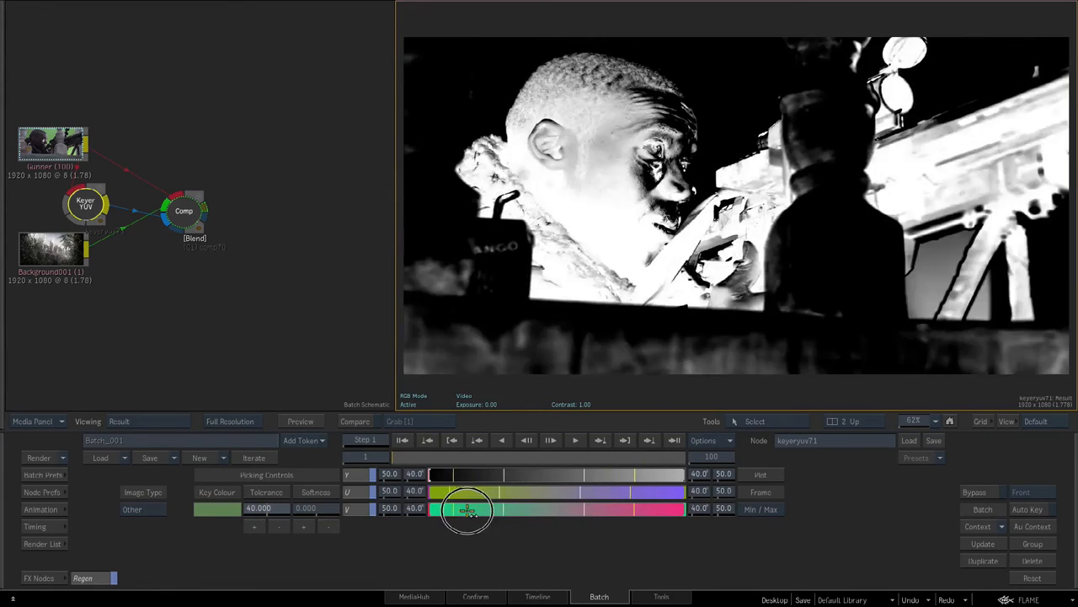
drag(468, 509, 278, 509)
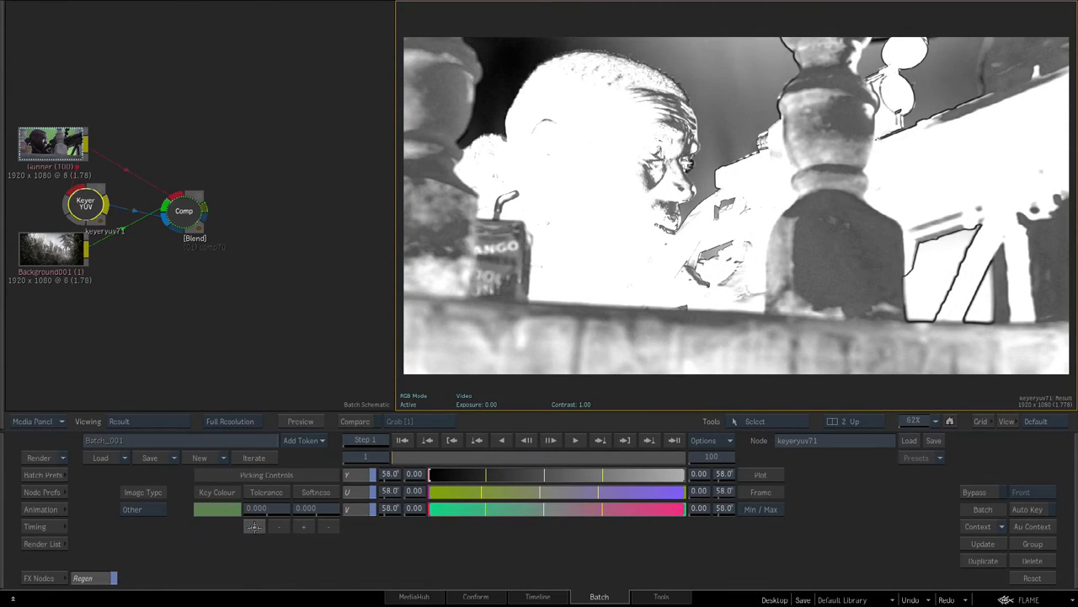
click(940, 283)
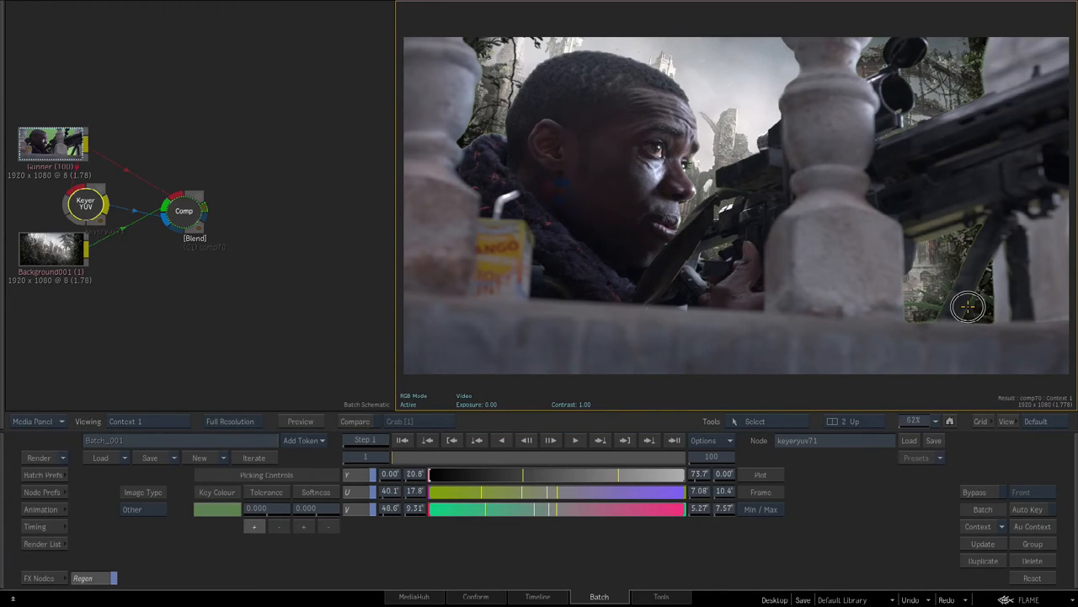
drag(522, 474, 451, 474)
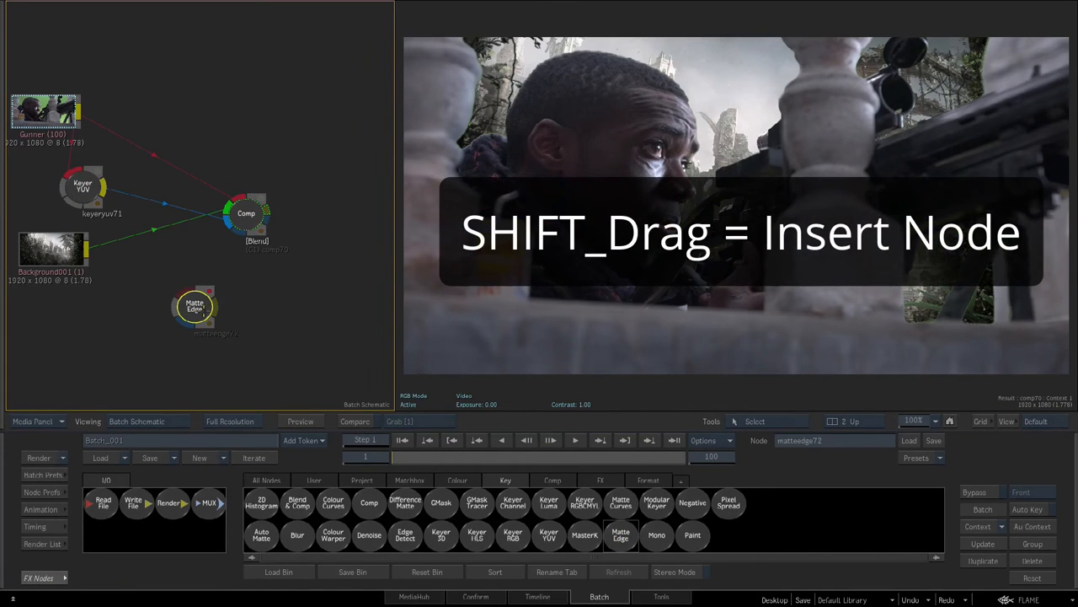
Insert a Matte Edge between the keyer and comp70, eroding the matte to width 5.03
drag(195, 306, 155, 204)
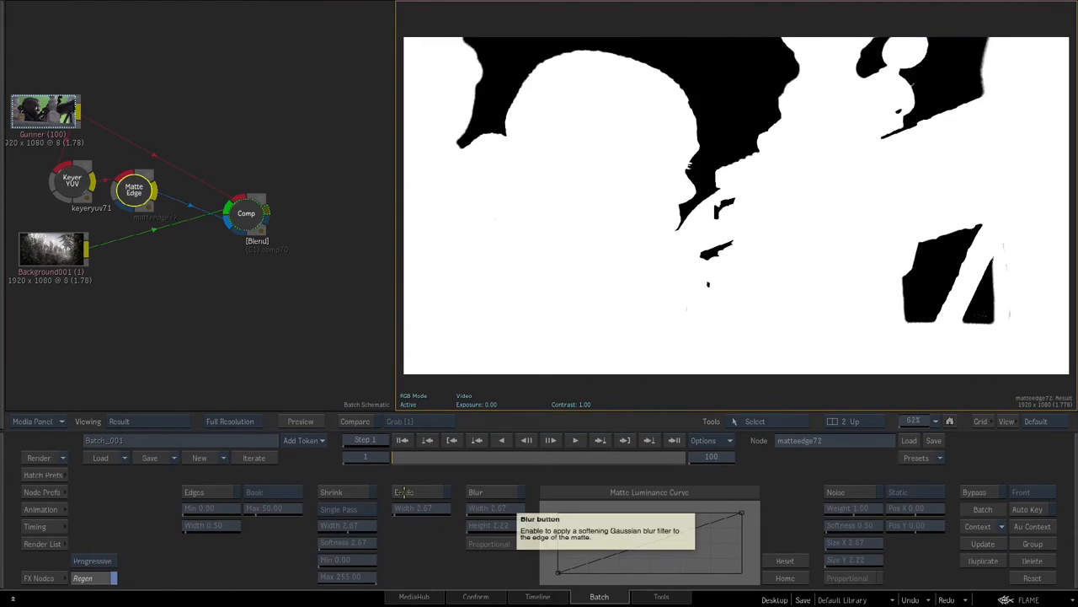
mouse_move(404, 491)
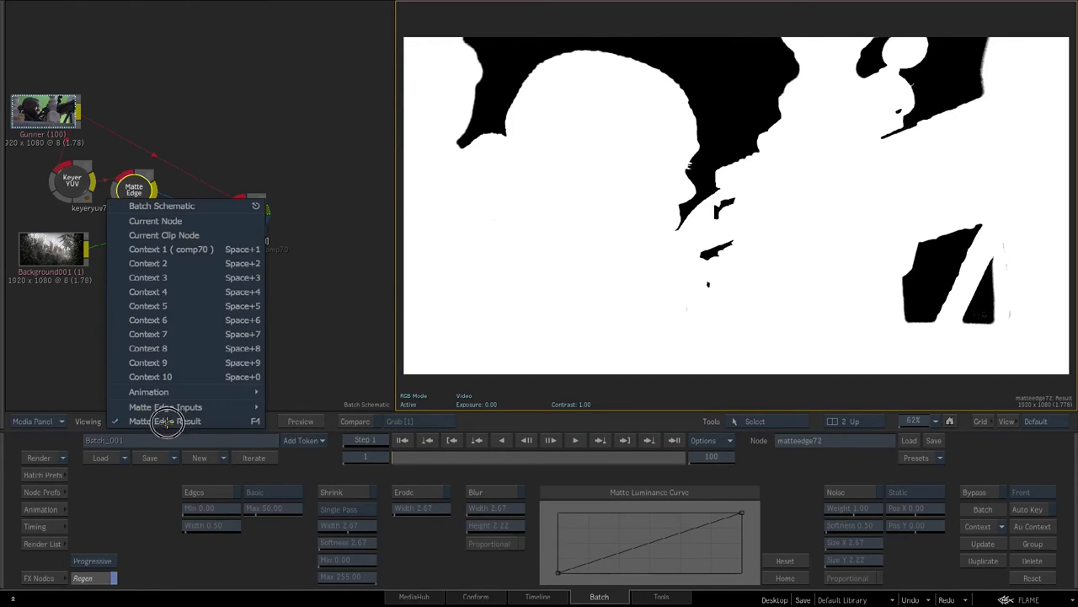
click(171, 248)
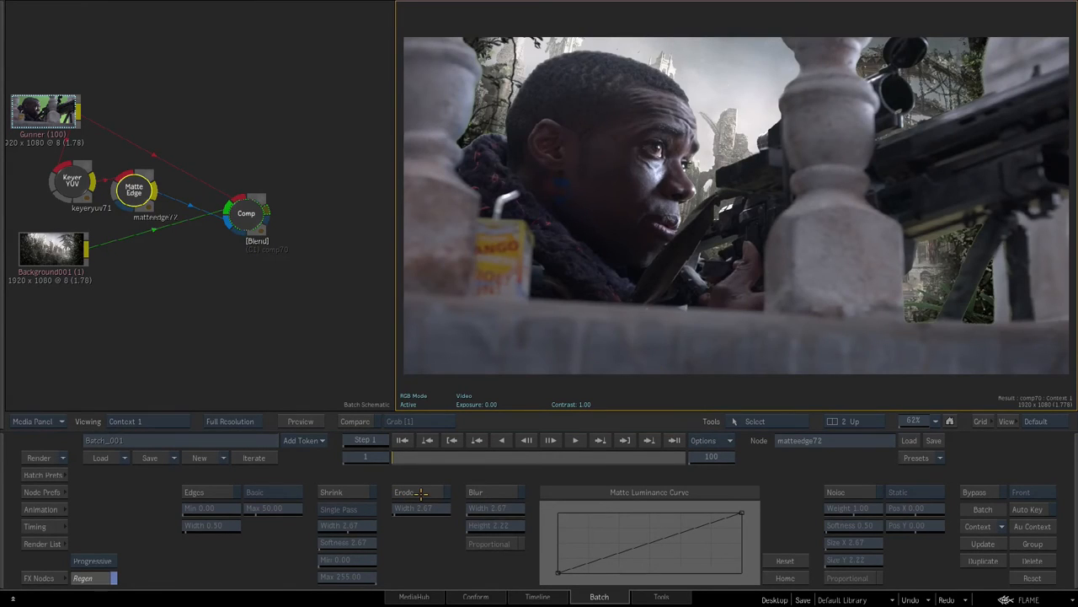
drag(413, 507, 472, 508)
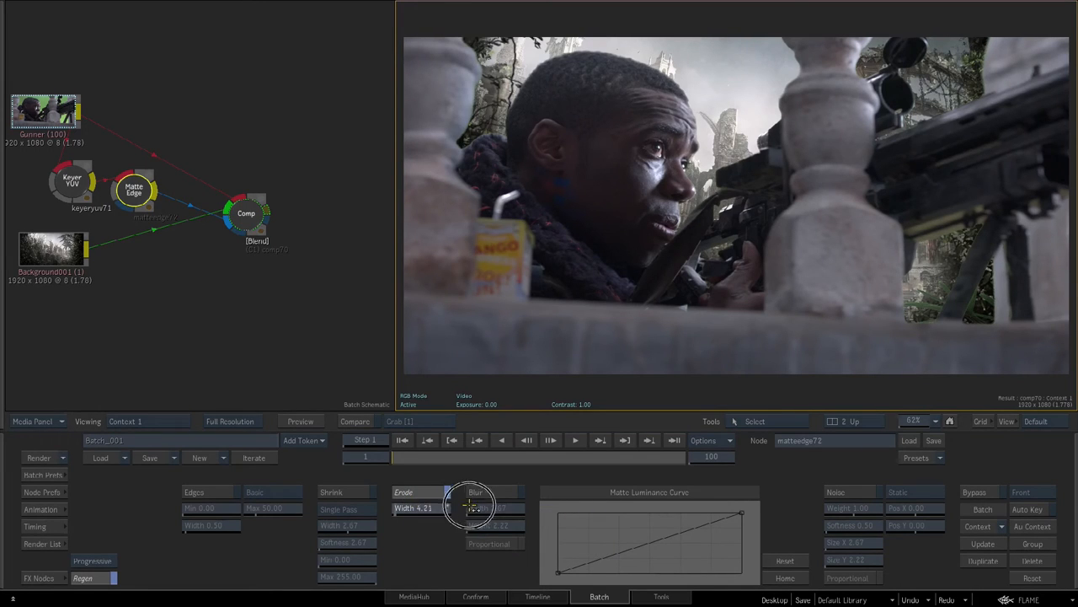
drag(472, 506, 409, 508)
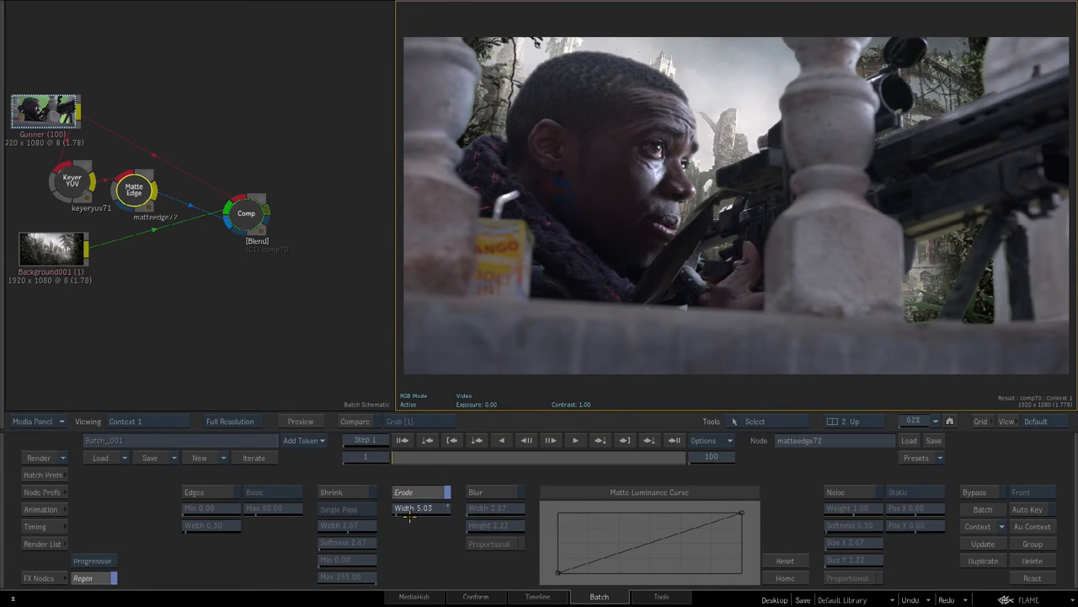
click(50, 303)
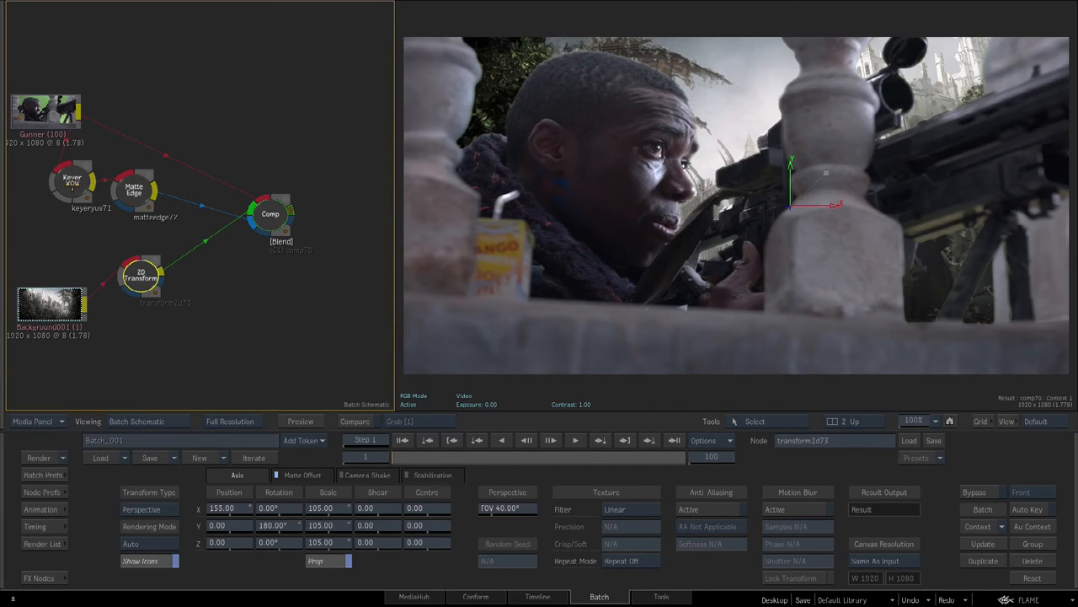
Give Background001 a 2D Transform with Rotation Y 180, Scale 105 and Position X 155
click(72, 181)
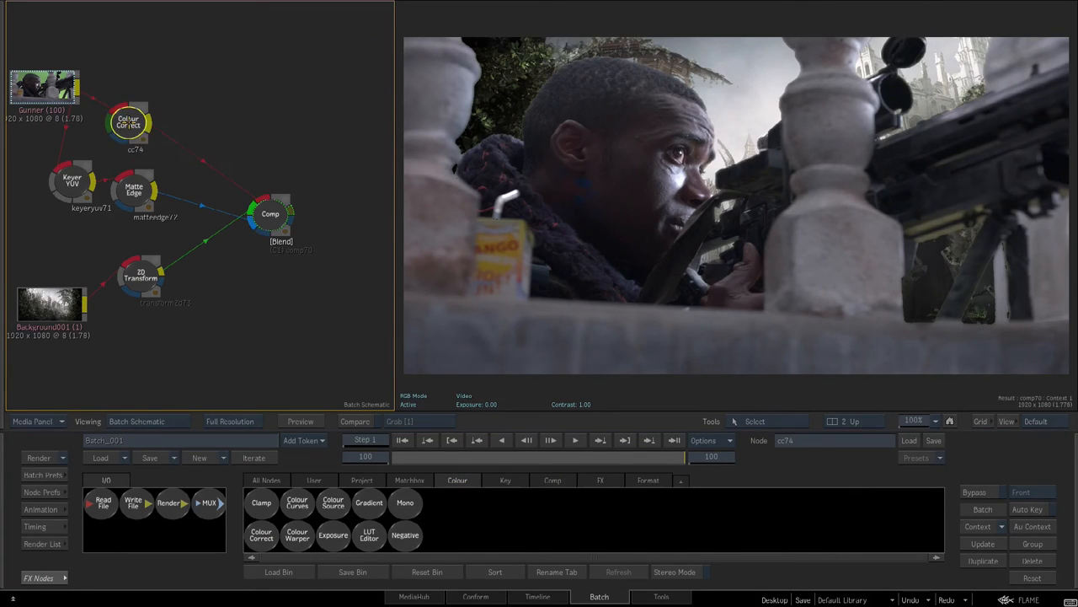
Open cc74 and drag the gunner plate's RGB Contrast up to 106
double_click(142, 131)
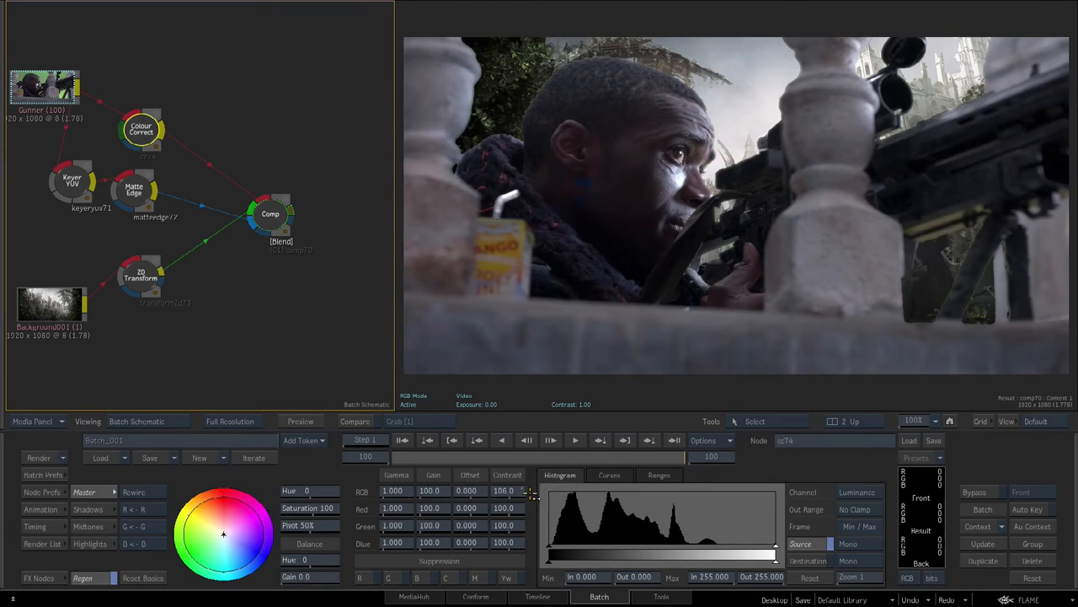
drag(223, 534, 259, 512)
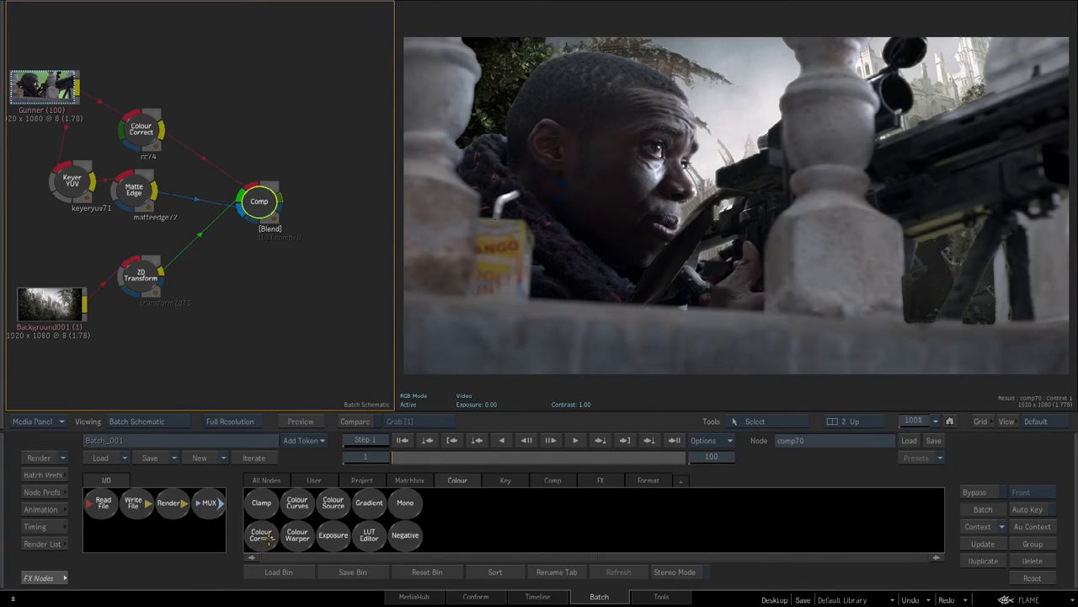
Connect a new Colour Correct (cc75) after comp70 with Shadows Hue 208 and Gain 3.4
click(261, 535)
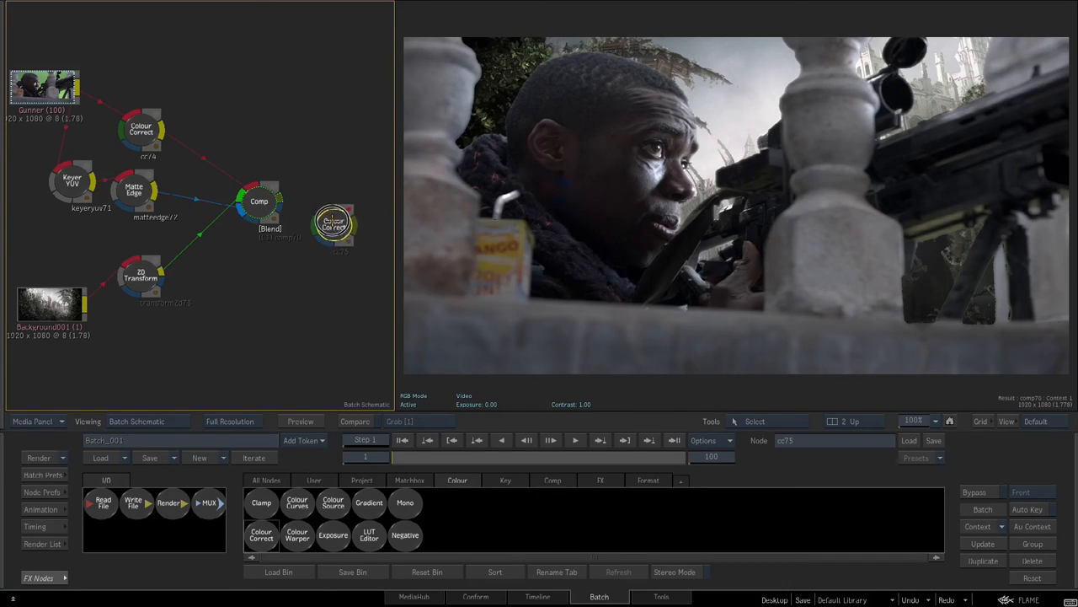
drag(335, 223, 308, 219)
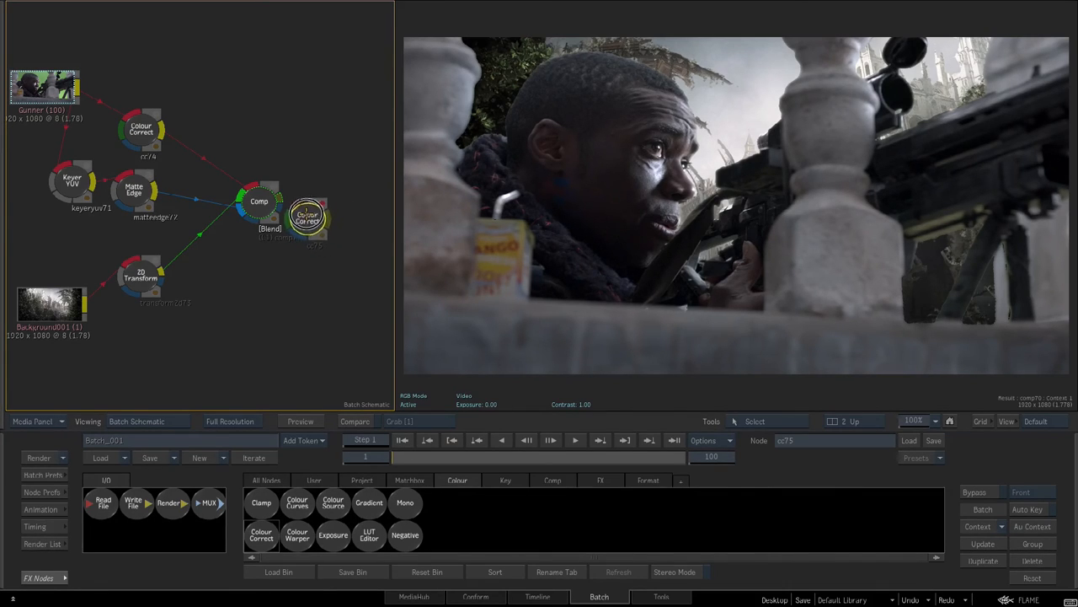
drag(307, 218, 336, 237)
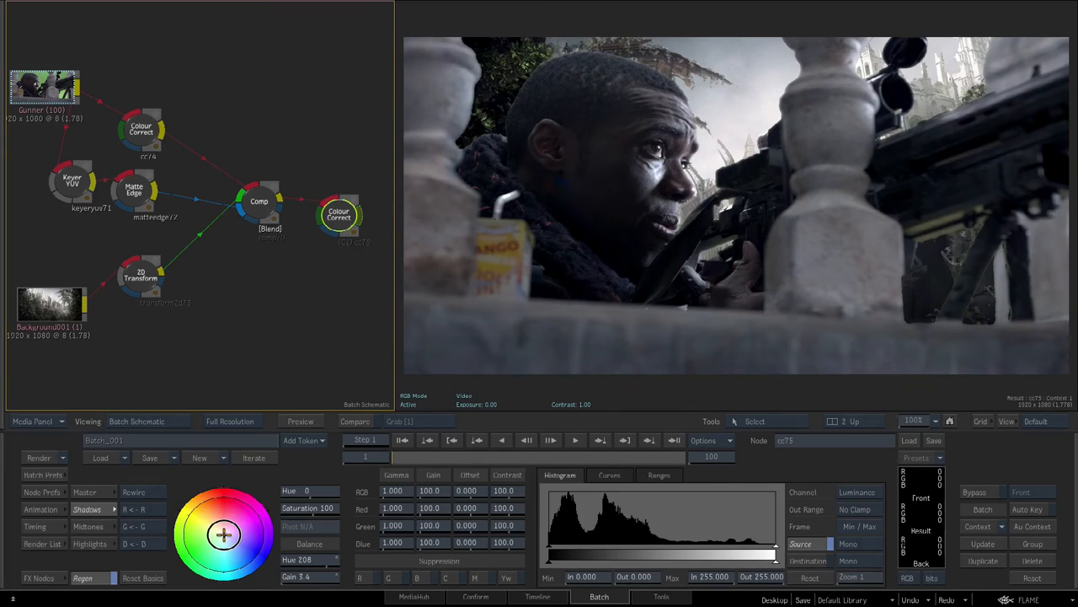
drag(434, 490, 442, 487)
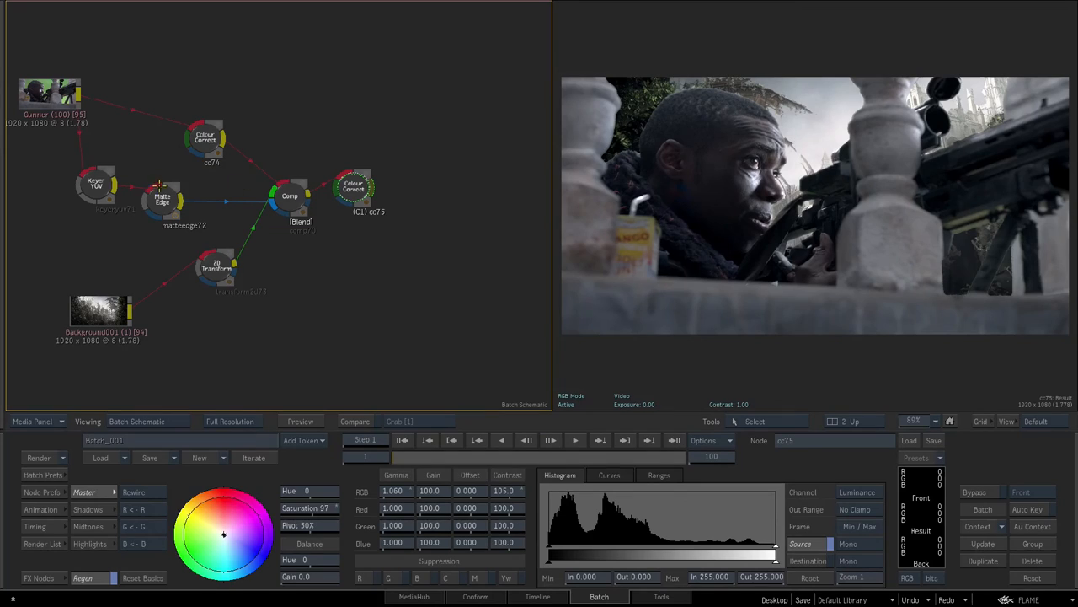
Duplicate the Matte Edge as matteedge102 outputting Edges only, and add GMask node gmask103
click(162, 200)
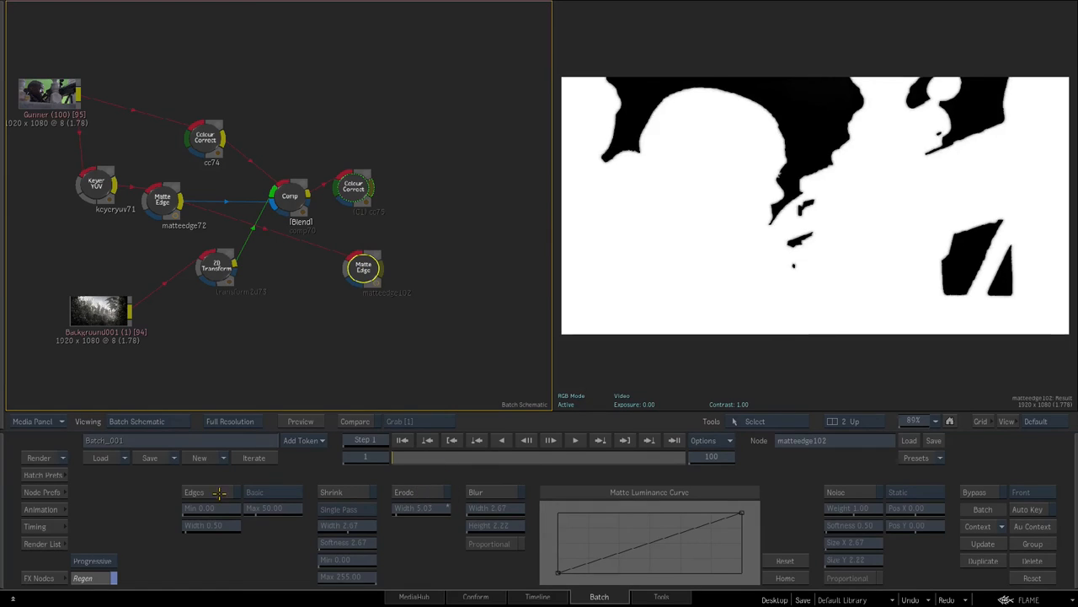
click(194, 492)
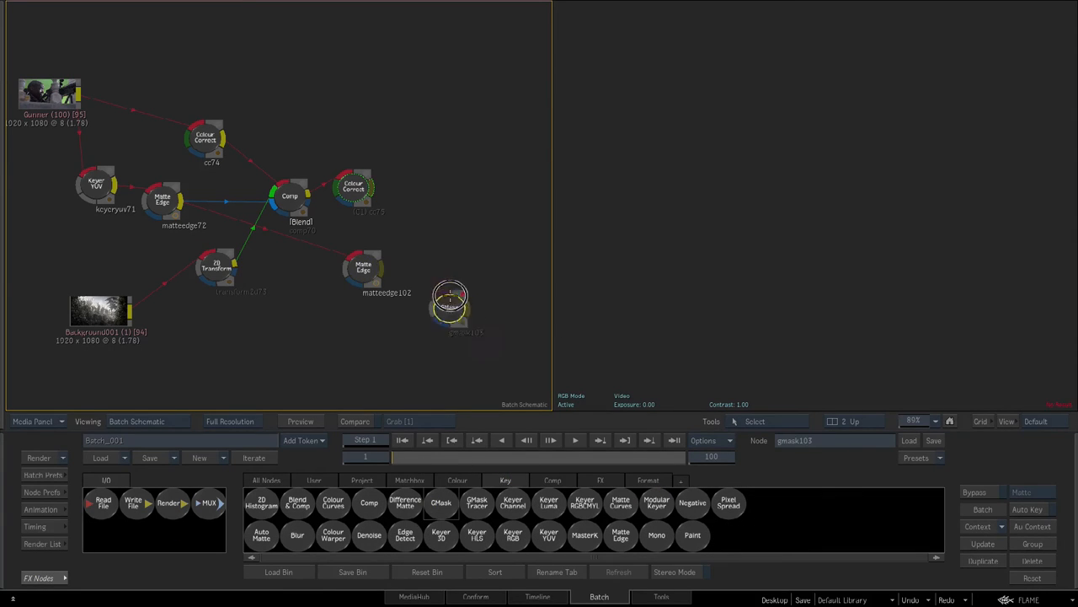
Attach gmask103 after matteedge102 and draw a spline mask shape with Offset 36
drag(451, 308, 443, 269)
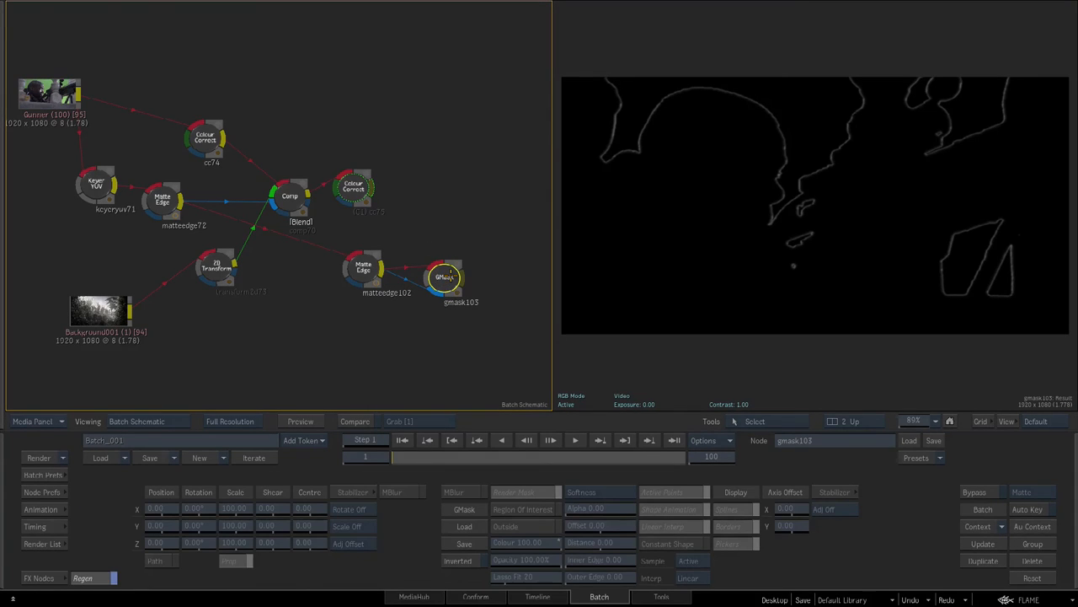
click(763, 421)
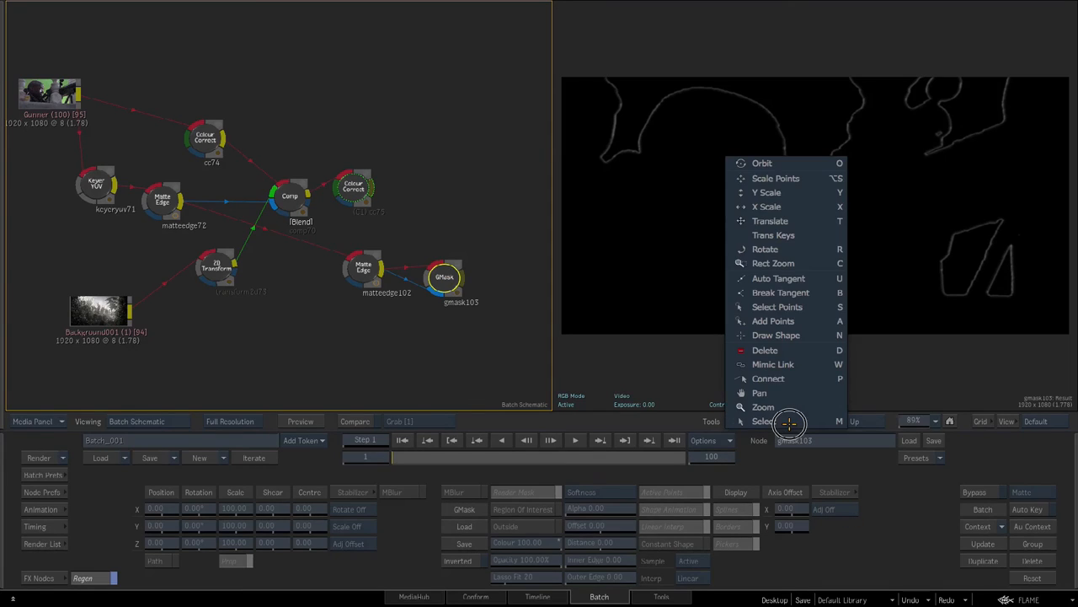
click(776, 334)
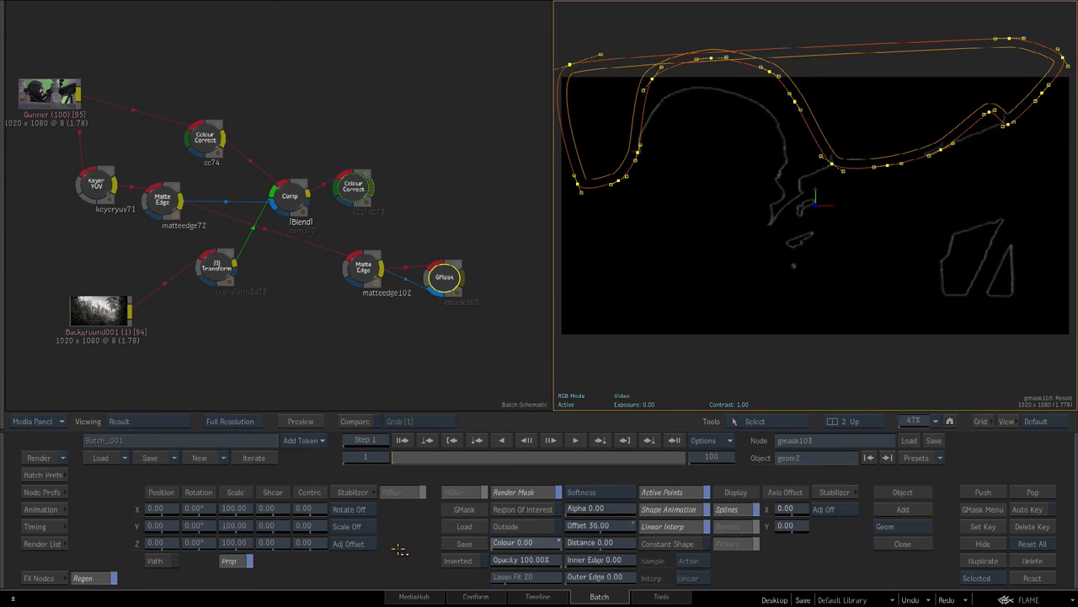
click(38, 577)
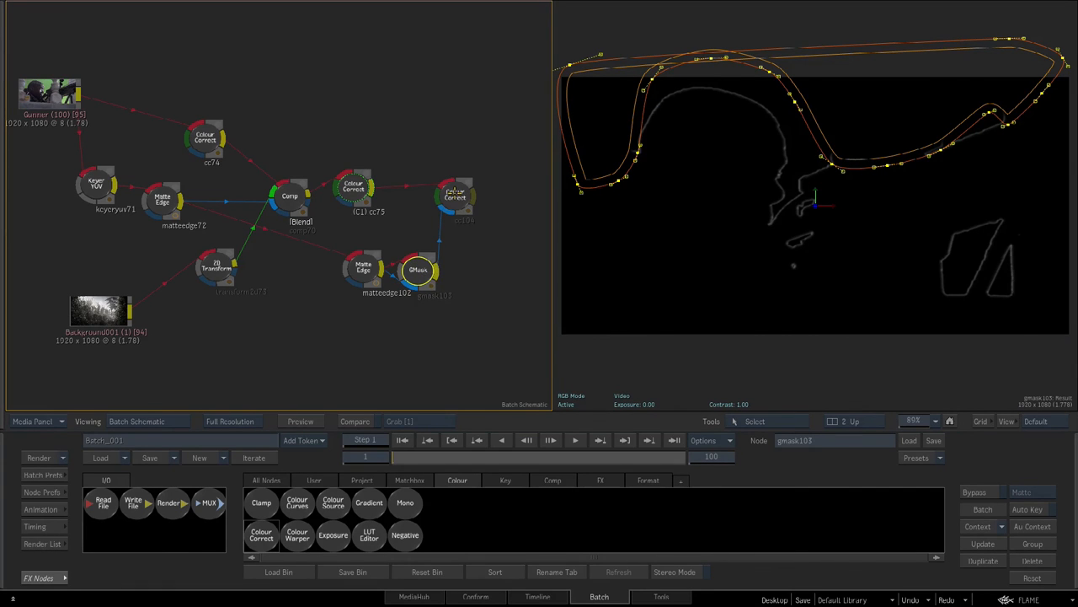
Add Colour Correct cc104 after cc75, matted by gmask103, with Gain Red at 0
click(455, 197)
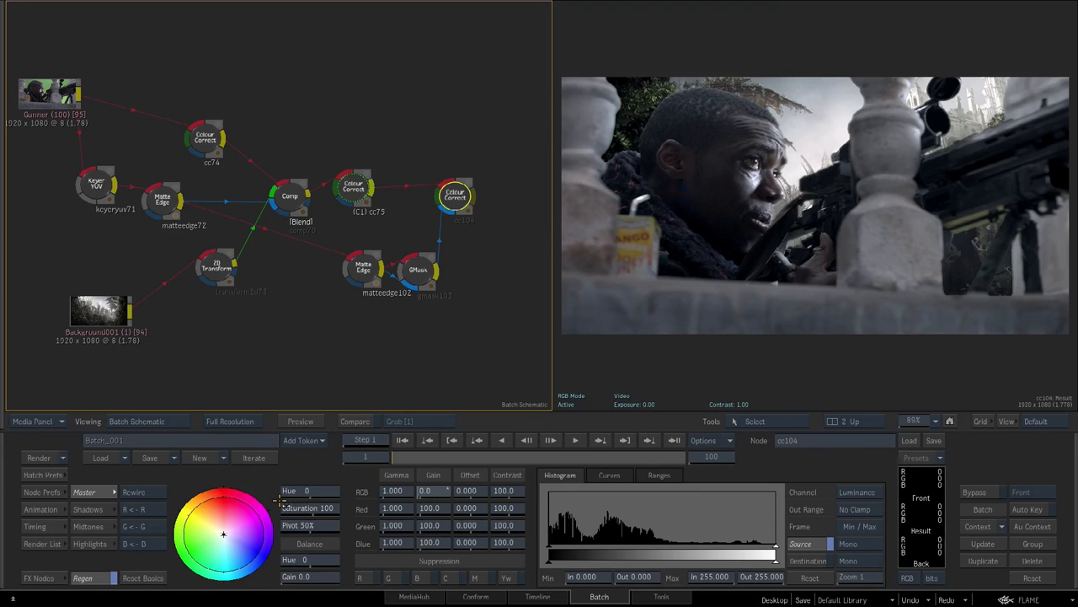
mouse_move(393, 491)
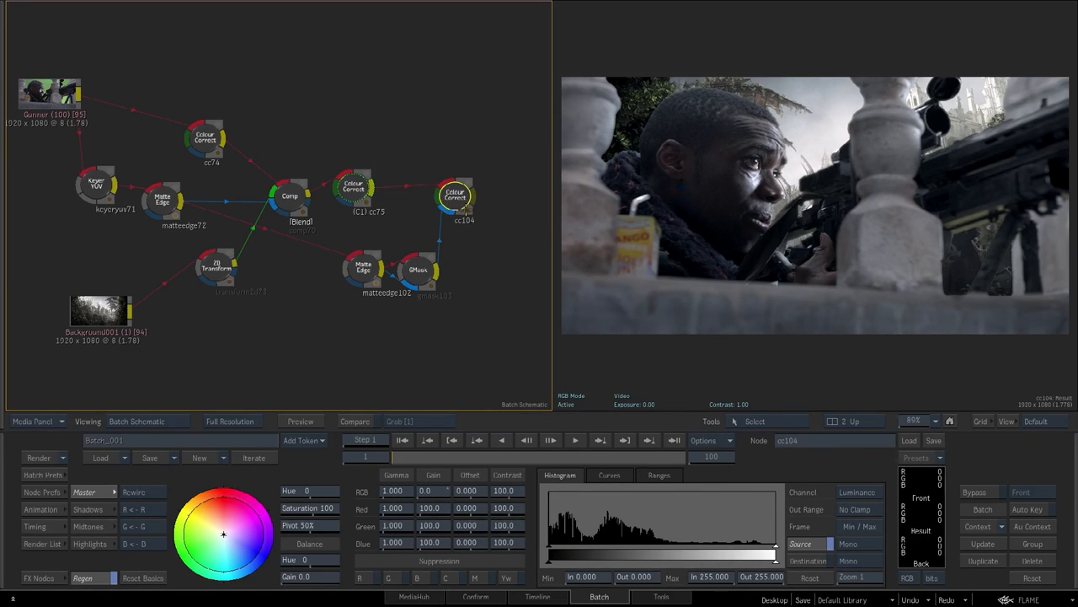
click(38, 578)
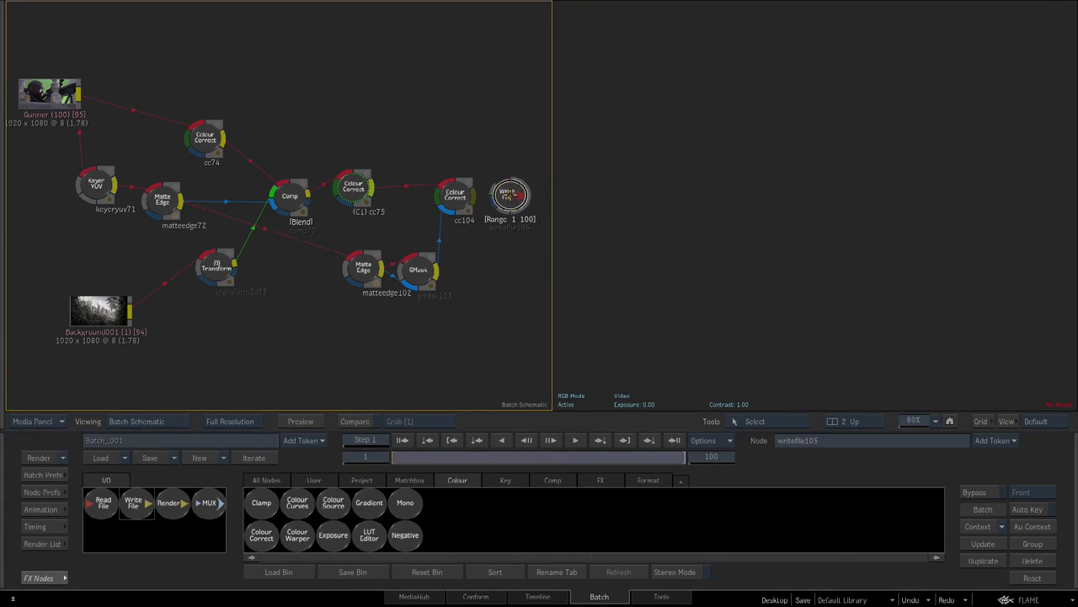
Add writefile105 after cc104, saving into a new Final_Render folder on the Desktop
click(508, 195)
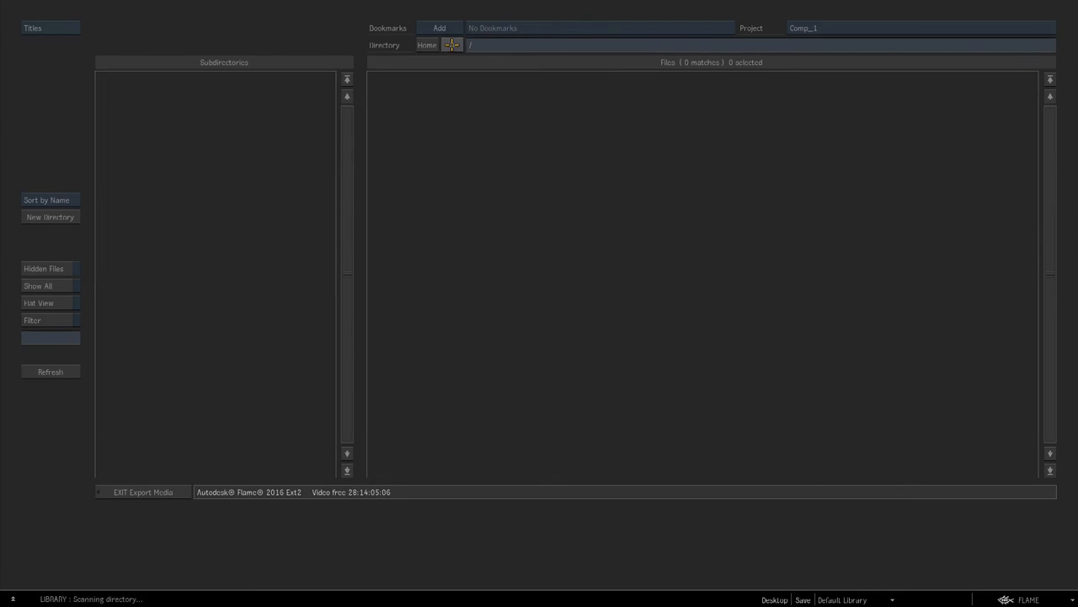
click(451, 44)
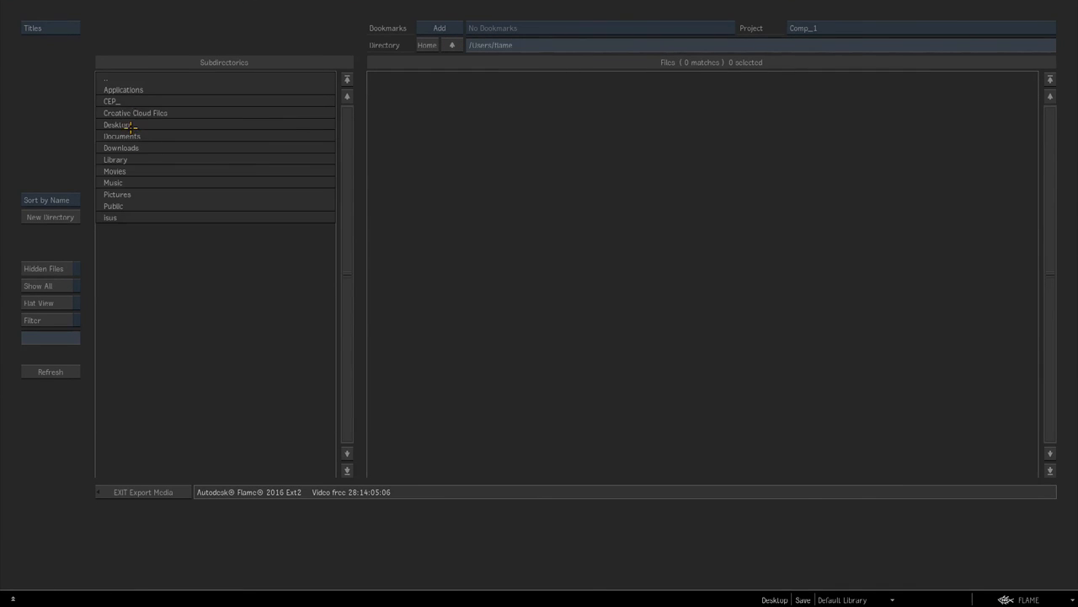
click(50, 217)
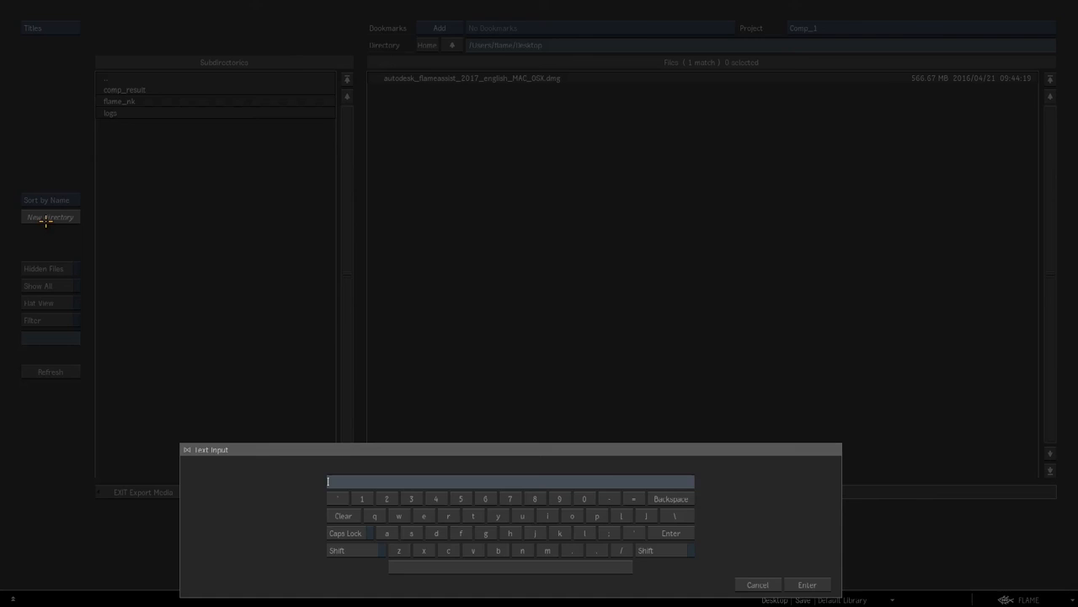
text(Final_Render)
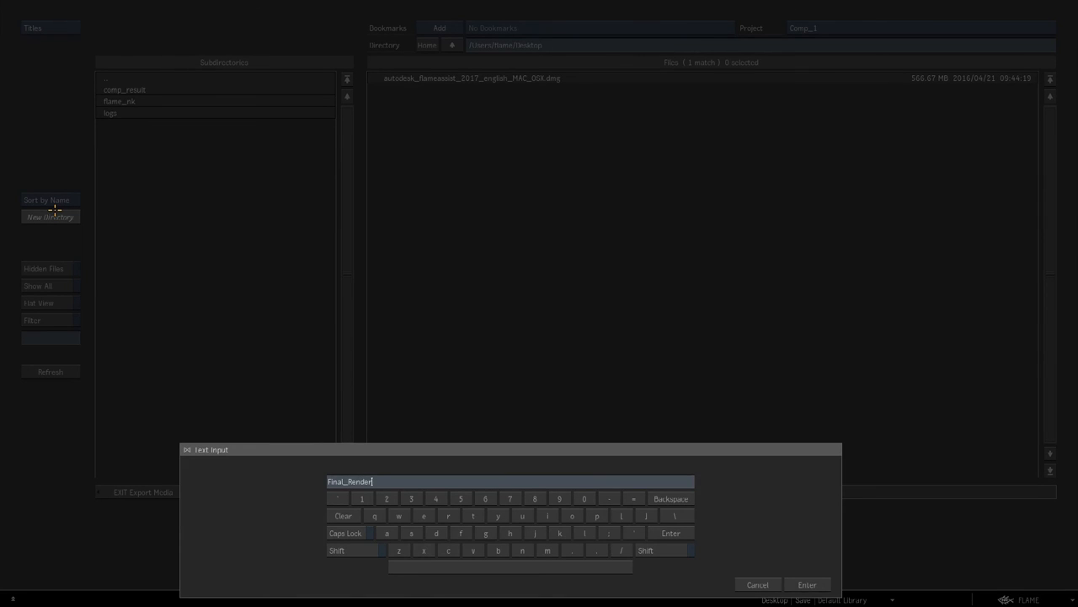
click(806, 584)
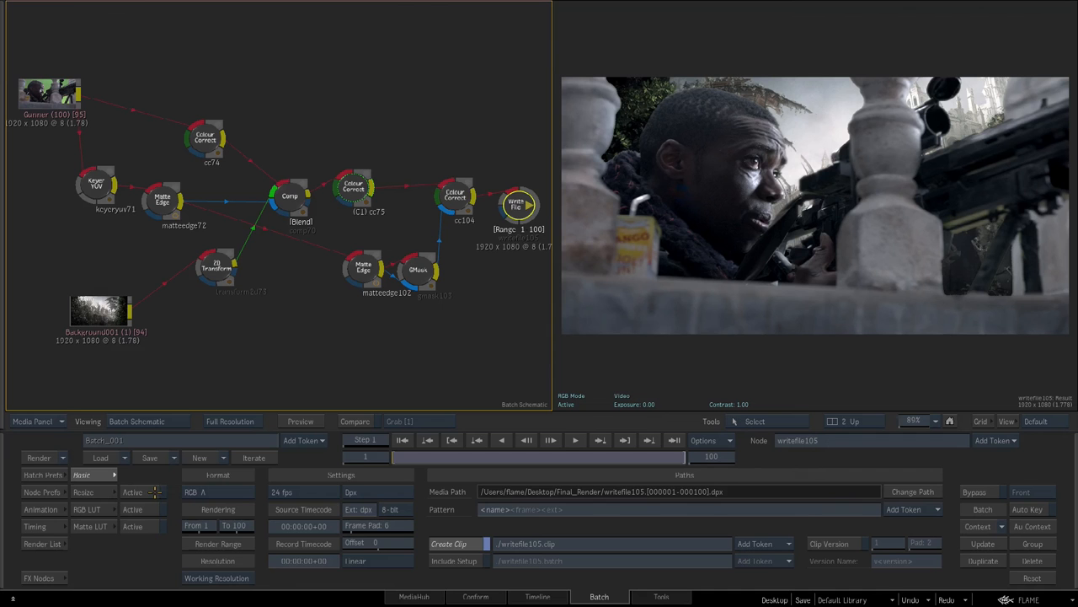
Set writefile105's output format to 8-bit TIFF
click(358, 509)
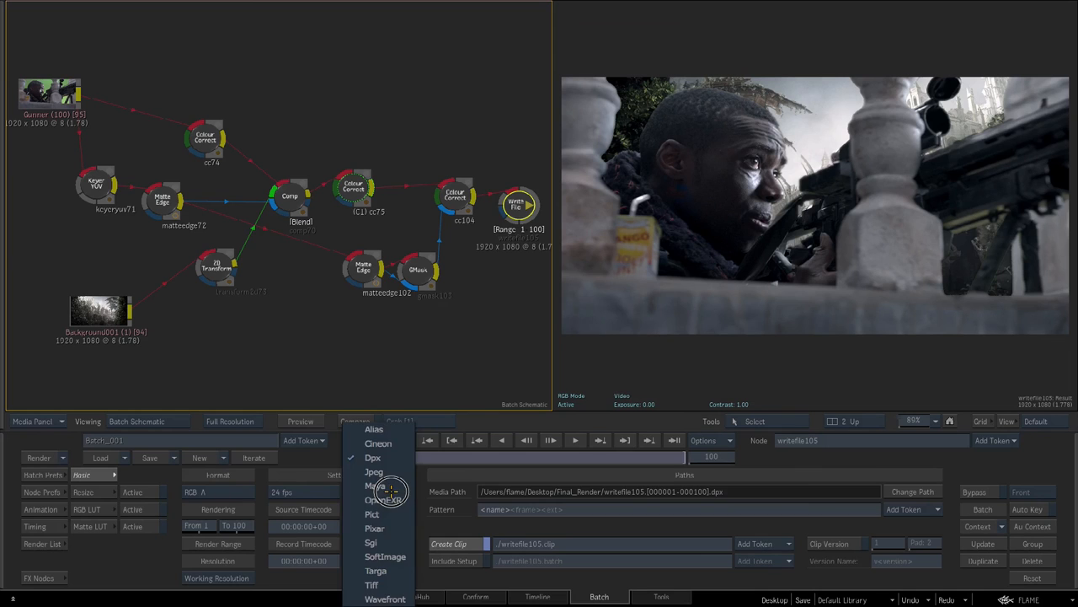
click(371, 584)
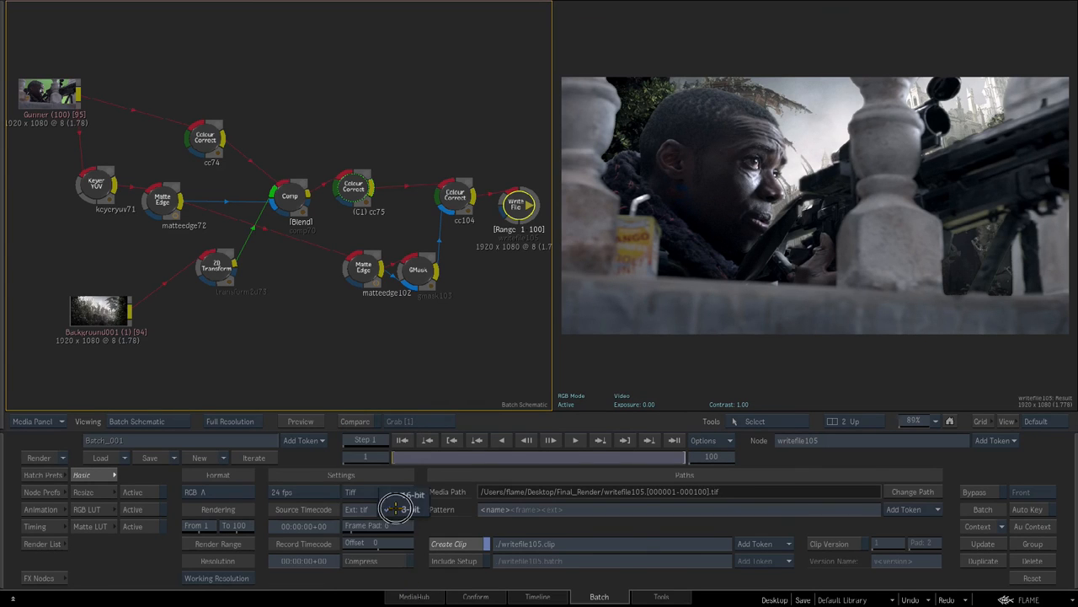
click(390, 509)
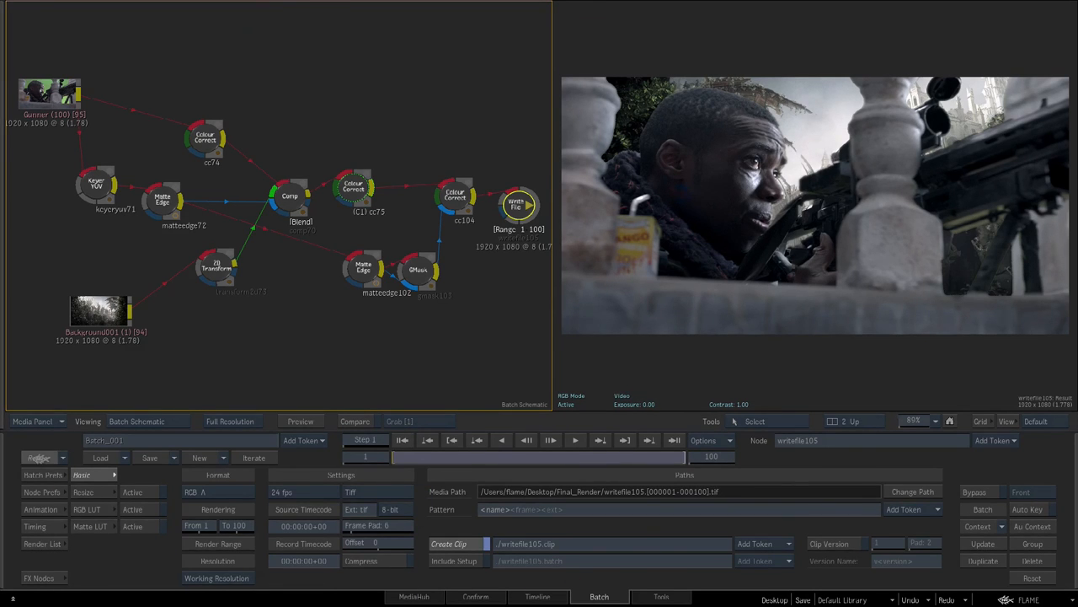